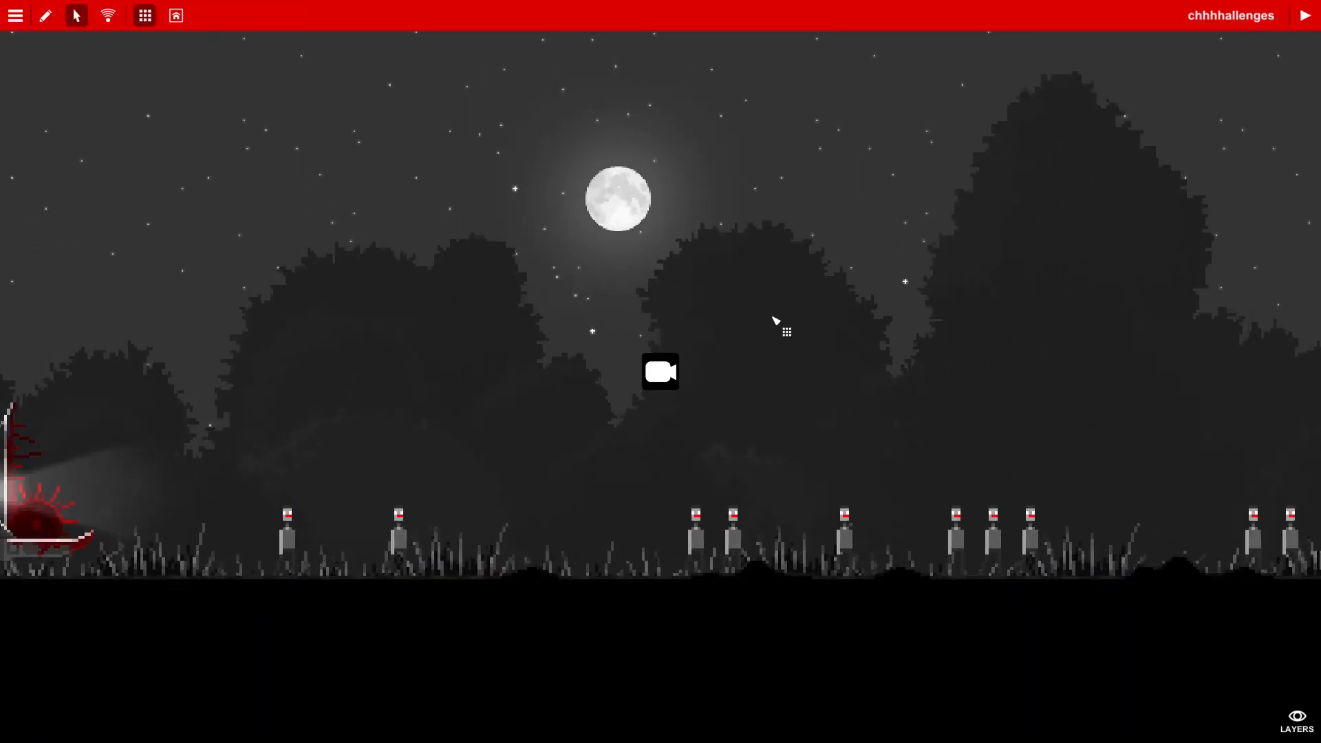
{"action": "mouse_move", "coordinate": [944, 426]}
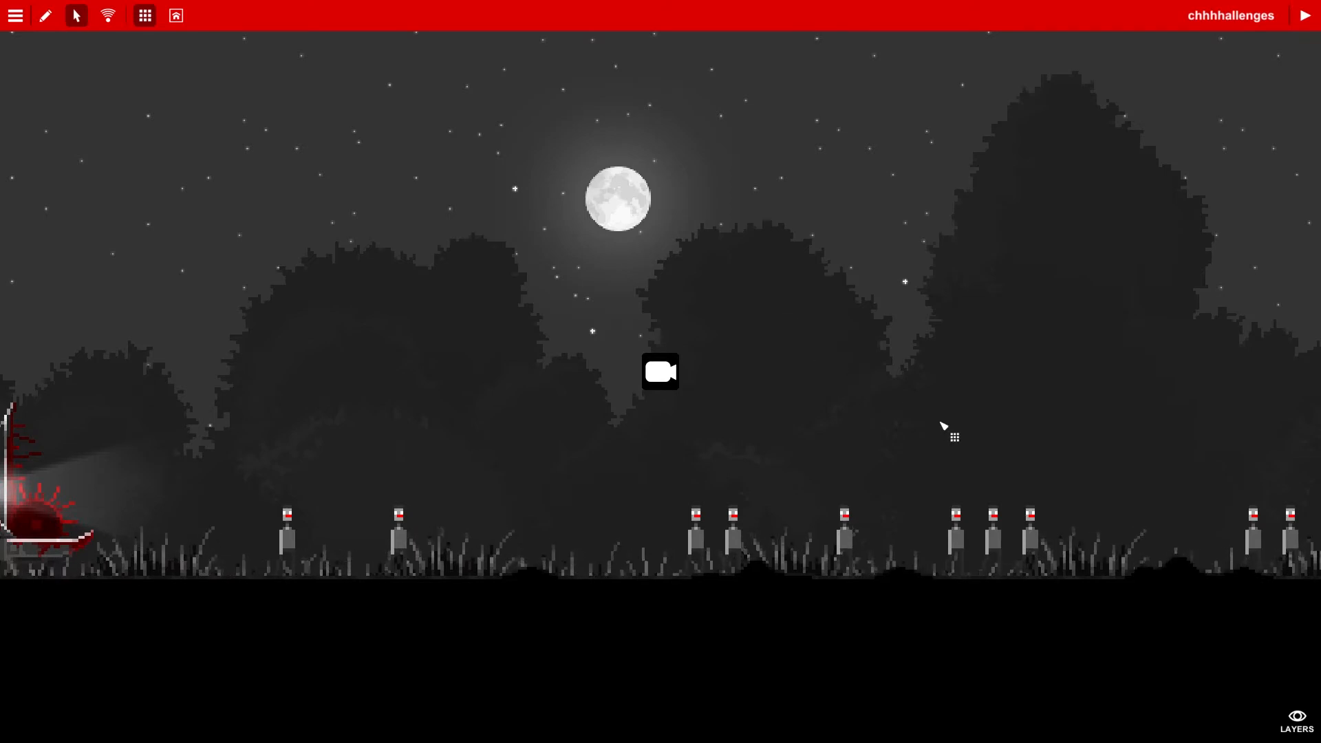
{"action": "mouse_move", "coordinate": [819, 401]}
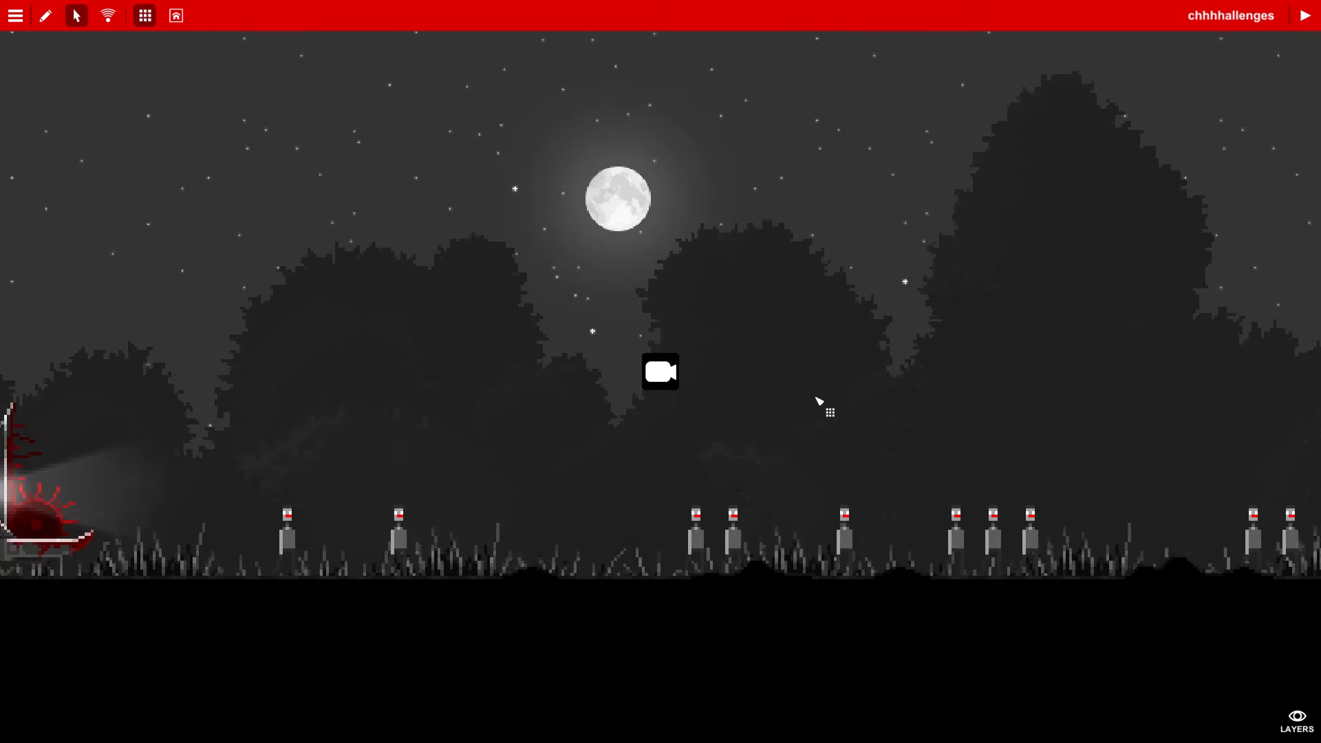
{"action": "mouse_move", "coordinate": [773, 346]}
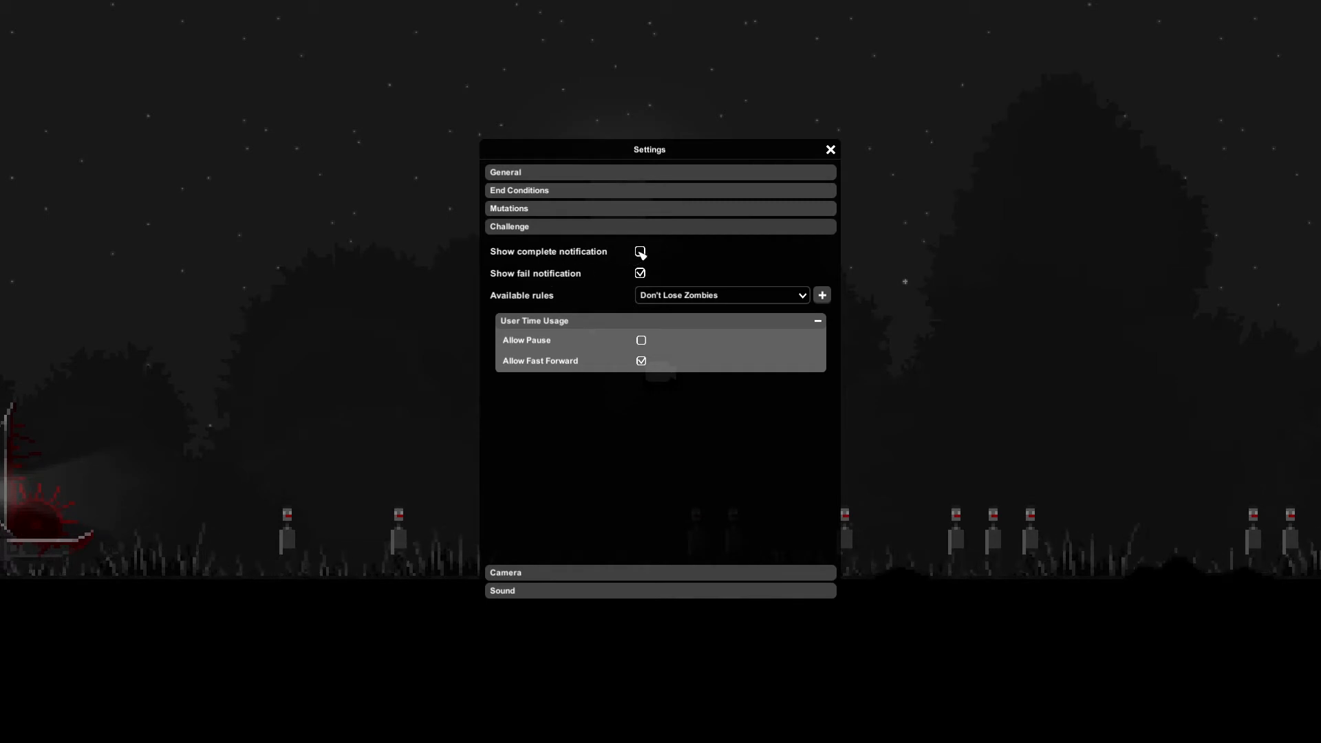
Switch on the Show complete notification for the level's challenge.
{"action": "left_click", "coordinate": [642, 251]}
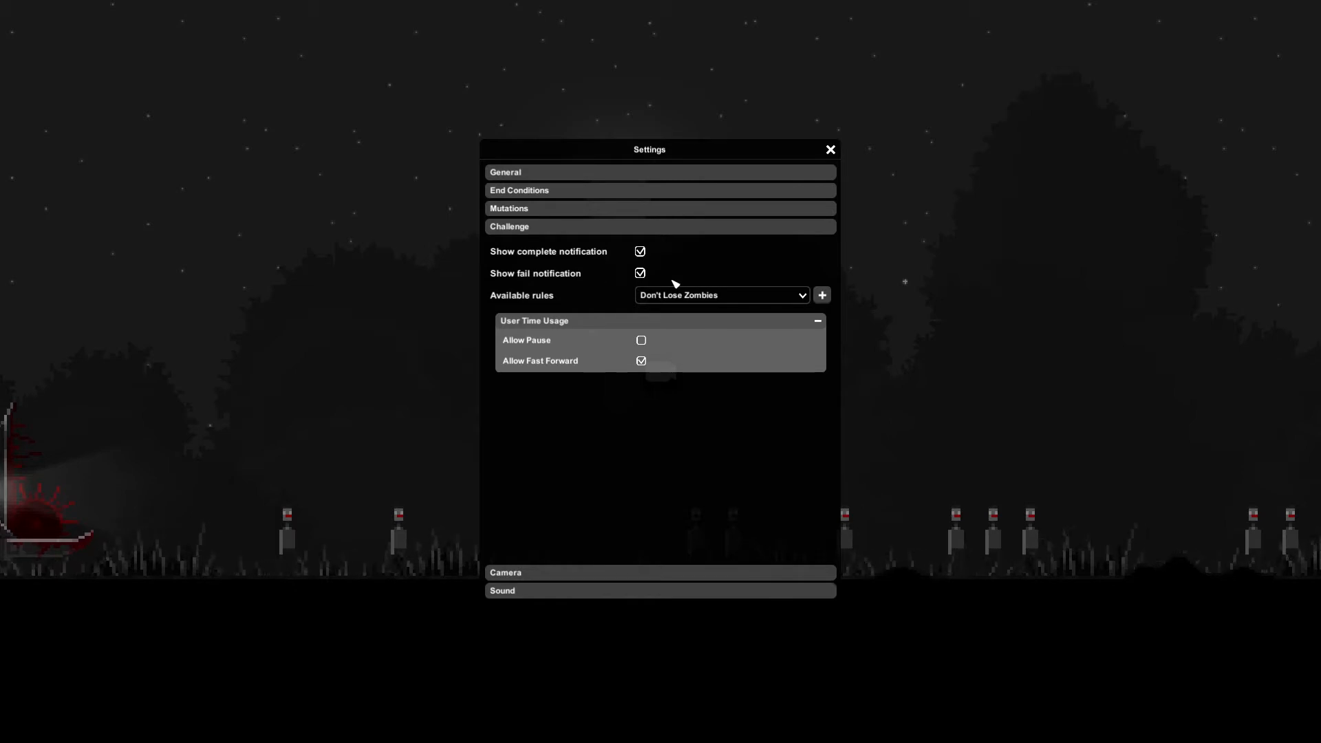
{"action": "mouse_move", "coordinate": [670, 277]}
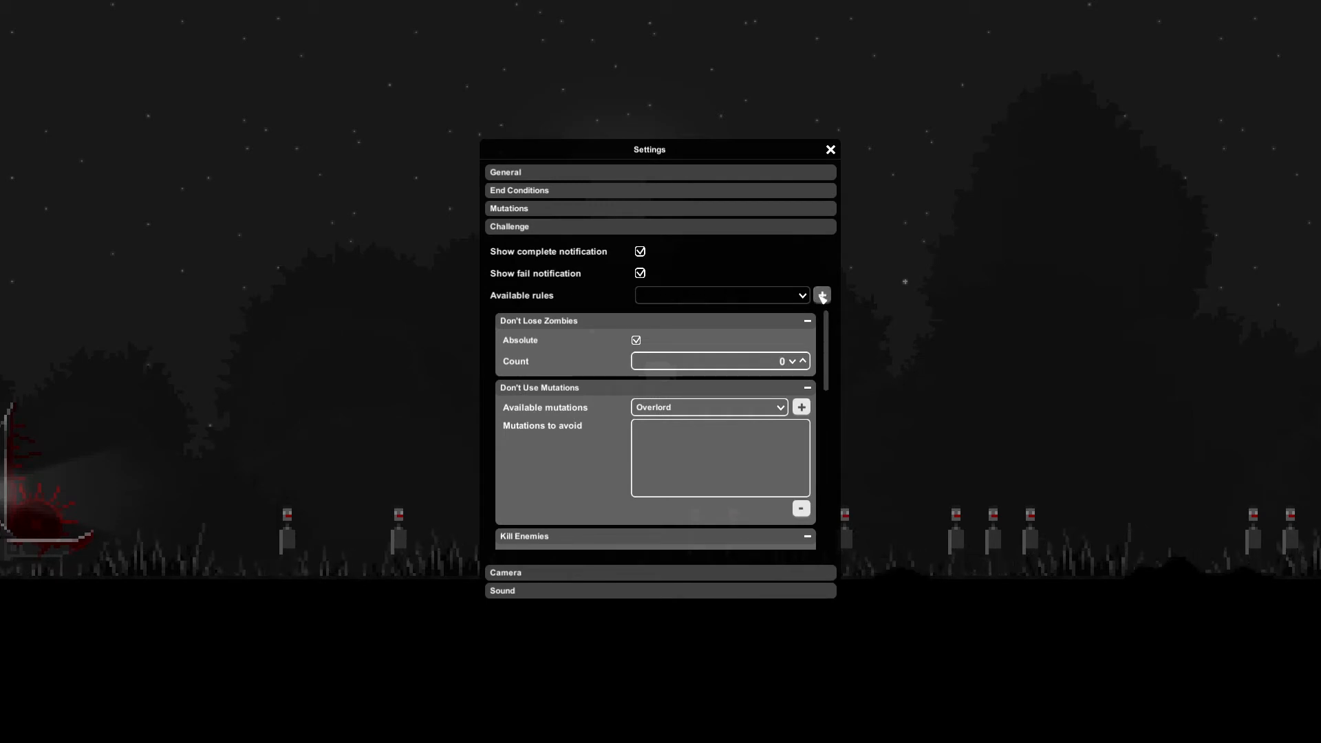
{"action": "mouse_move", "coordinate": [1023, 382]}
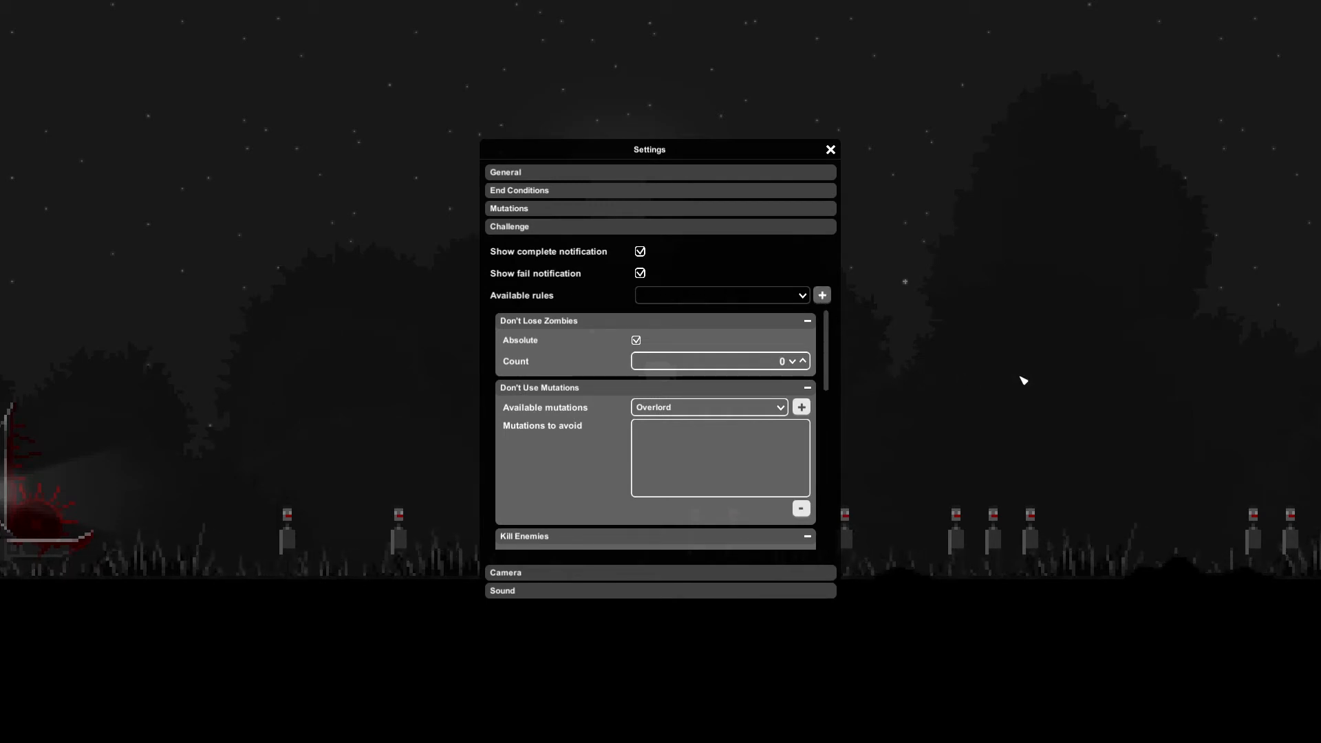
{"action": "mouse_move", "coordinate": [850, 389]}
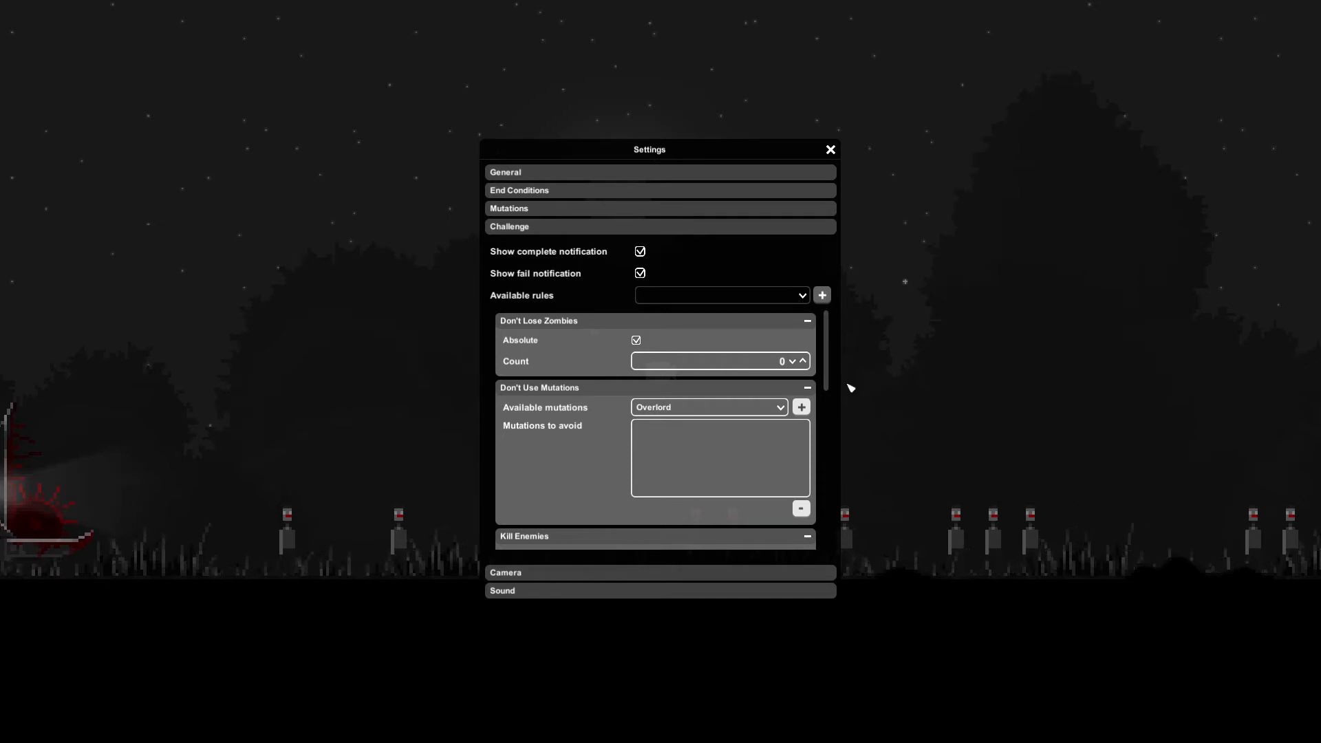
{"action": "mouse_move", "coordinate": [581, 305]}
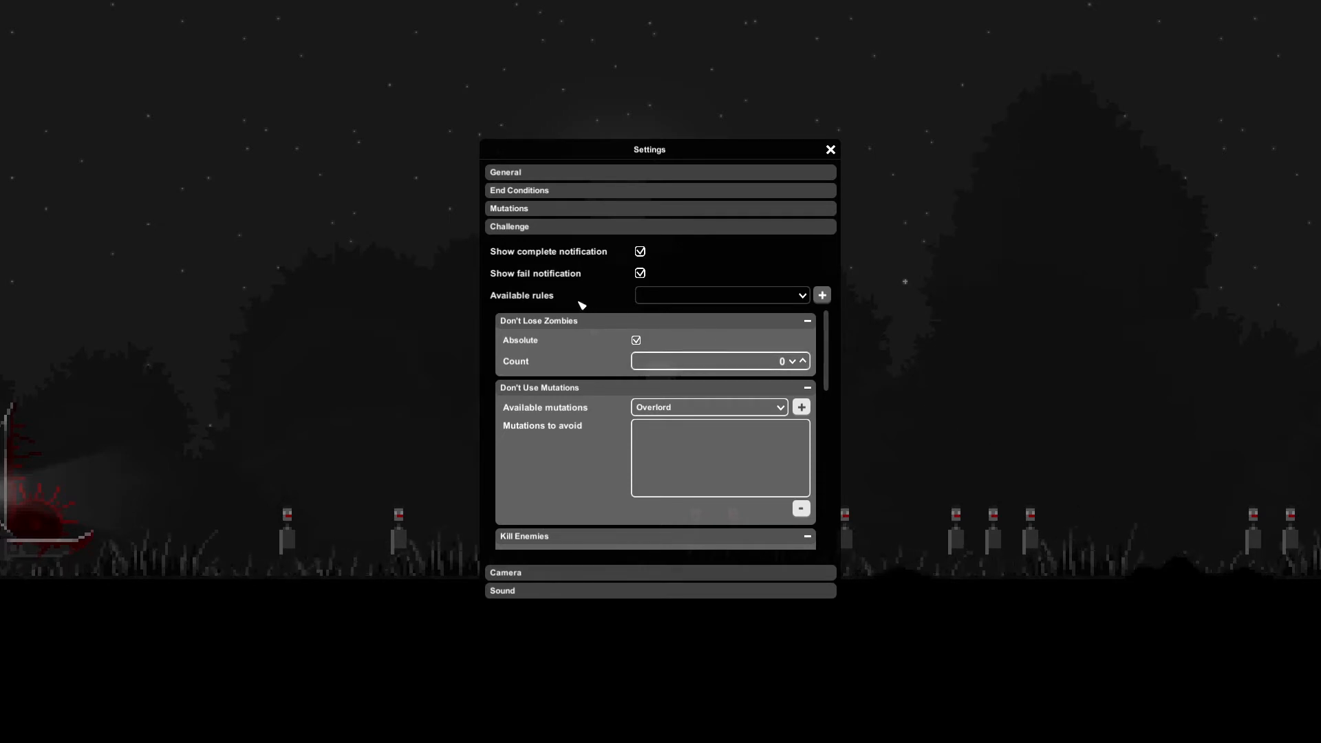
{"action": "mouse_move", "coordinate": [557, 336]}
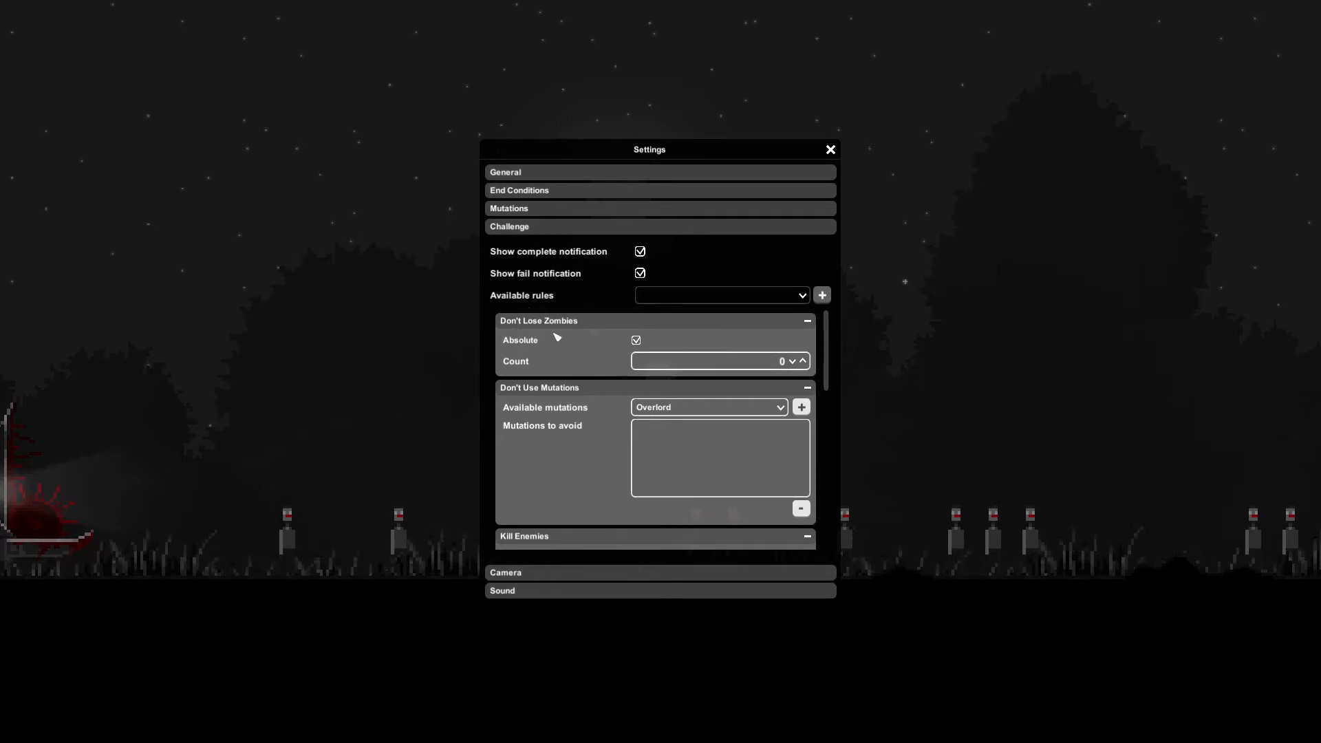
{"action": "mouse_move", "coordinate": [595, 366]}
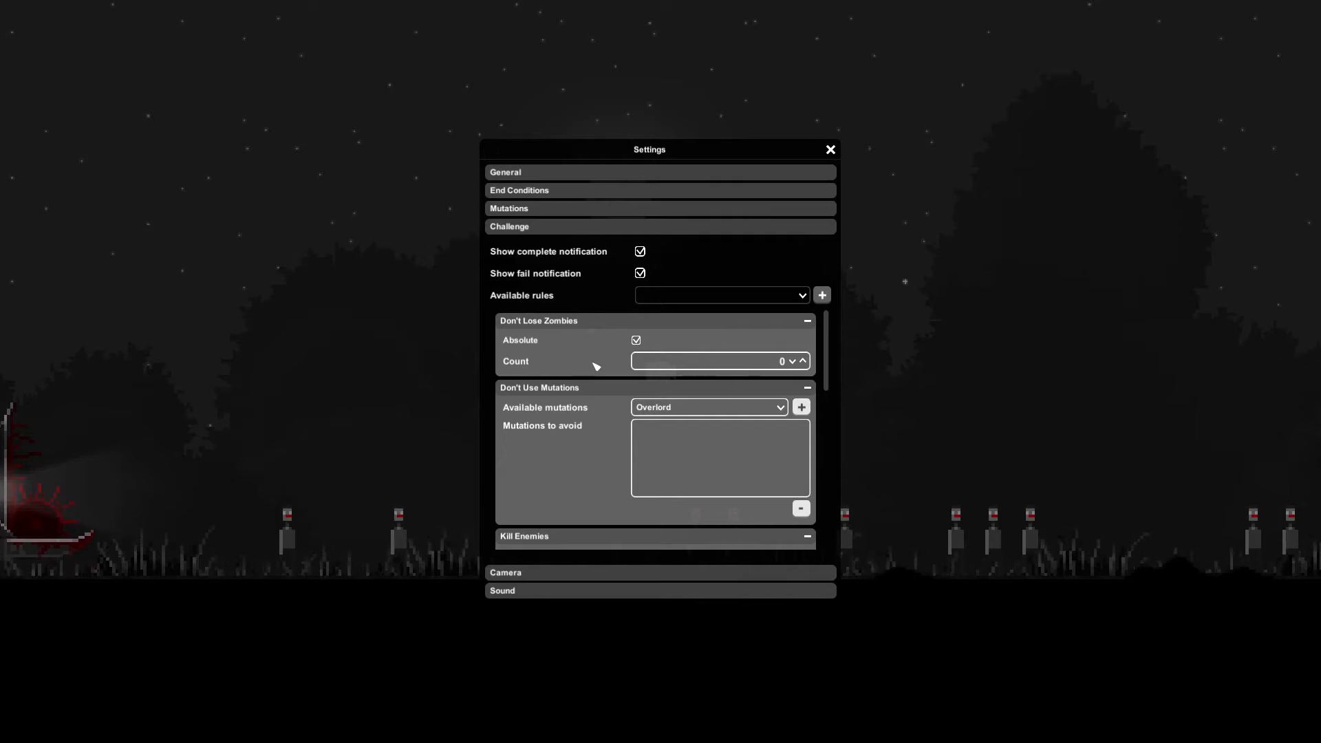
{"action": "mouse_move", "coordinate": [674, 340]}
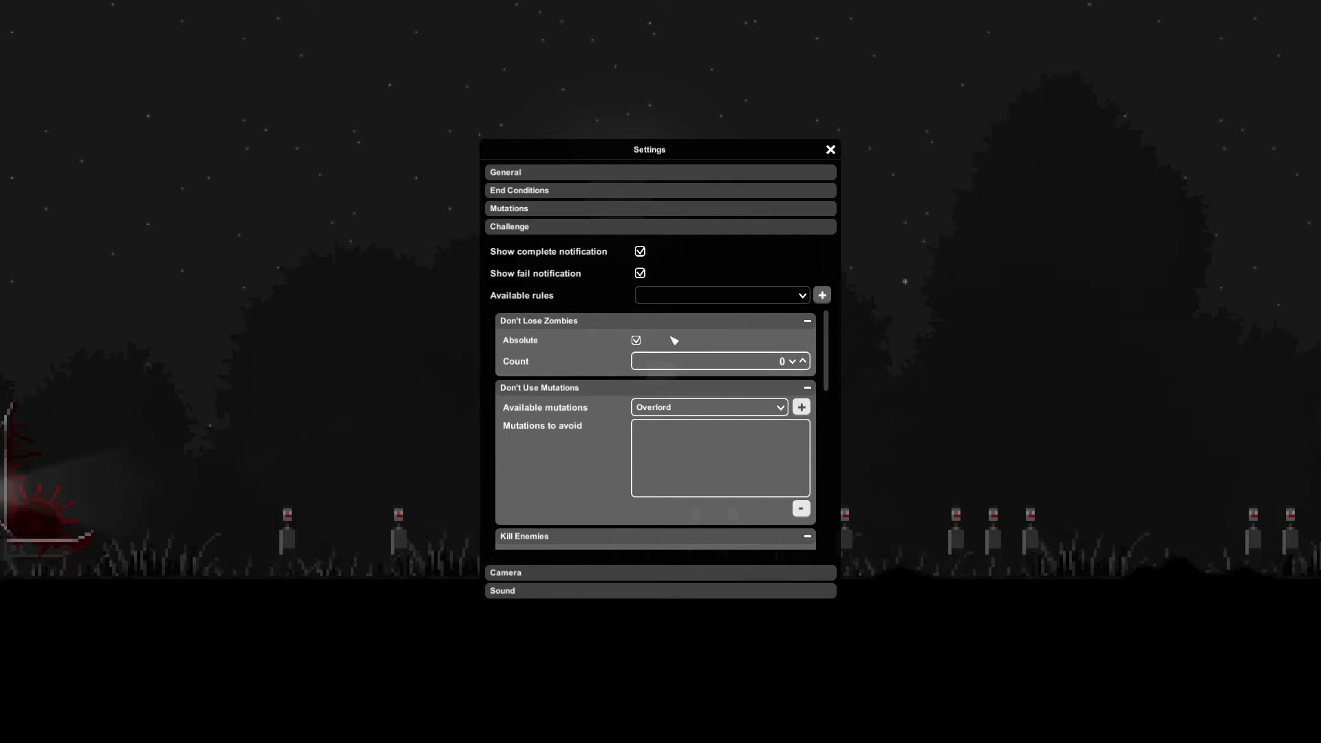
{"action": "mouse_move", "coordinate": [802, 361]}
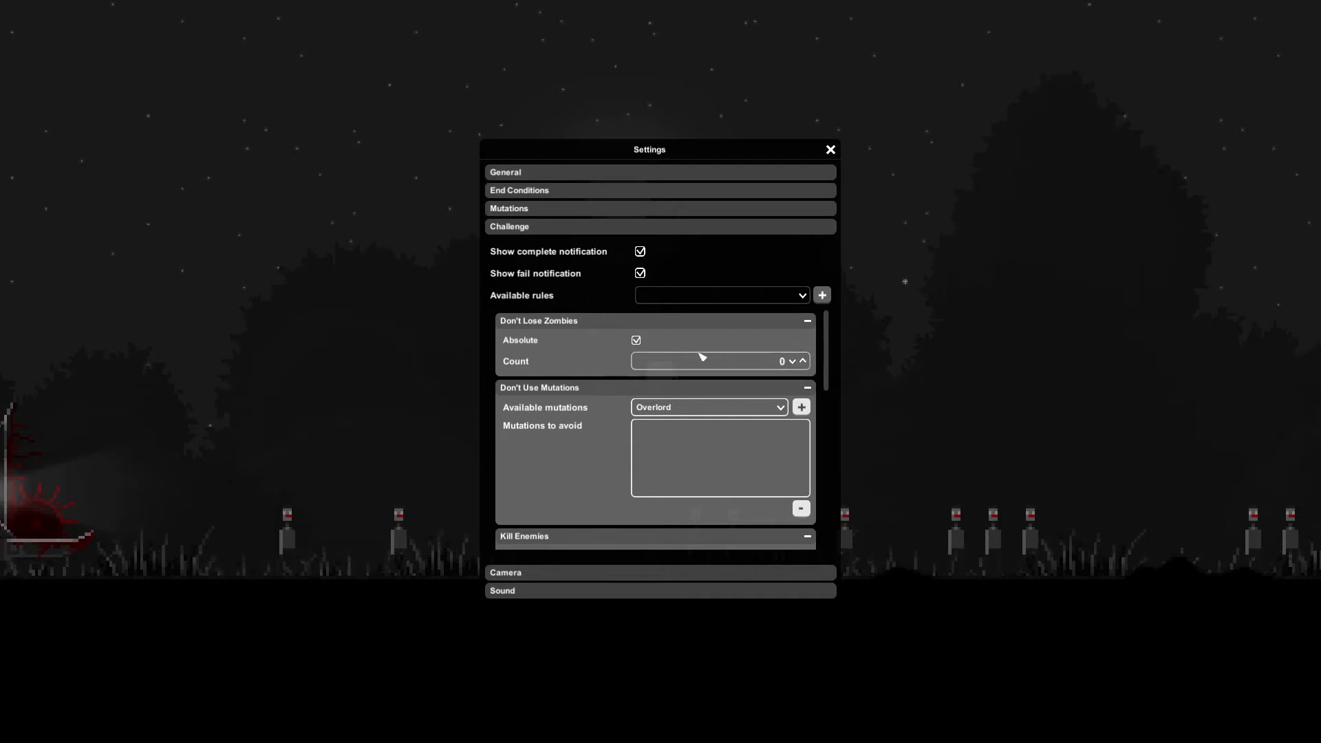
{"action": "mouse_move", "coordinate": [690, 354]}
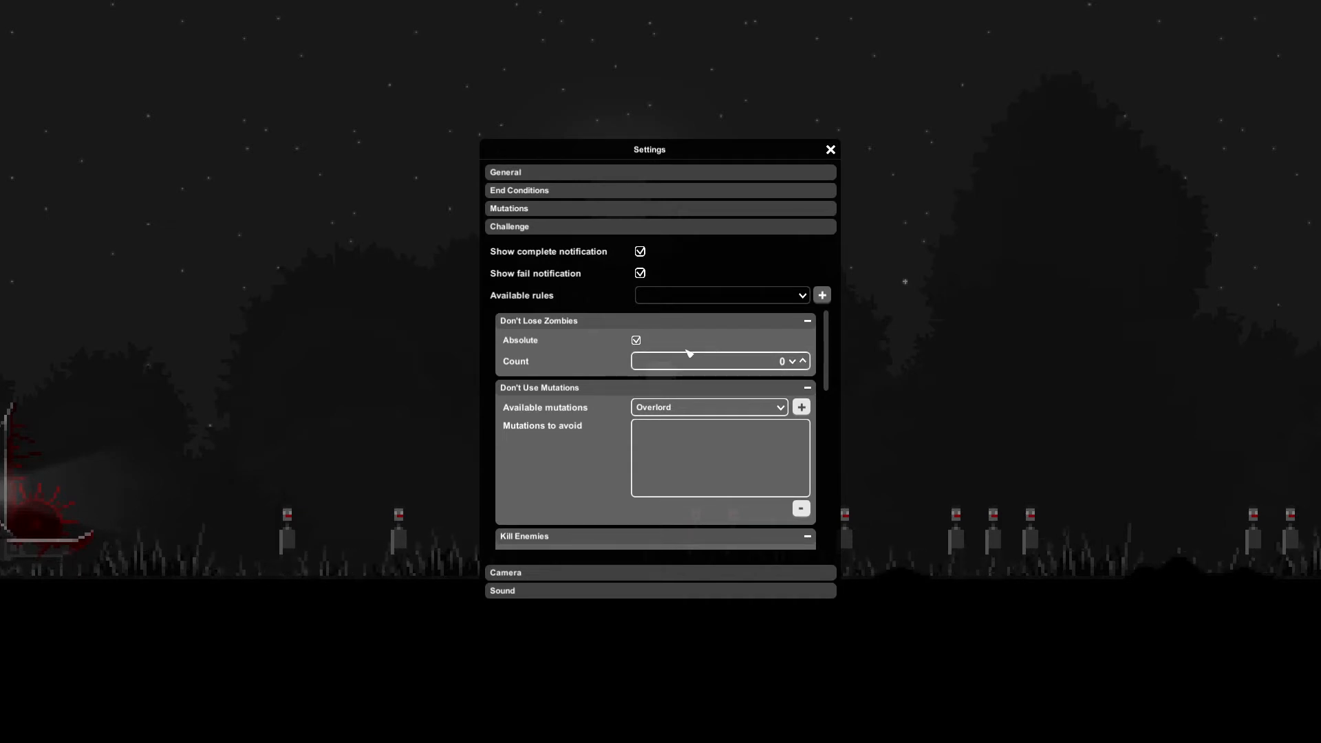
Toggle Don't Lose Zombies from absolute to percentage and back, then remove the rule.
{"action": "left_click", "coordinate": [636, 340]}
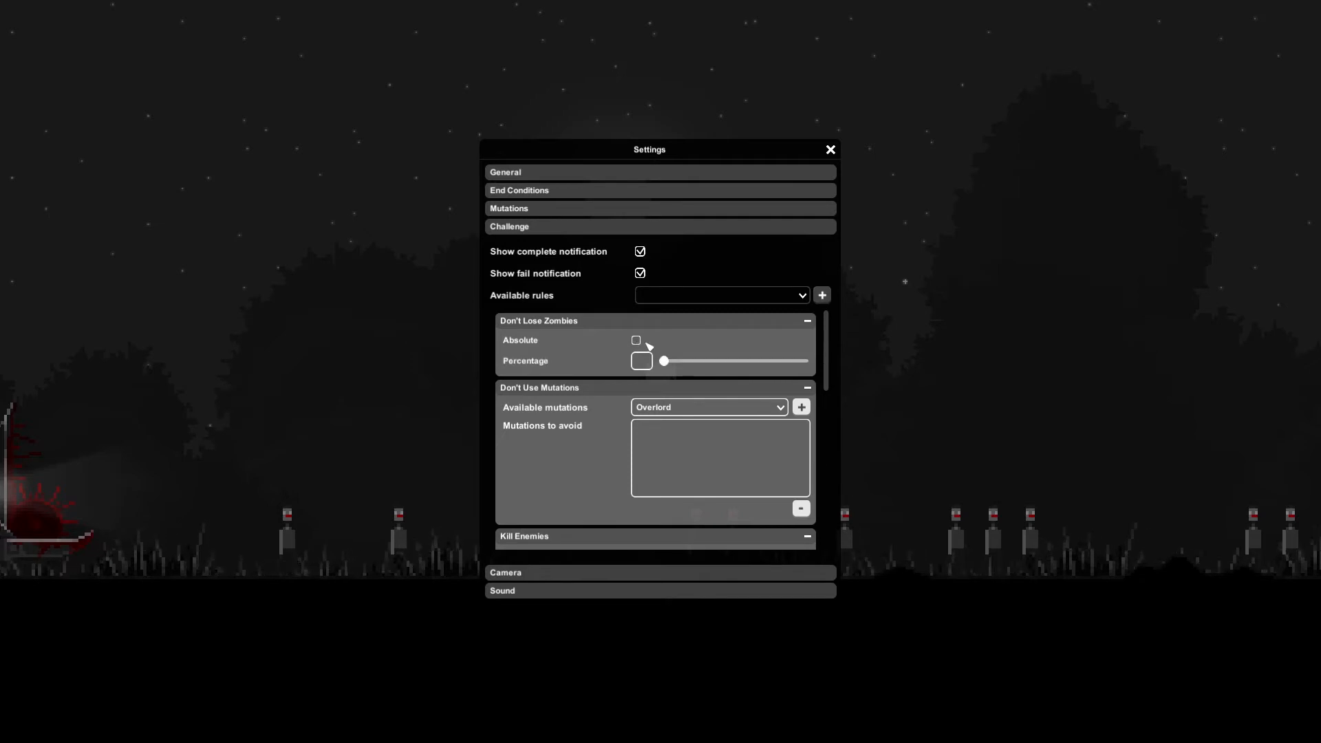
{"action": "left_click", "coordinate": [635, 340]}
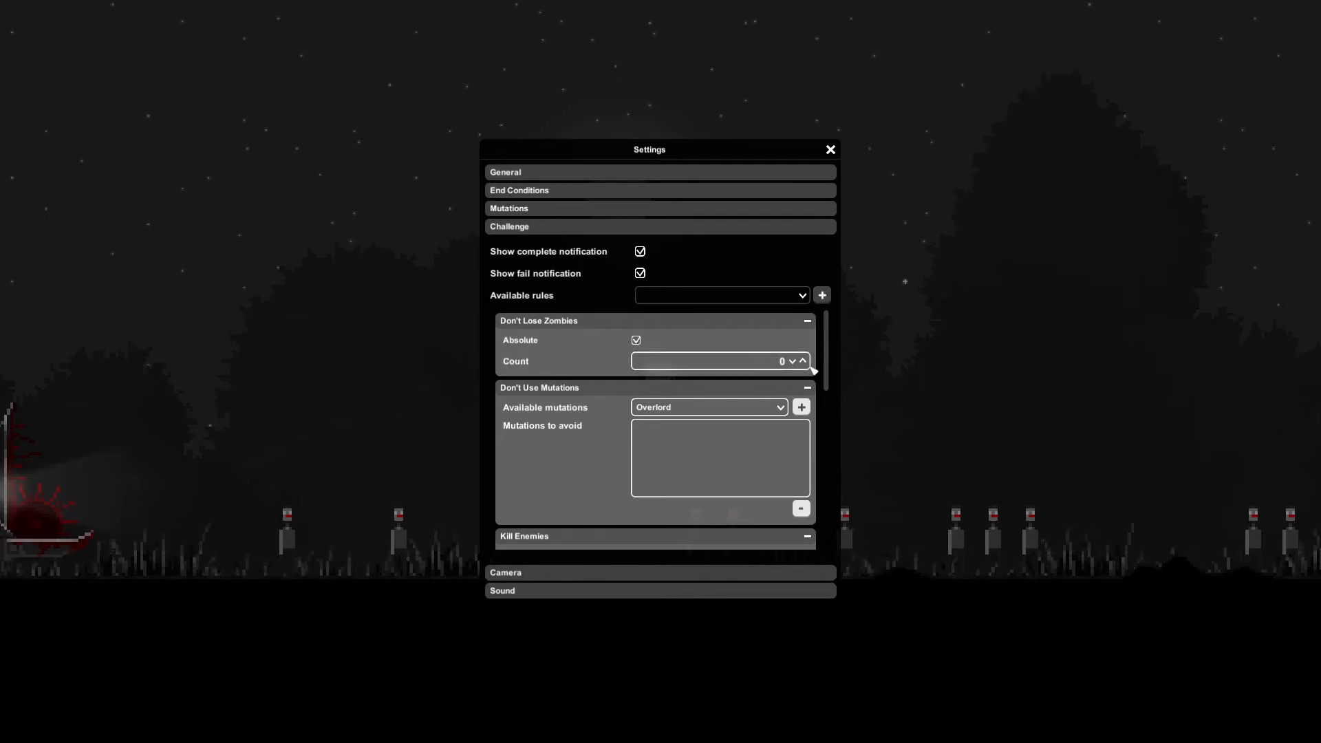
{"action": "left_click", "coordinate": [636, 340]}
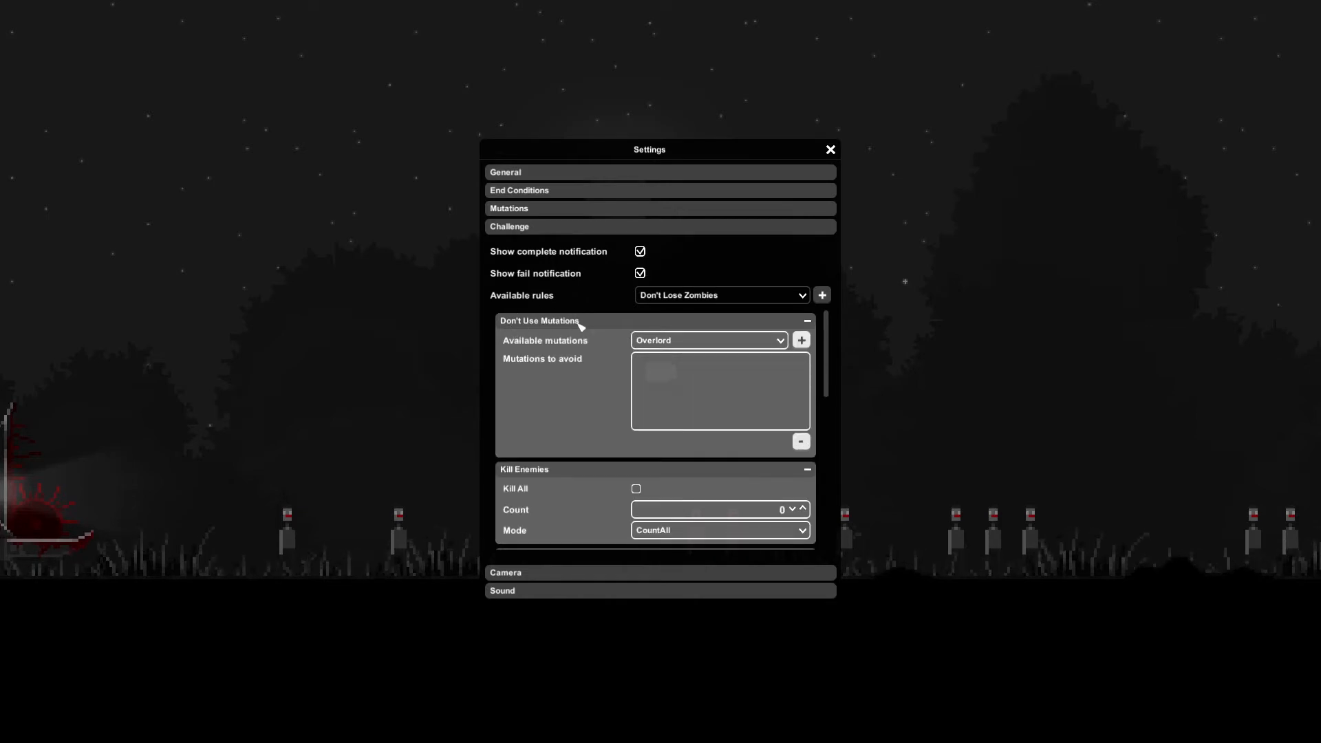
{"action": "mouse_move", "coordinate": [762, 361]}
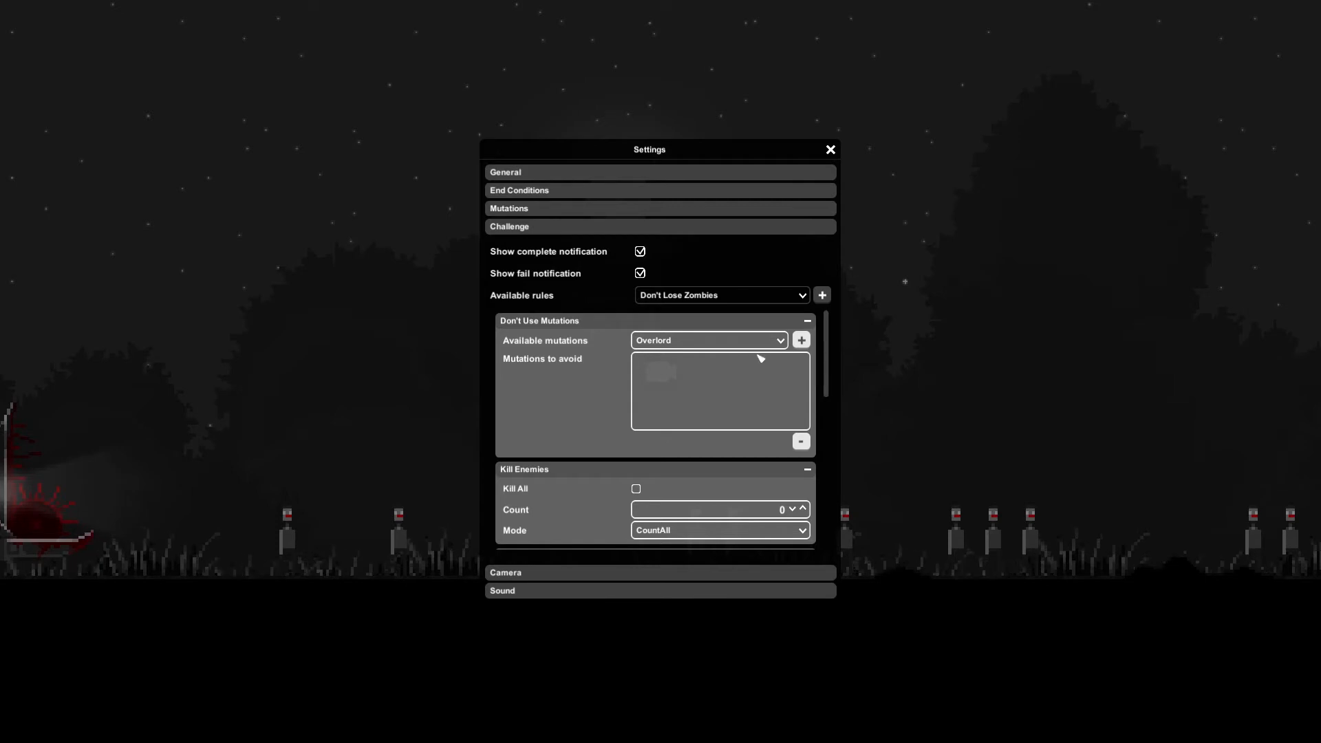
Add Crawler and Run to the mutations to avoid under Don't Use Mutations.
{"action": "left_click", "coordinate": [709, 340]}
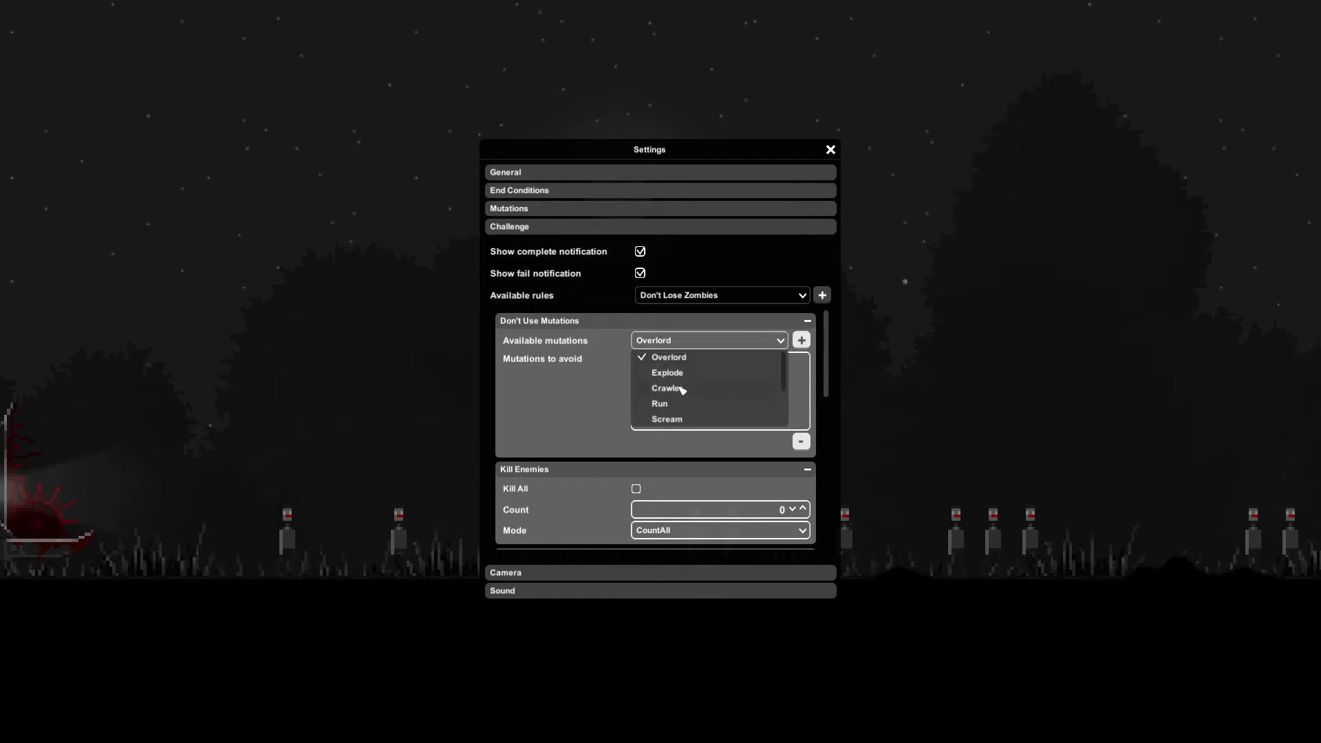
{"action": "left_click", "coordinate": [666, 388]}
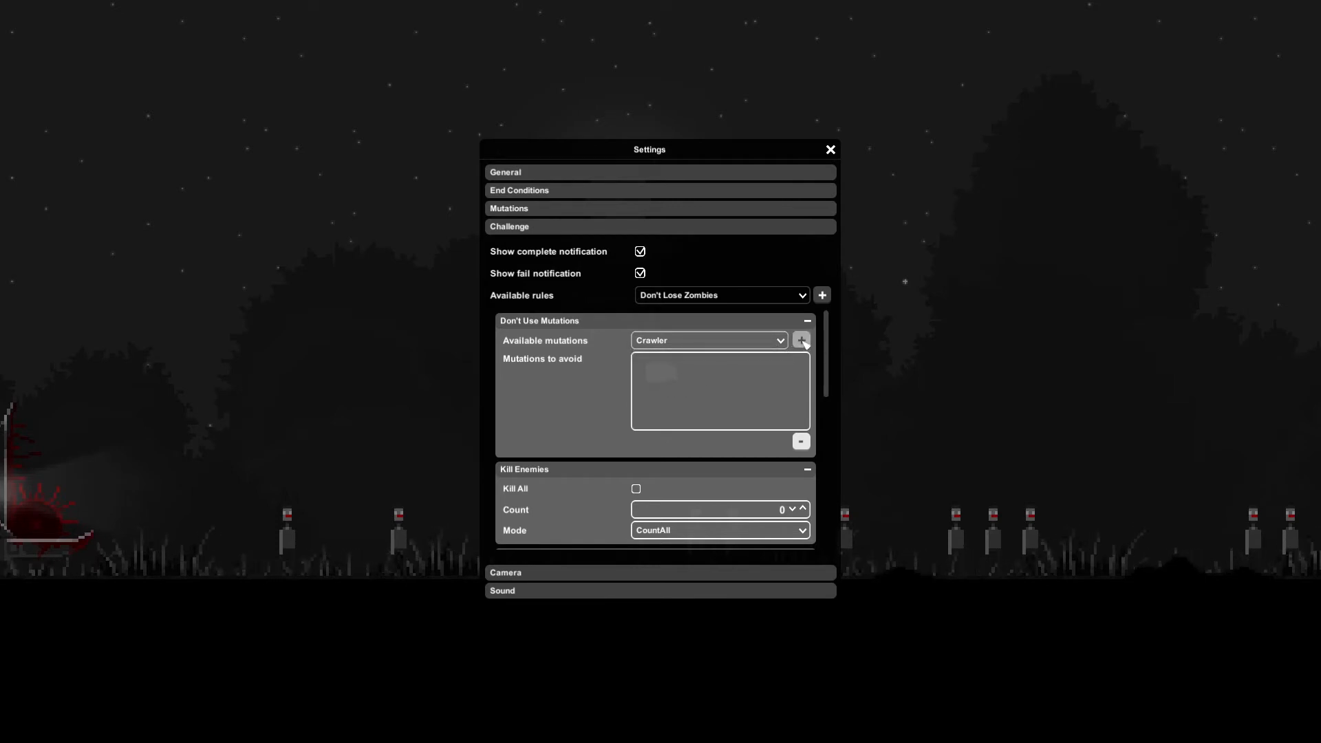
{"action": "left_click", "coordinate": [708, 342]}
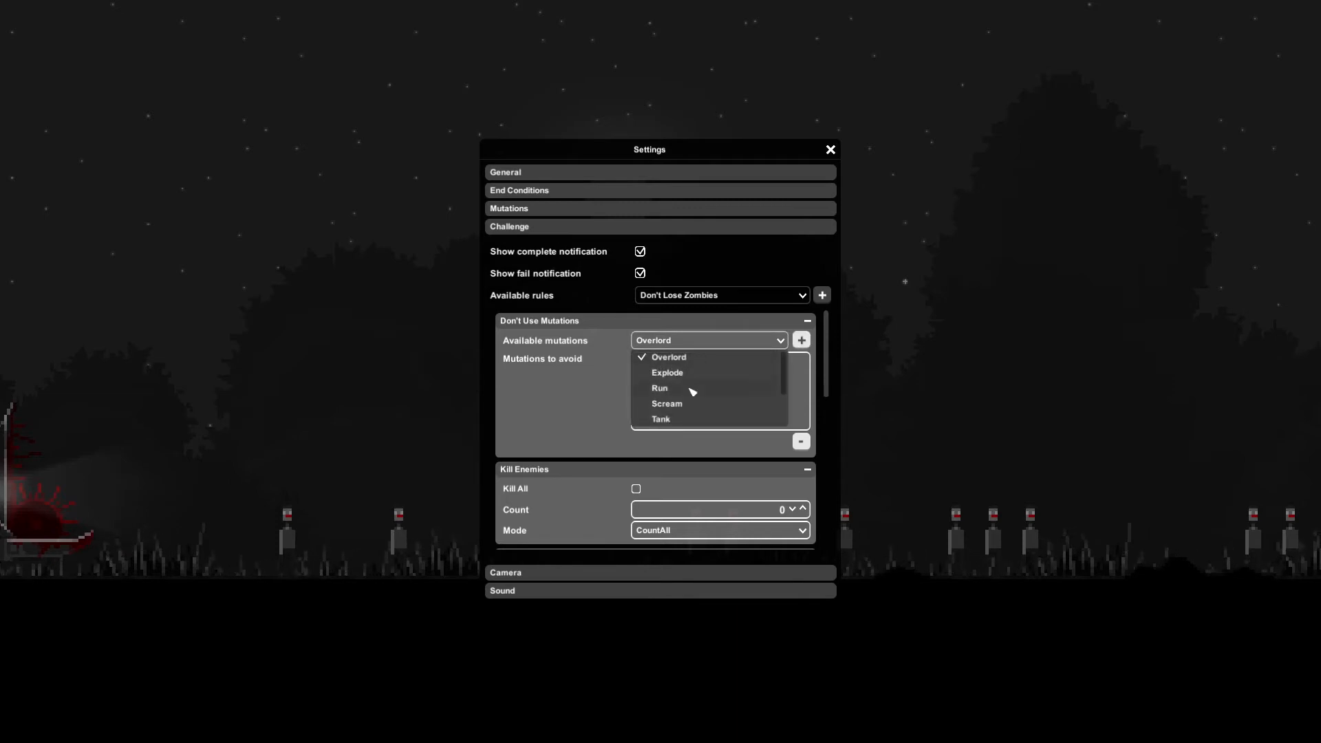
{"action": "left_click", "coordinate": [659, 388]}
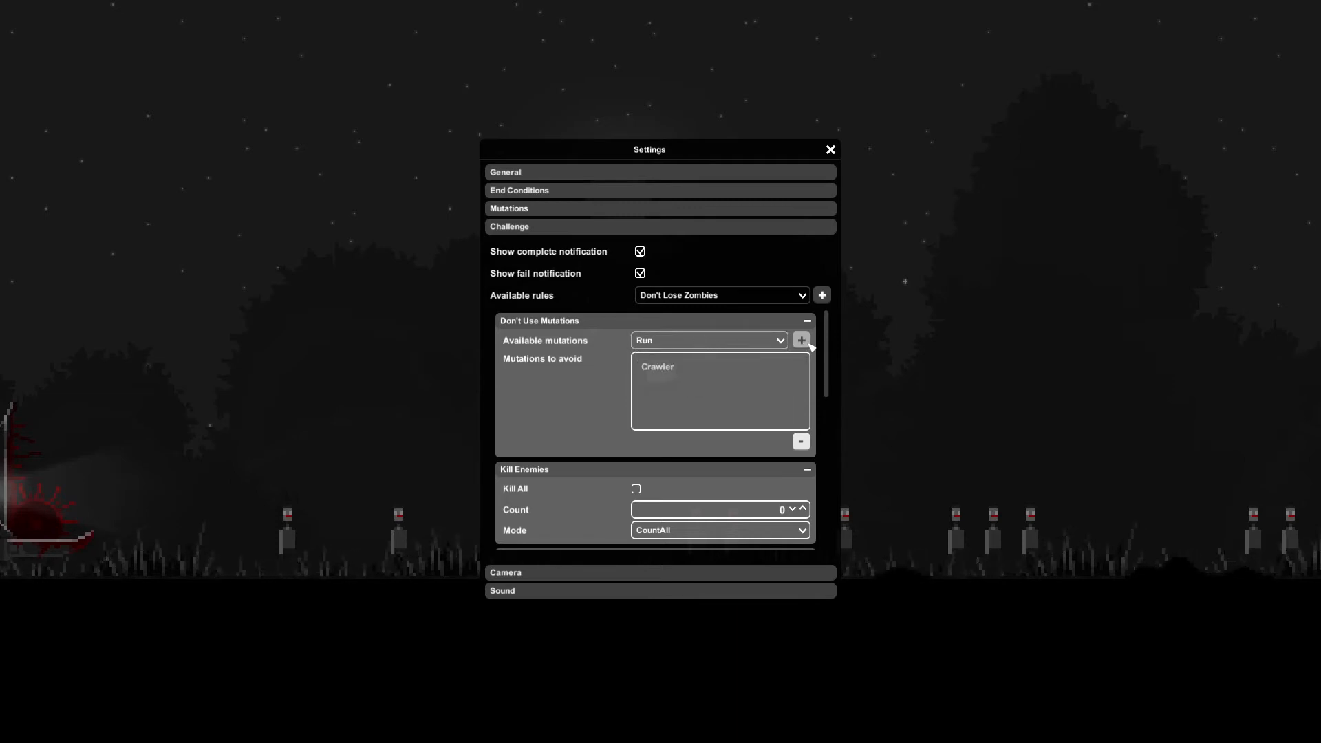
{"action": "left_click", "coordinate": [801, 340]}
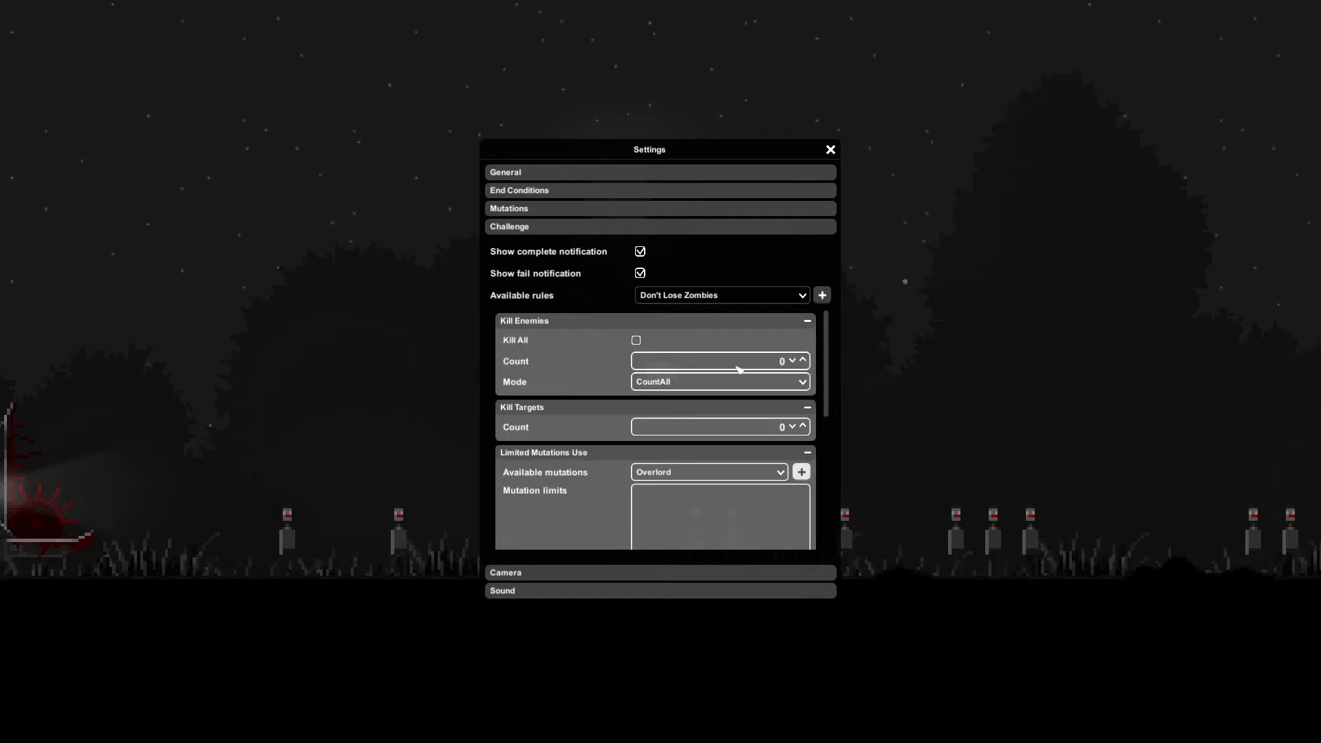
{"action": "mouse_move", "coordinate": [571, 333]}
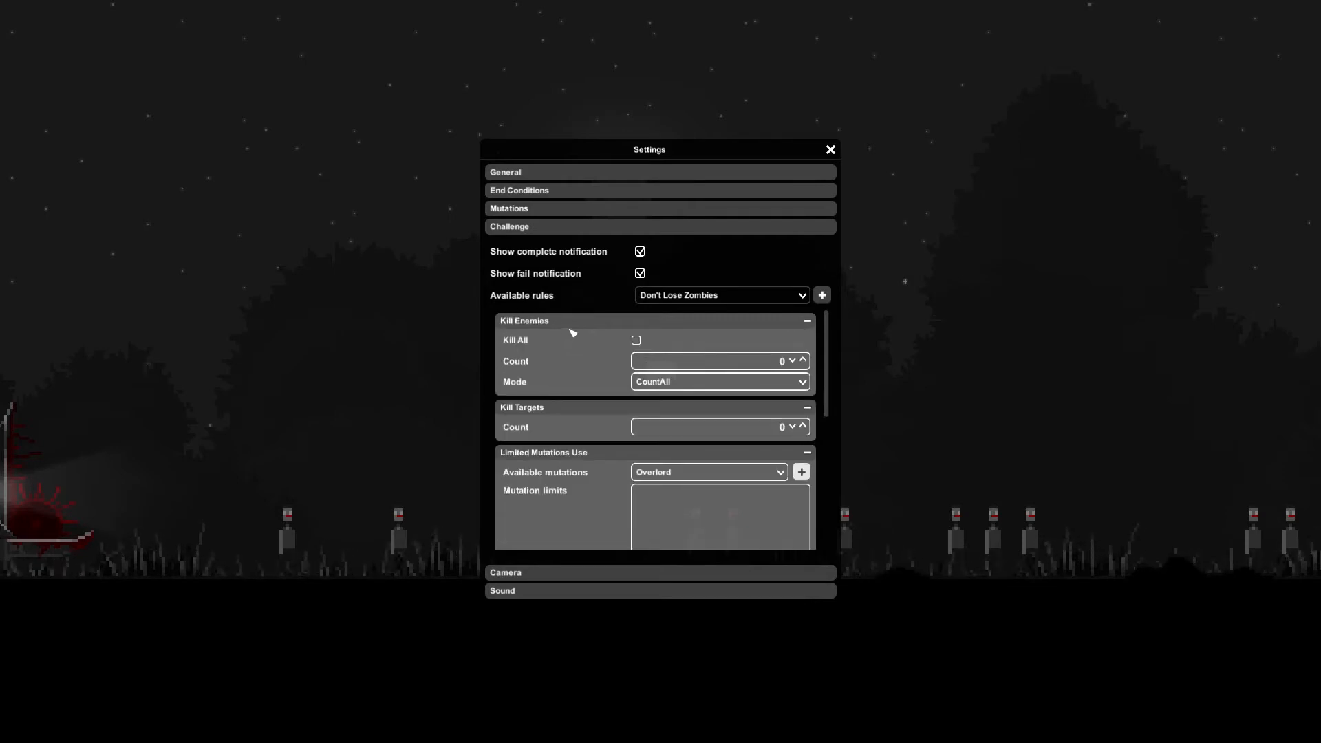
{"action": "mouse_move", "coordinate": [604, 366]}
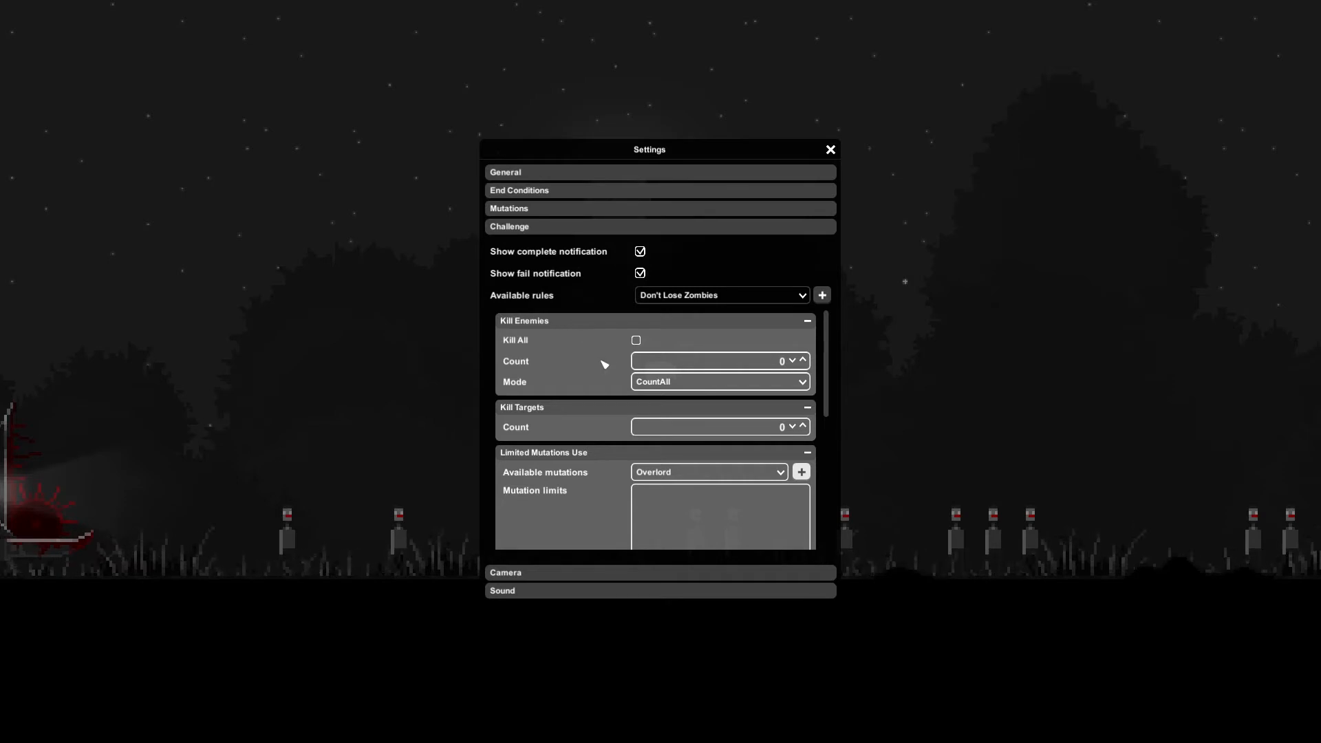
{"action": "mouse_move", "coordinate": [529, 418]}
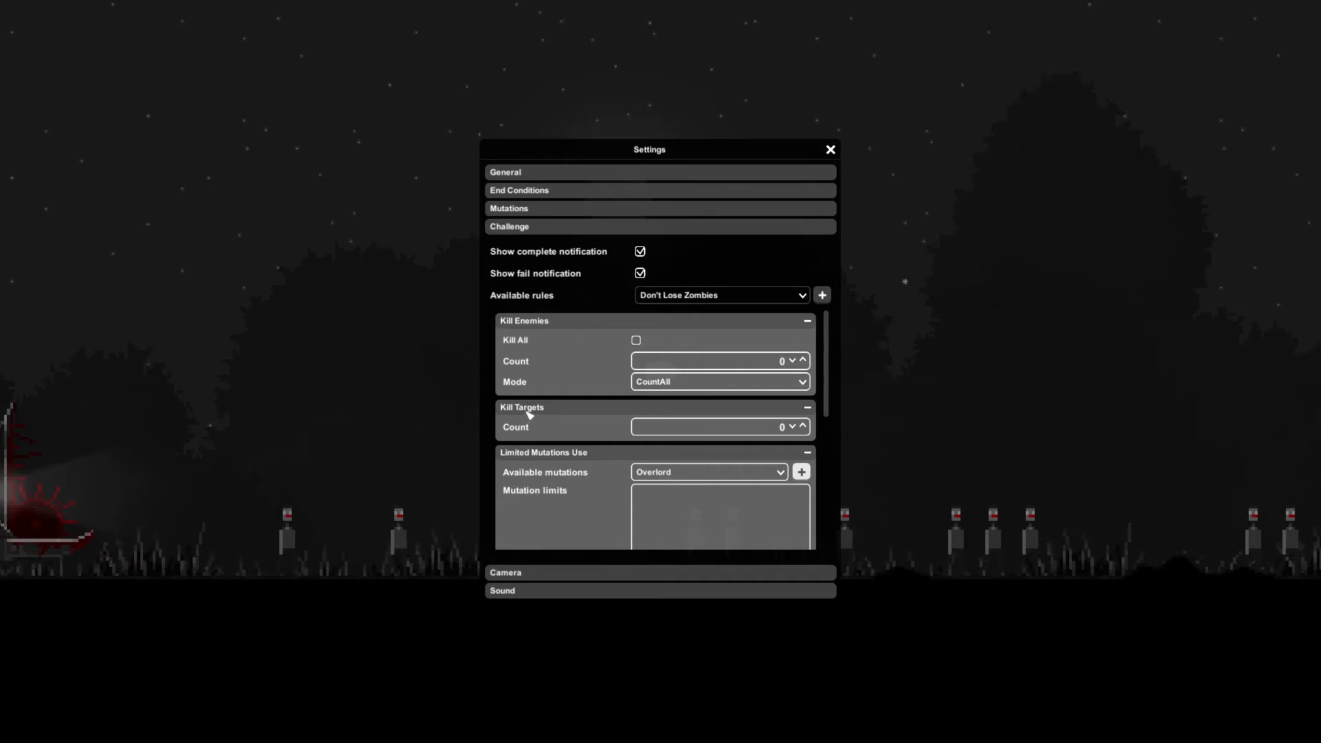
Set Kill Enemies to a count of 8 with the CountMidair mode instead of killing all.
{"action": "left_click", "coordinate": [636, 340]}
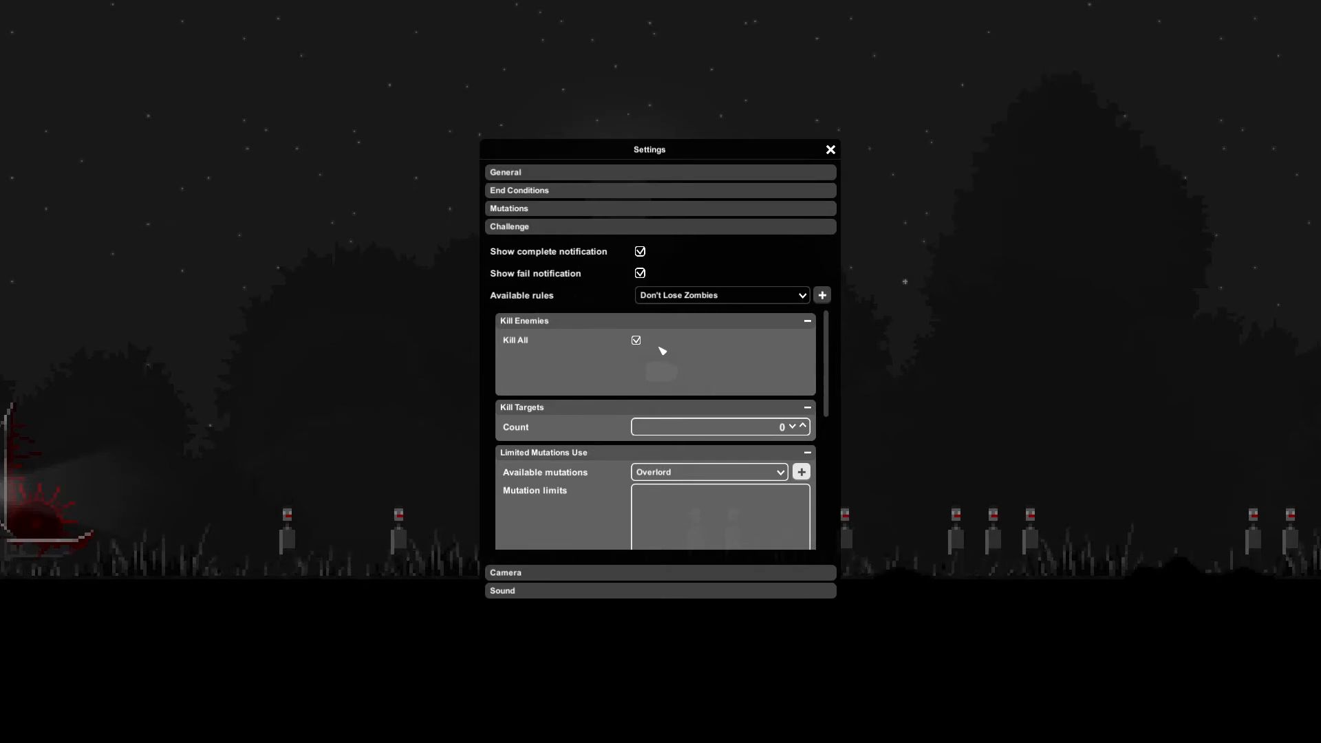
{"action": "left_click", "coordinate": [636, 340]}
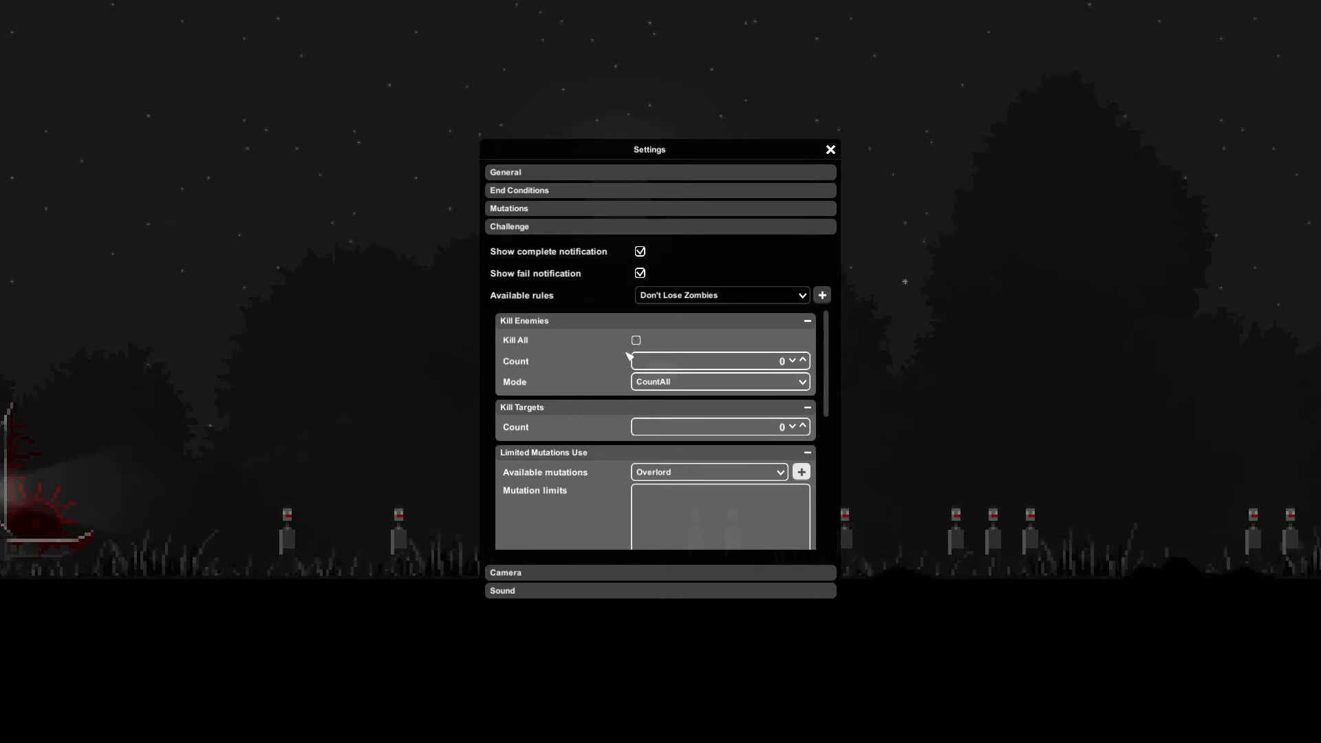
{"action": "left_click", "coordinate": [802, 357]}
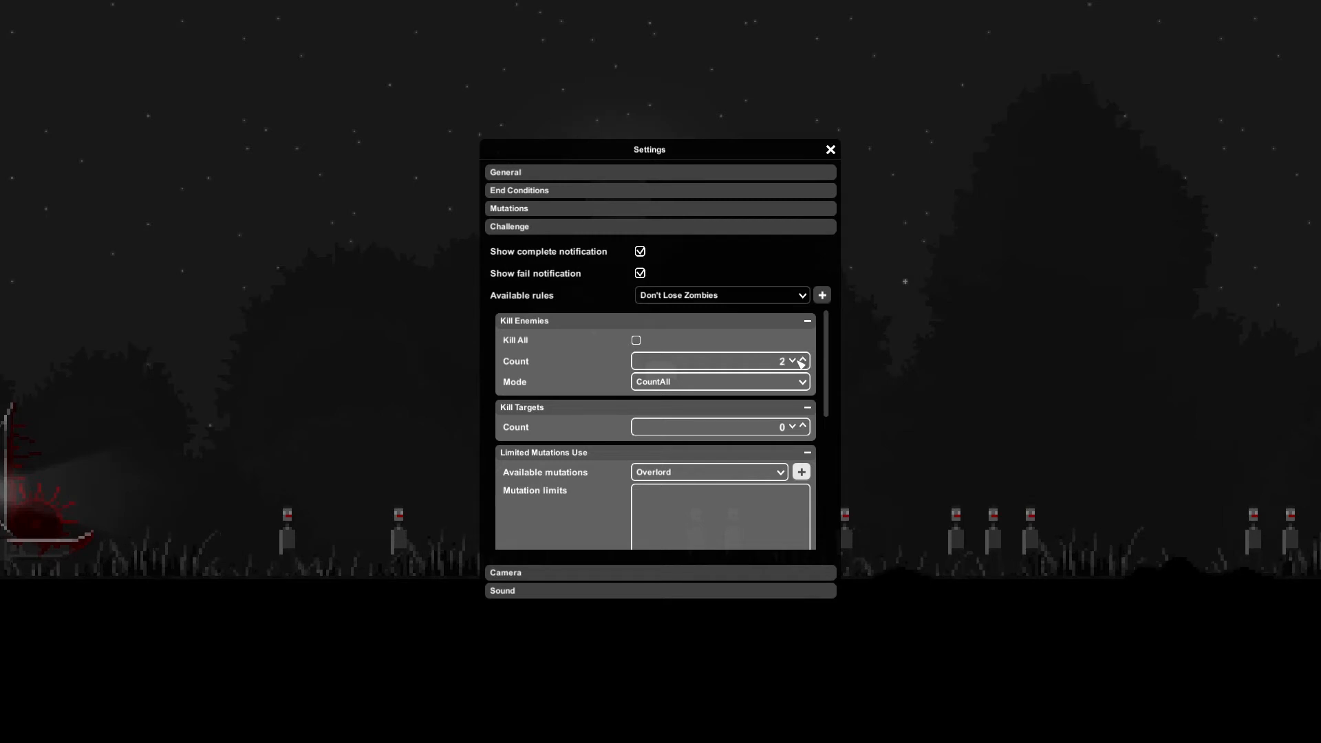
{"action": "left_click", "coordinate": [802, 356]}
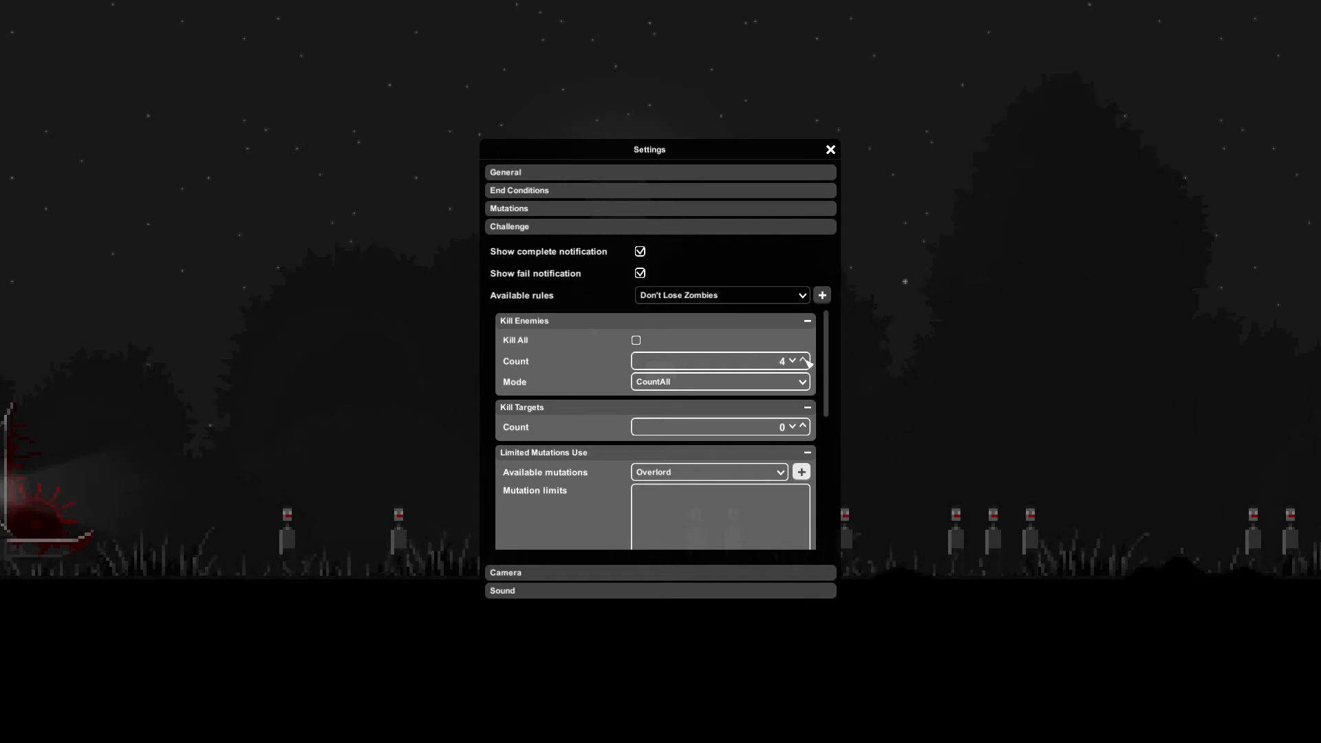
{"action": "left_click", "coordinate": [720, 383]}
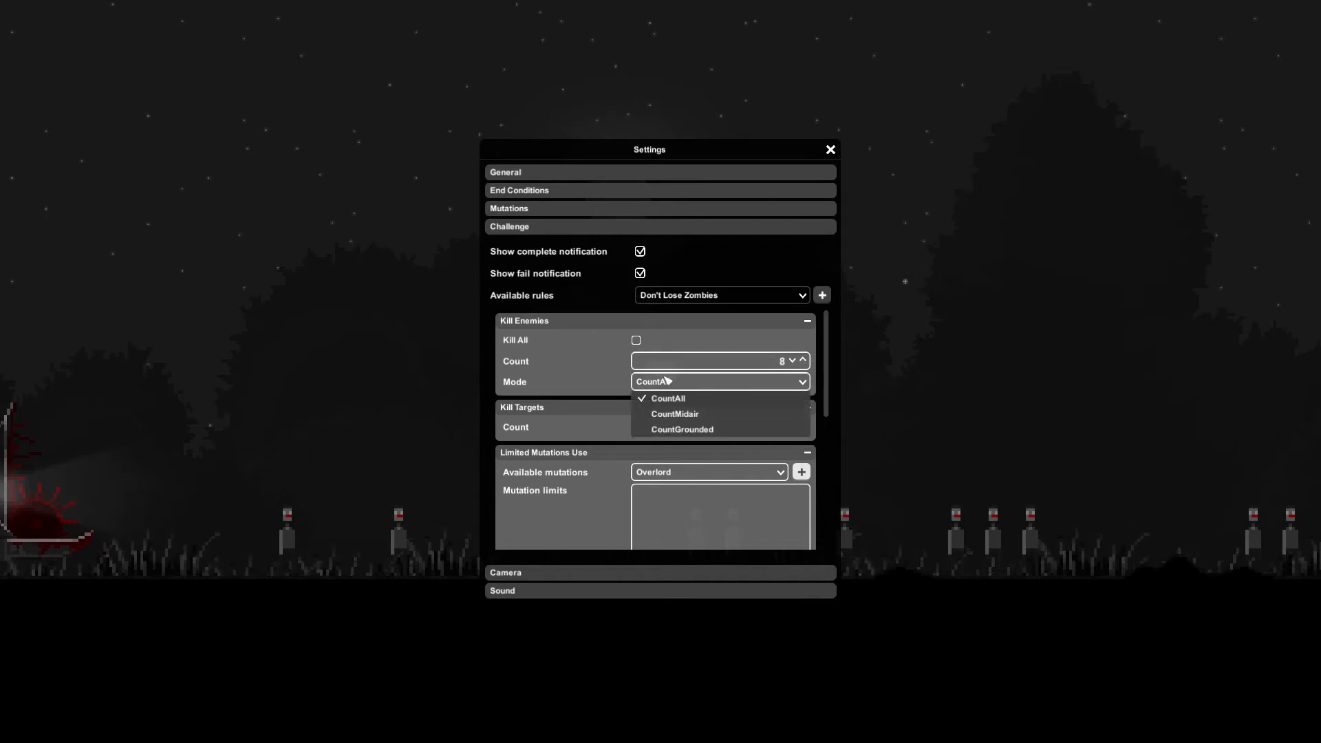
{"action": "mouse_move", "coordinate": [685, 412]}
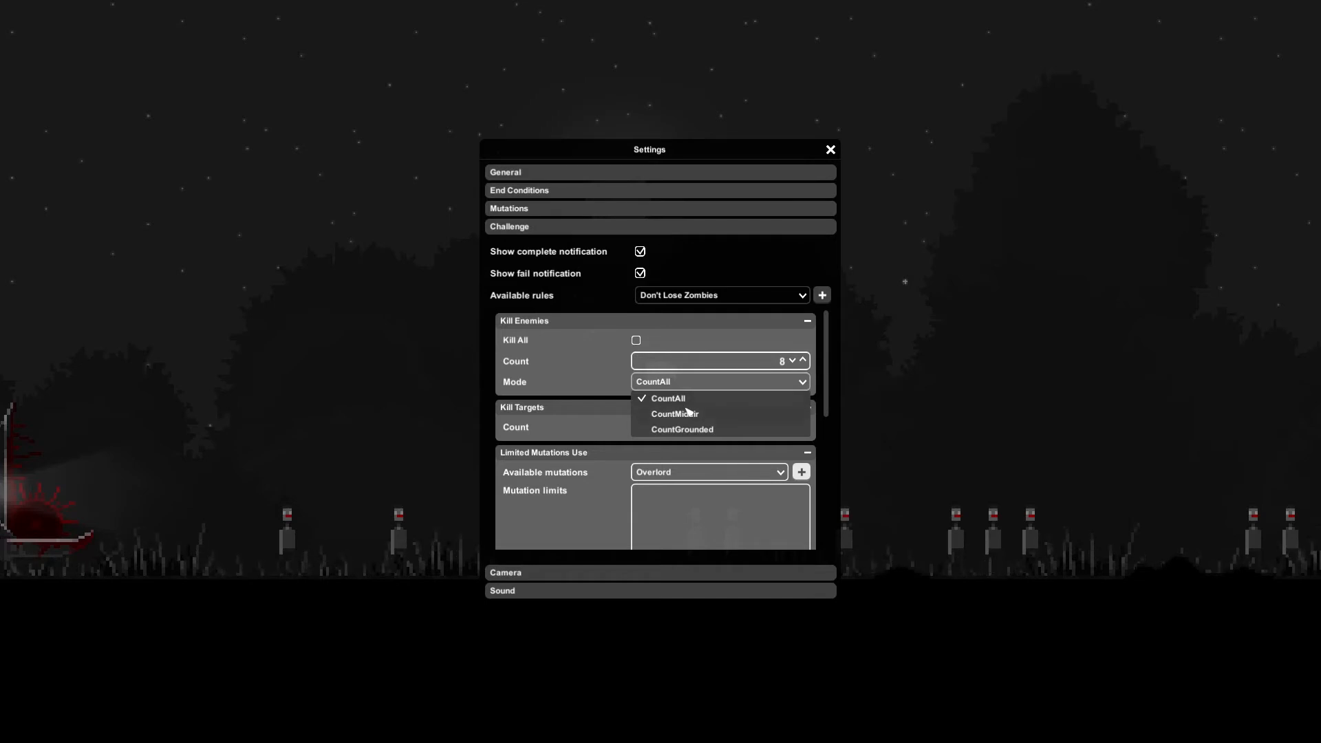
{"action": "mouse_move", "coordinate": [708, 440]}
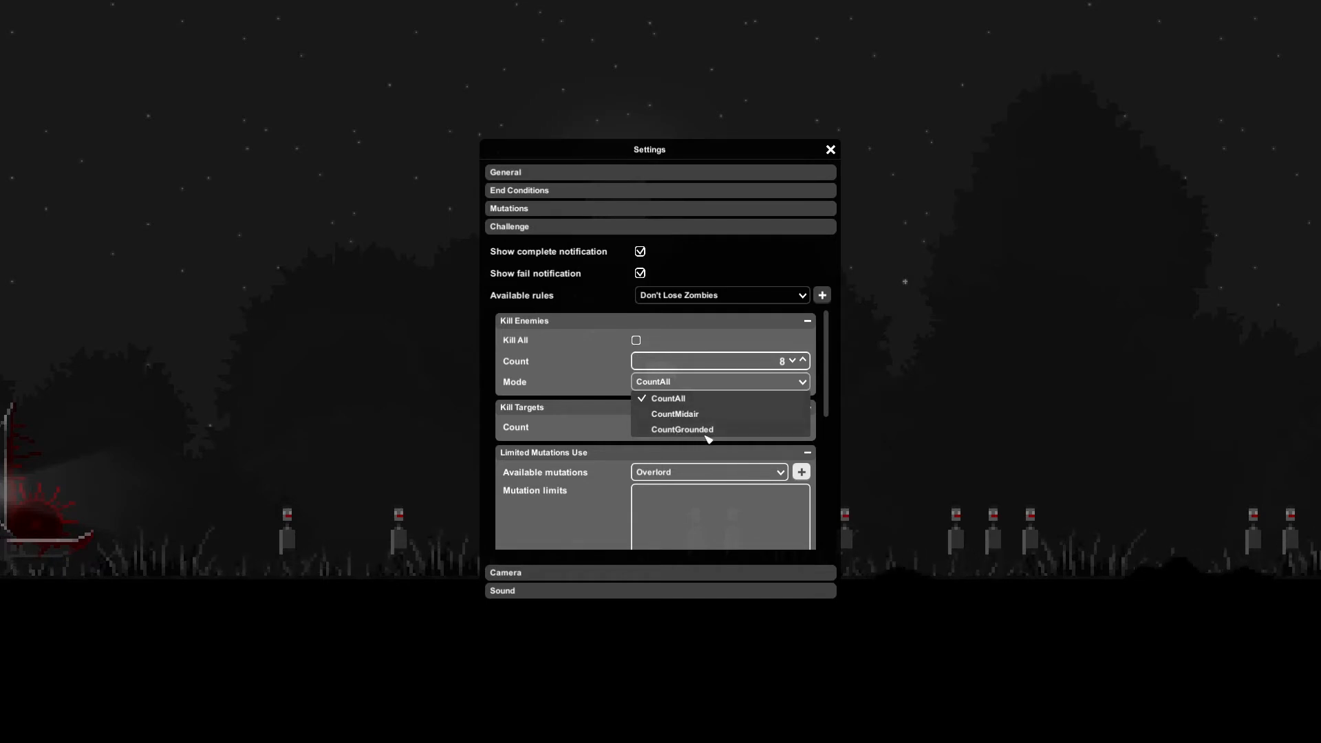
{"action": "left_click", "coordinate": [674, 413]}
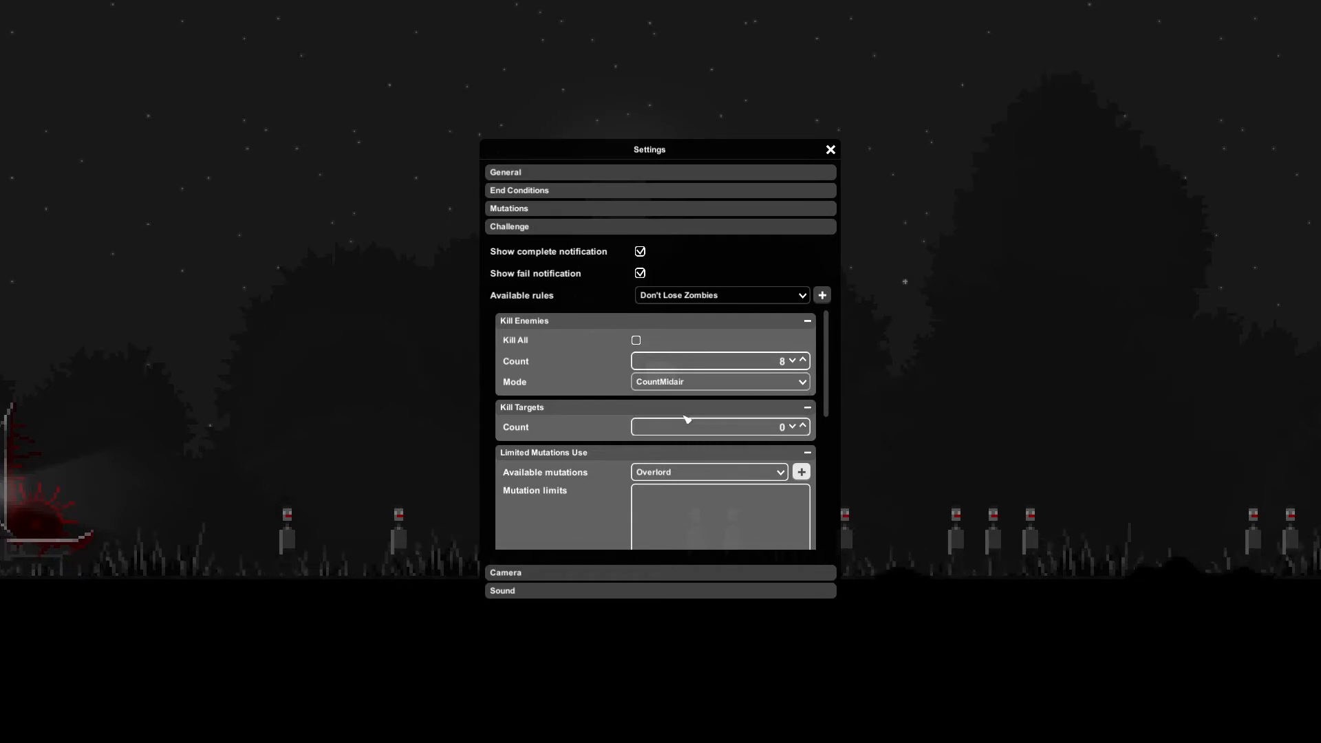
{"action": "mouse_move", "coordinate": [780, 335]}
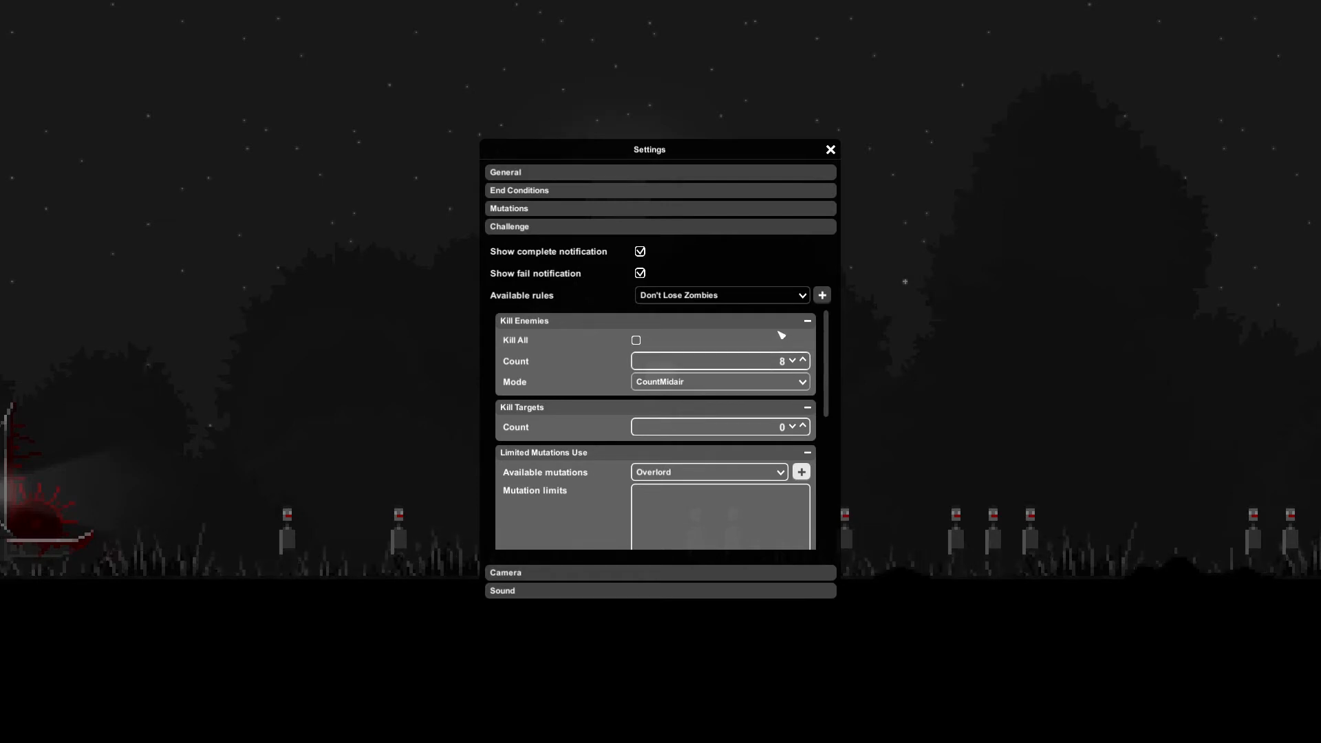
Raise the Kill Targets count to 2.
{"action": "scroll", "scroll_direction": "down", "scroll_amount": 3}
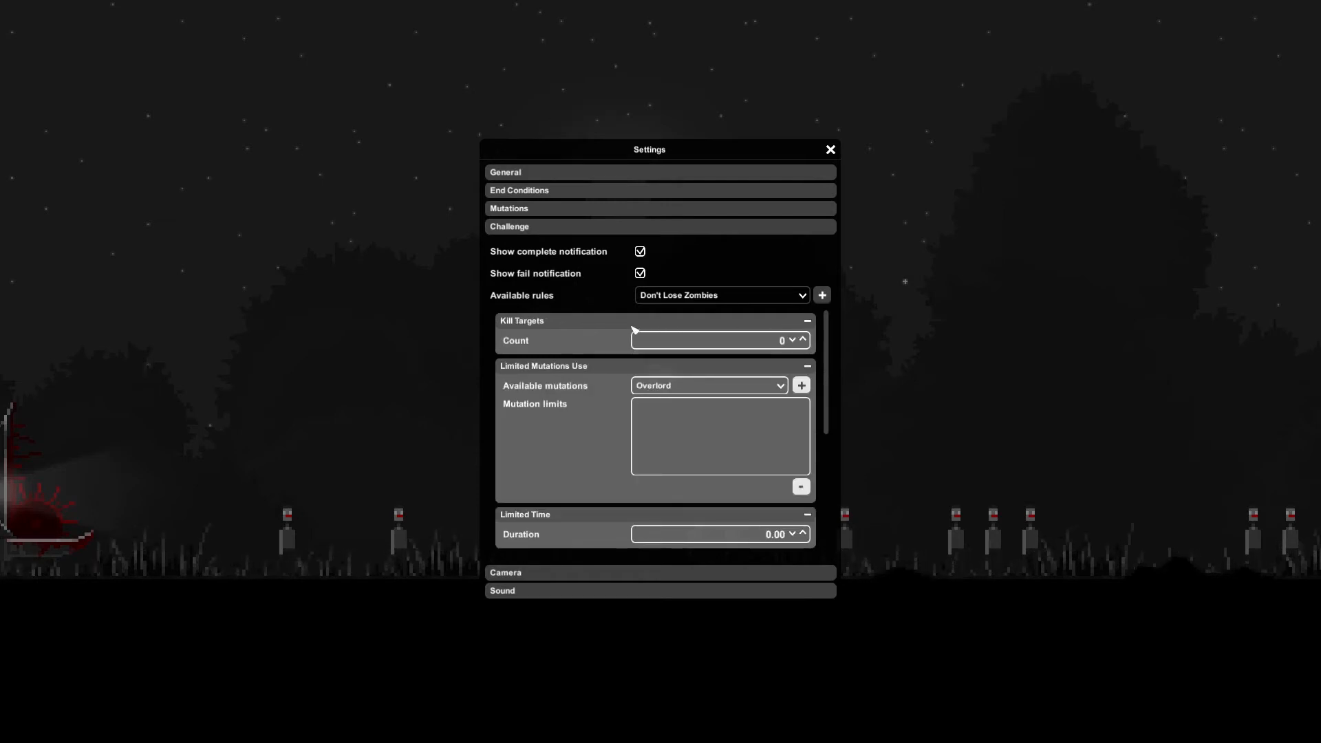
{"action": "mouse_move", "coordinate": [539, 327]}
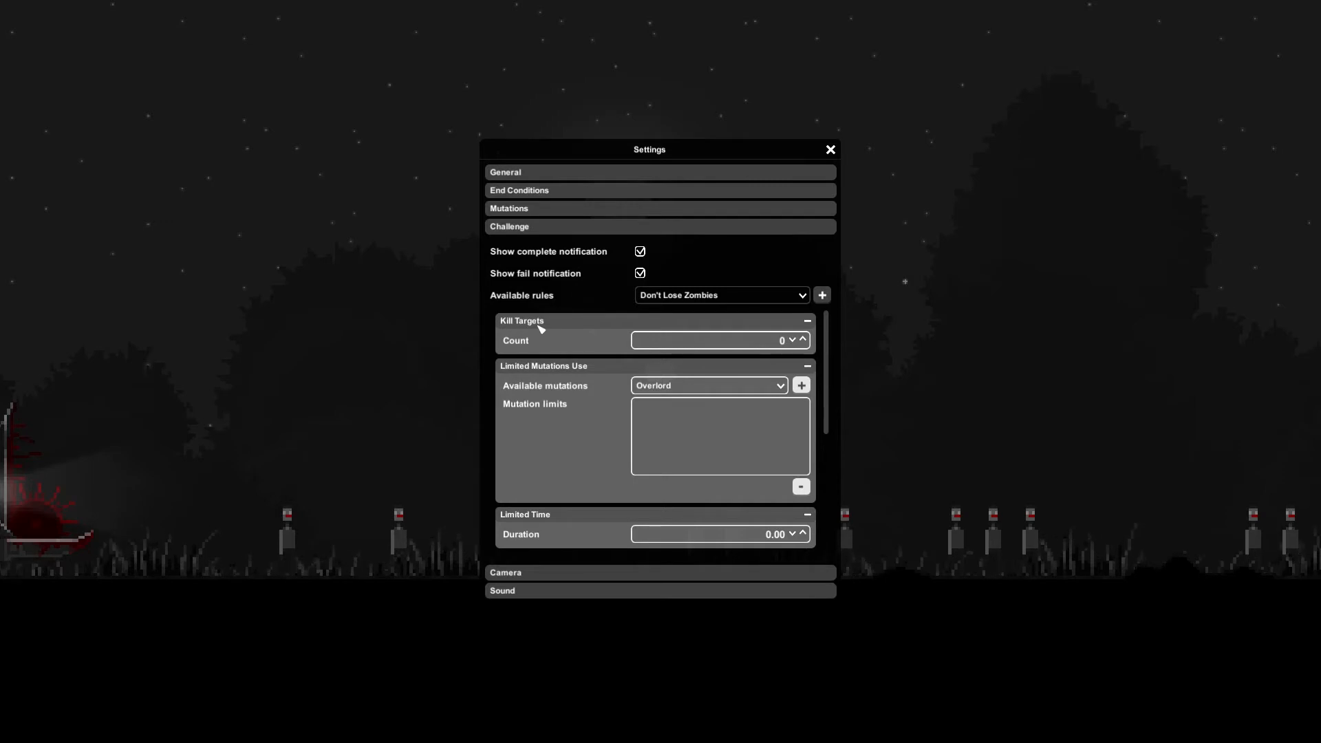
{"action": "mouse_move", "coordinate": [608, 337]}
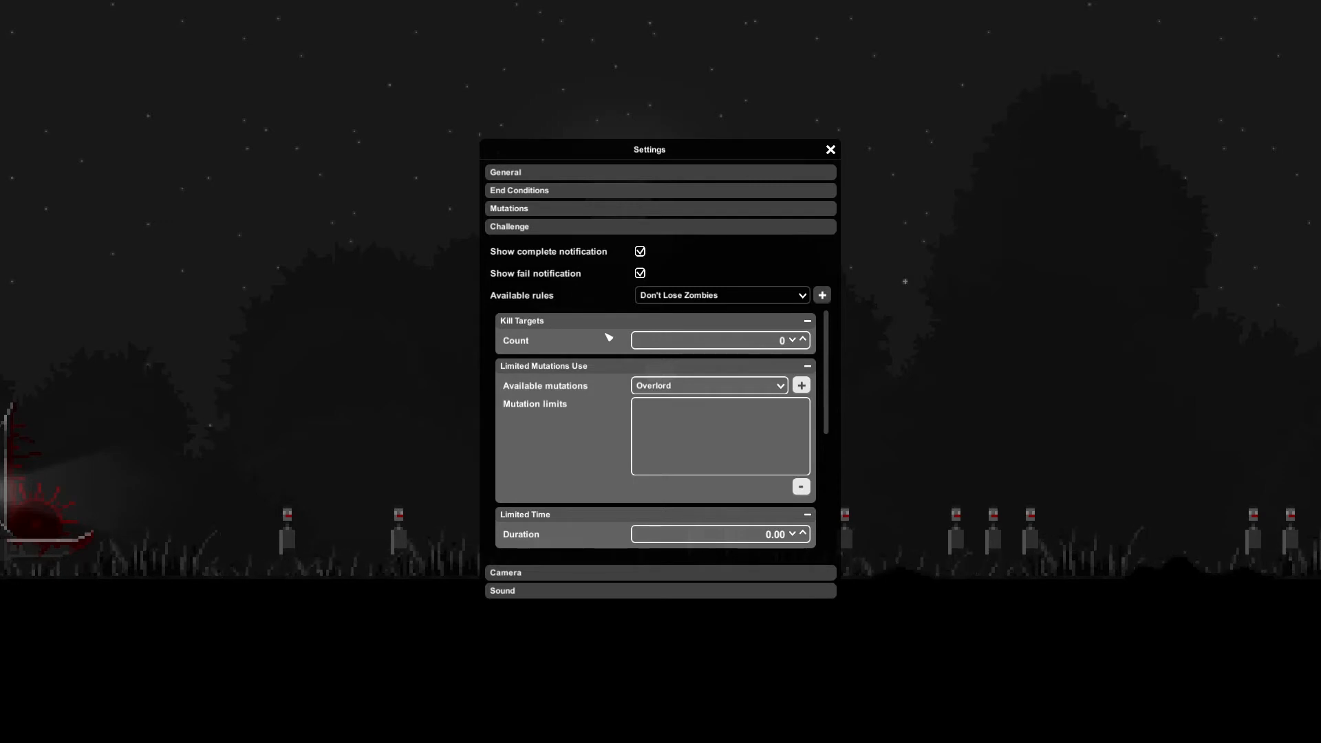
{"action": "left_click", "coordinate": [804, 336]}
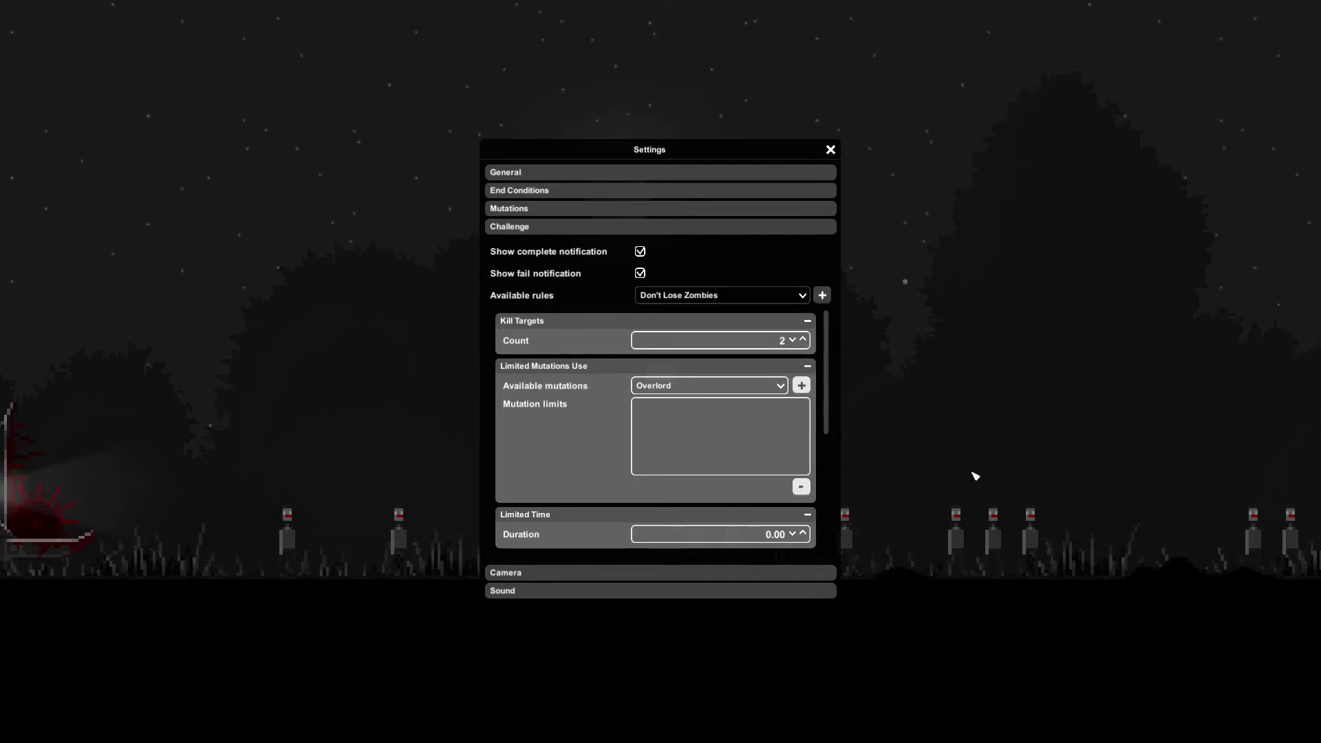
{"action": "mouse_move", "coordinate": [878, 402]}
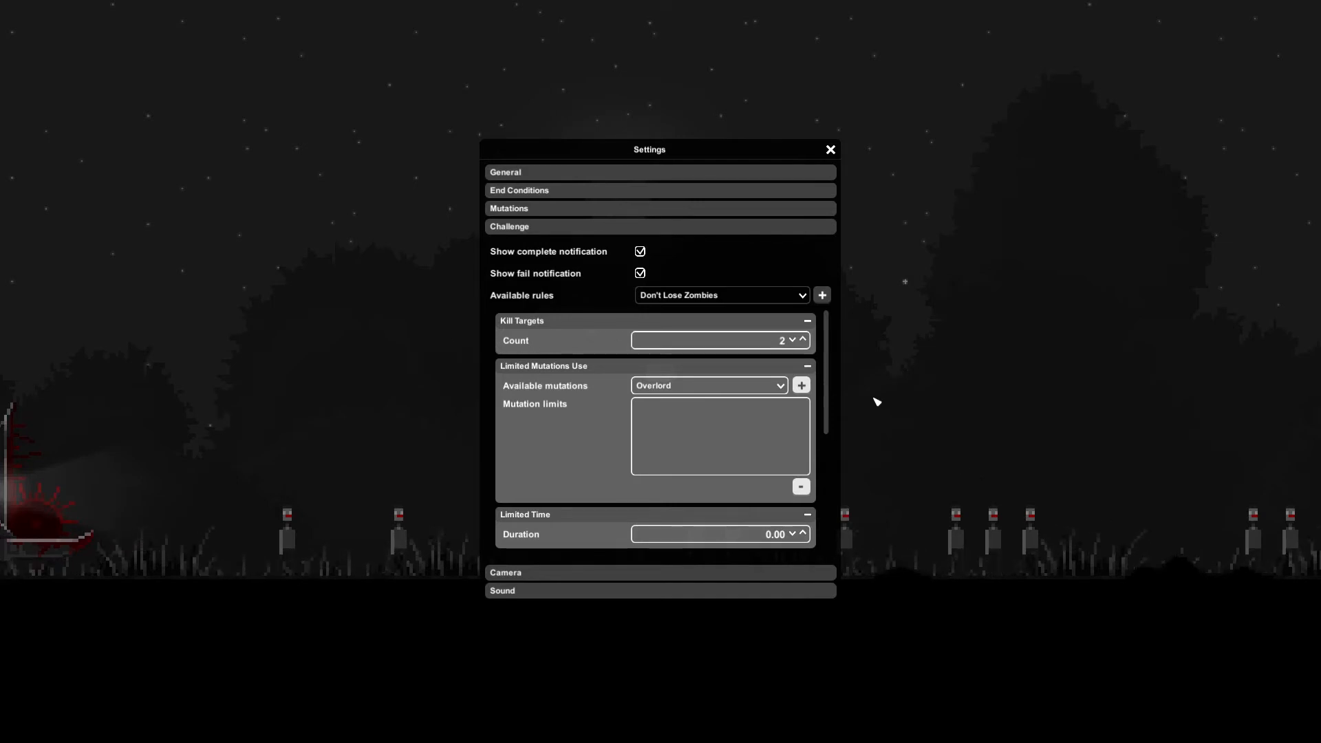
{"action": "mouse_move", "coordinate": [589, 339]}
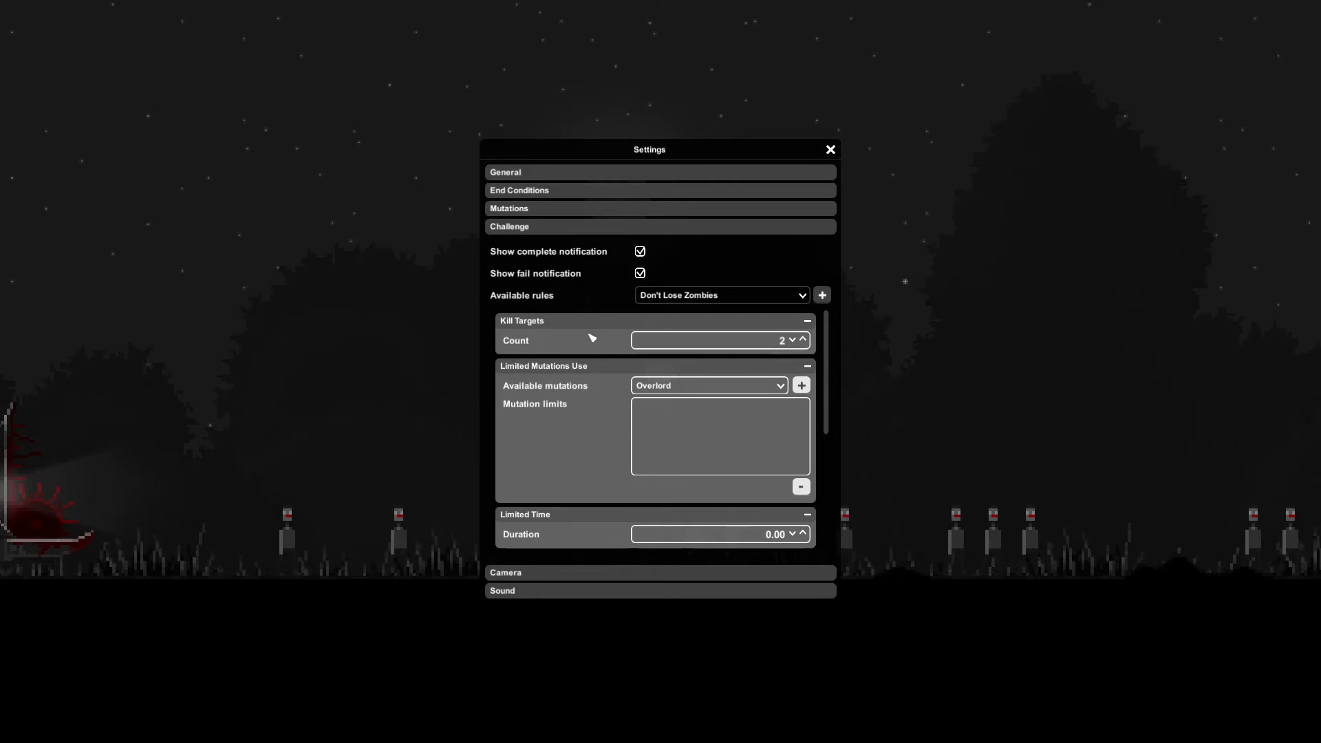
{"action": "mouse_move", "coordinate": [627, 341]}
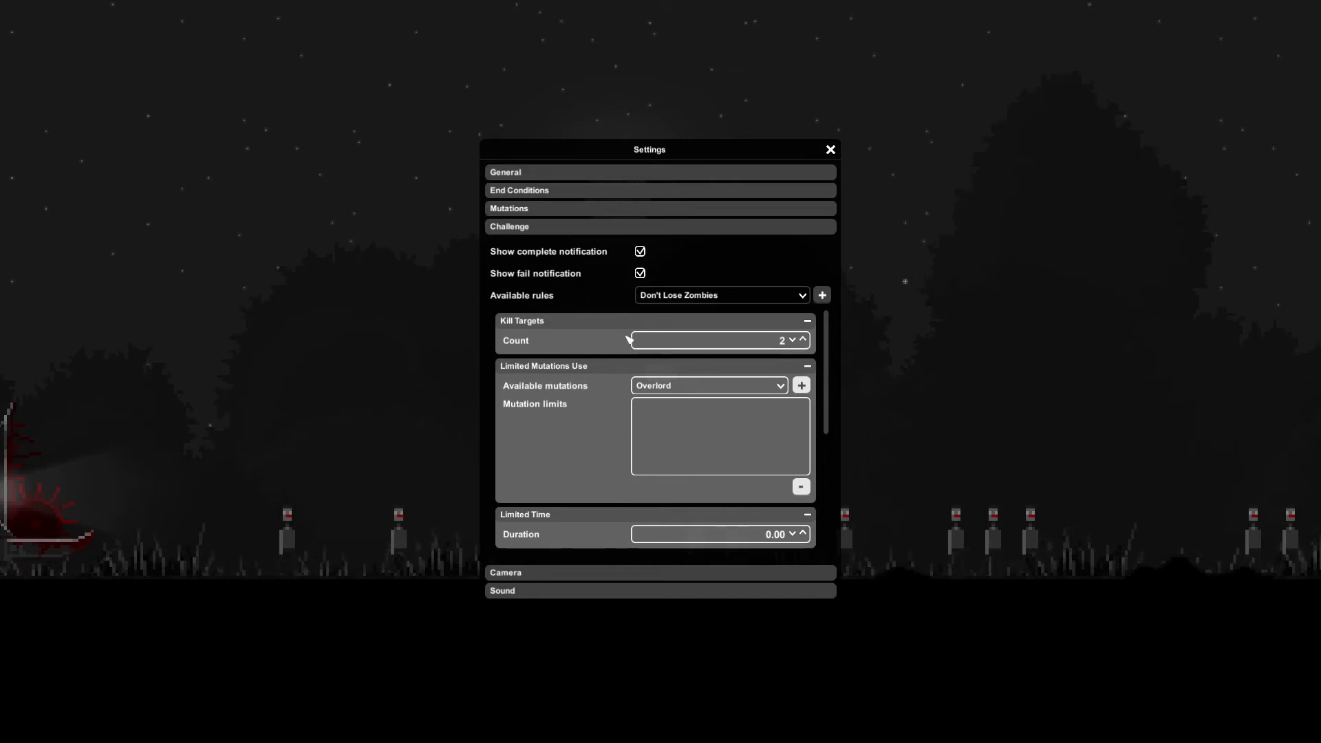
{"action": "mouse_move", "coordinate": [873, 365]}
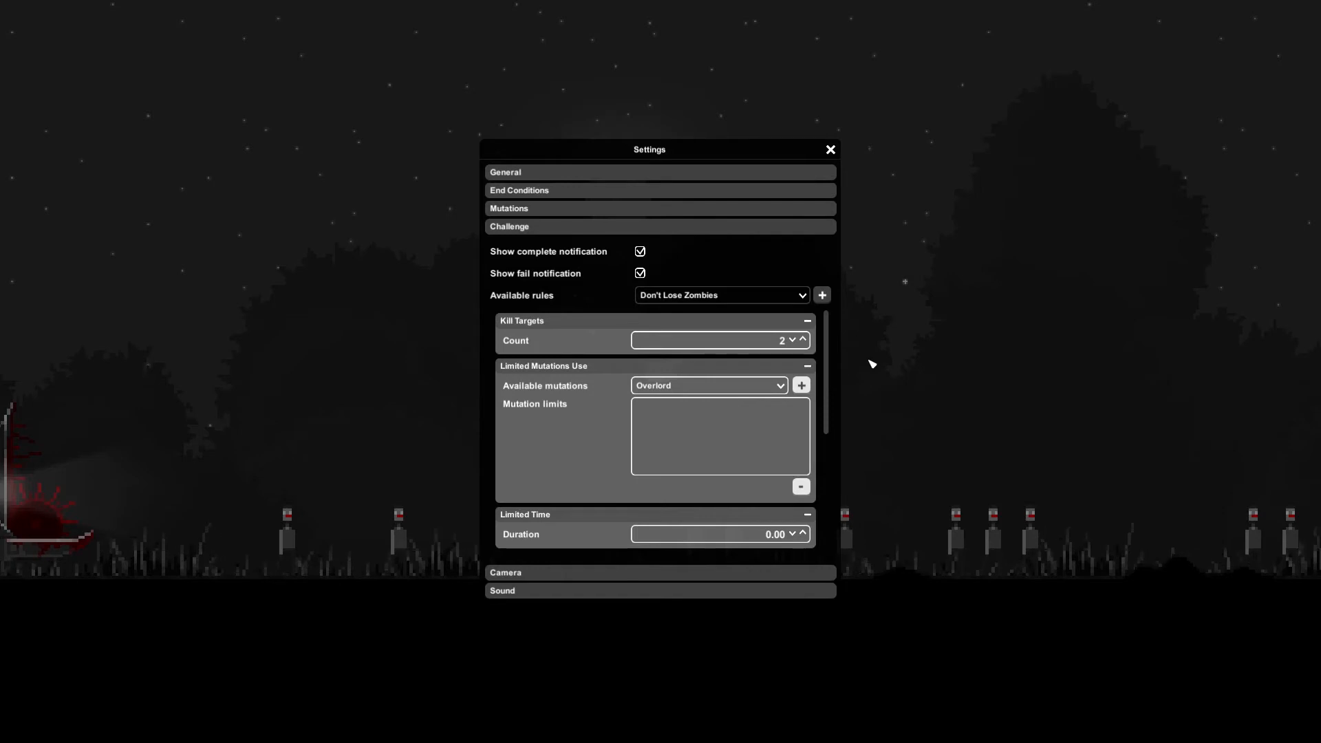
{"action": "mouse_move", "coordinate": [809, 325]}
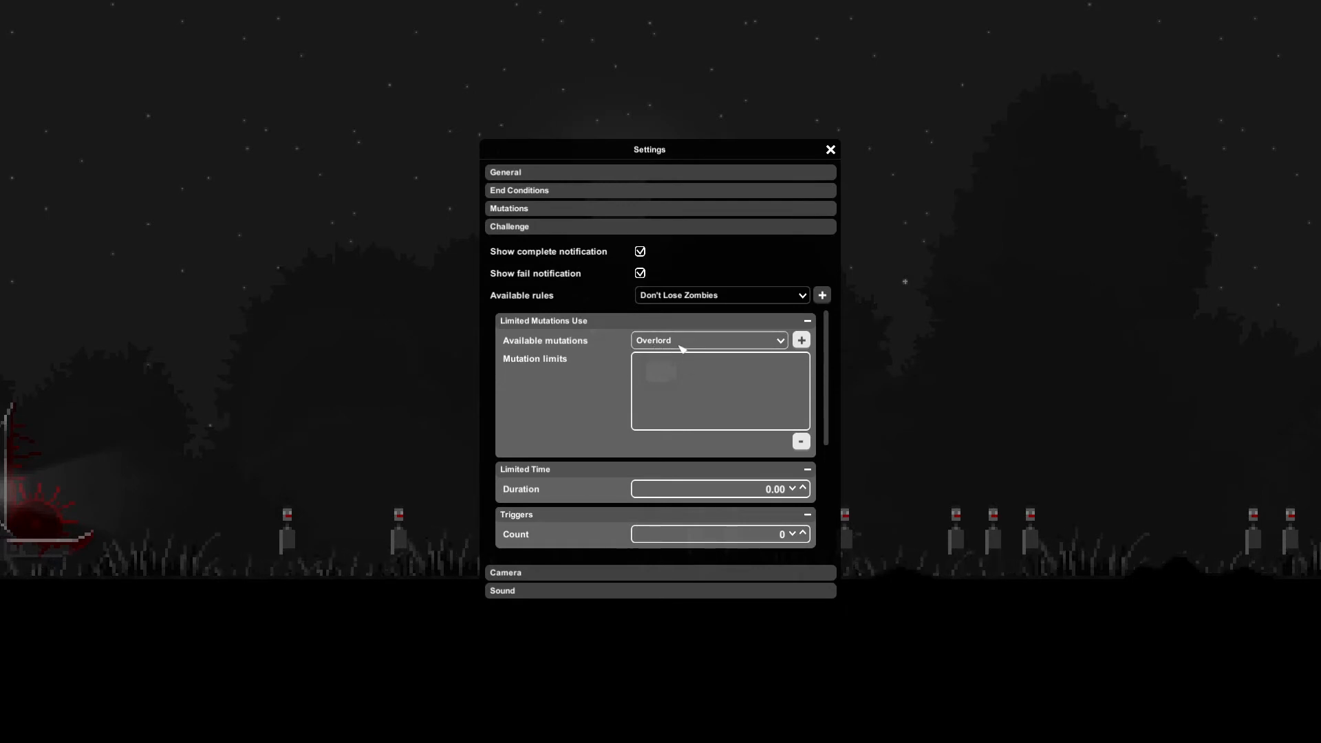
{"action": "mouse_move", "coordinate": [688, 347]}
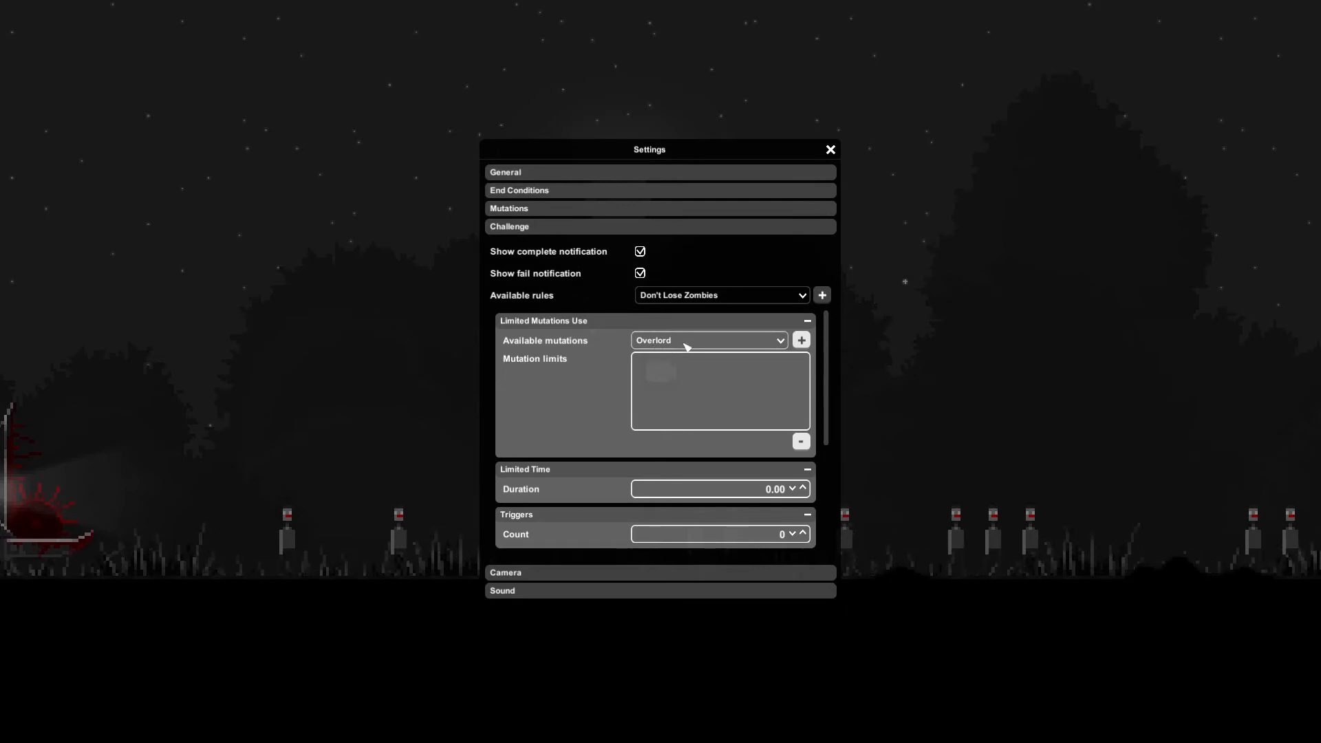
Add Overlord to the Limited Mutations Use limits and adjust its usage value.
{"action": "left_click", "coordinate": [709, 341]}
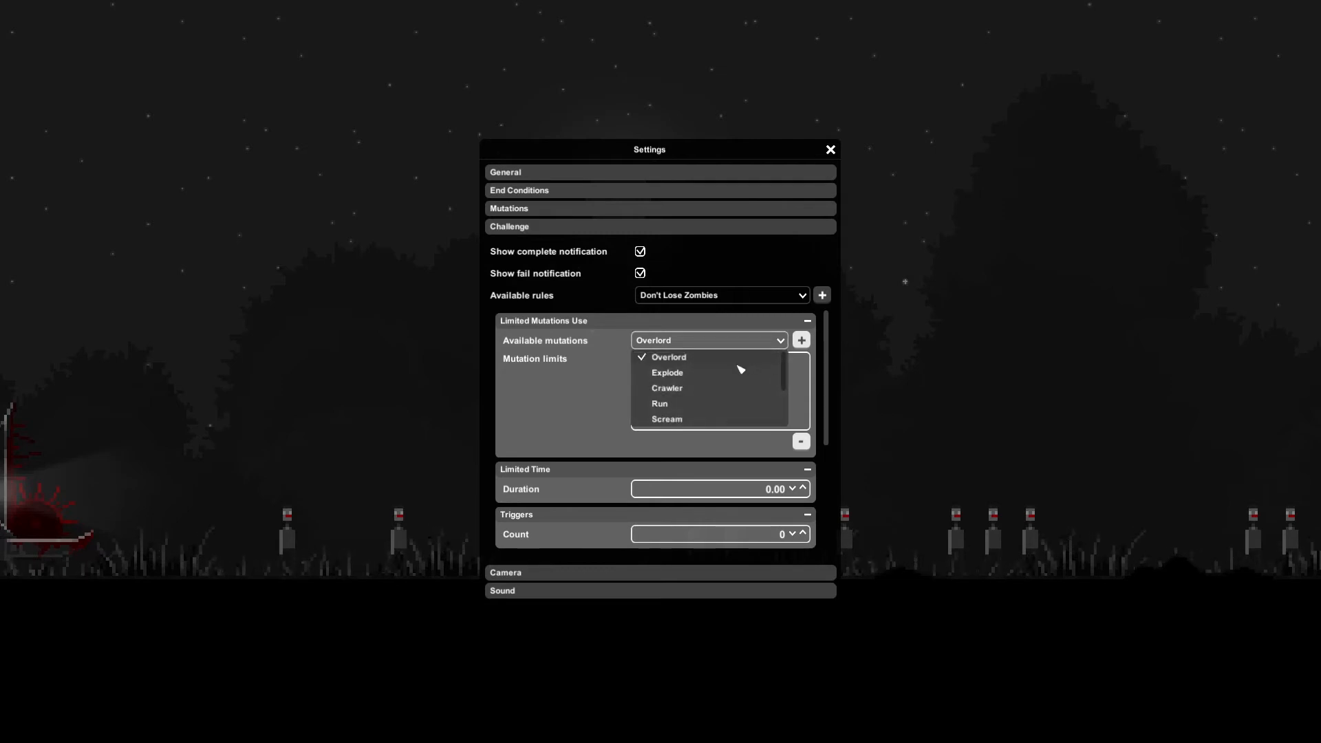
{"action": "mouse_move", "coordinate": [784, 374]}
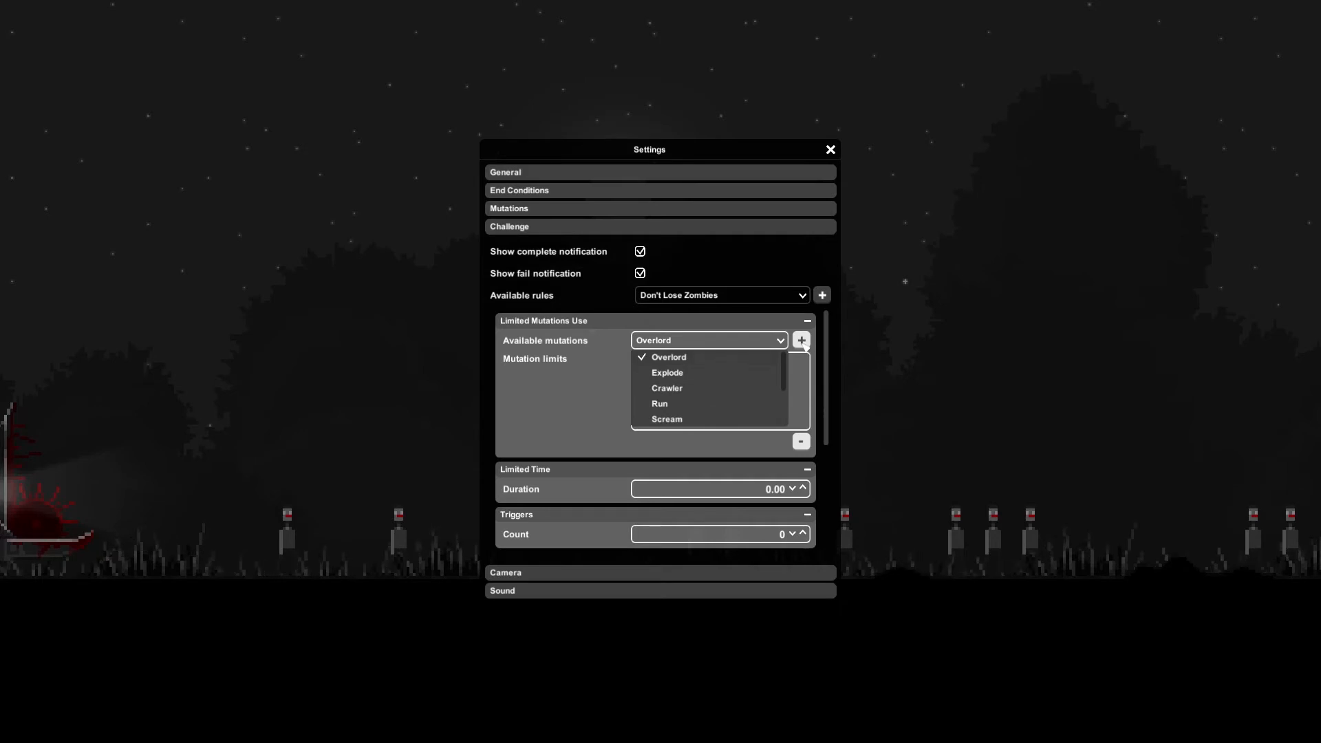
{"action": "left_click", "coordinate": [668, 372]}
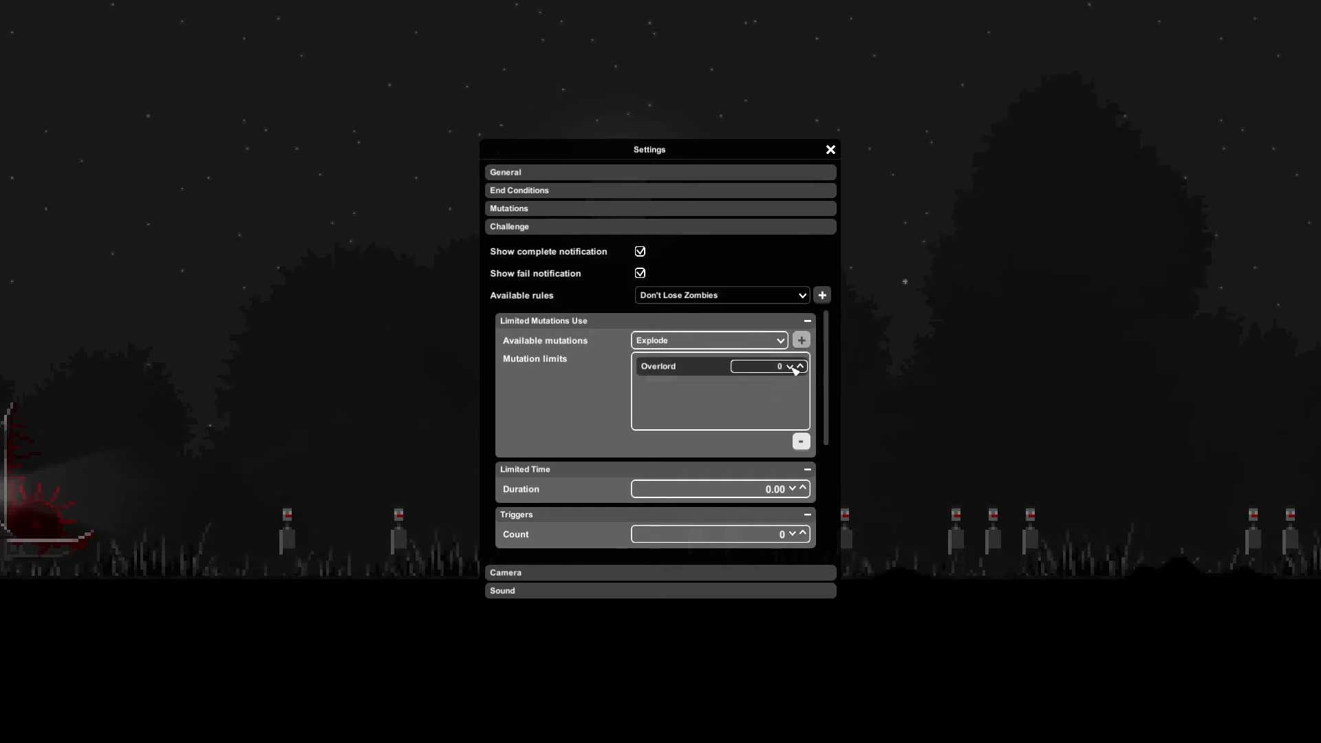
{"action": "left_click", "coordinate": [801, 362]}
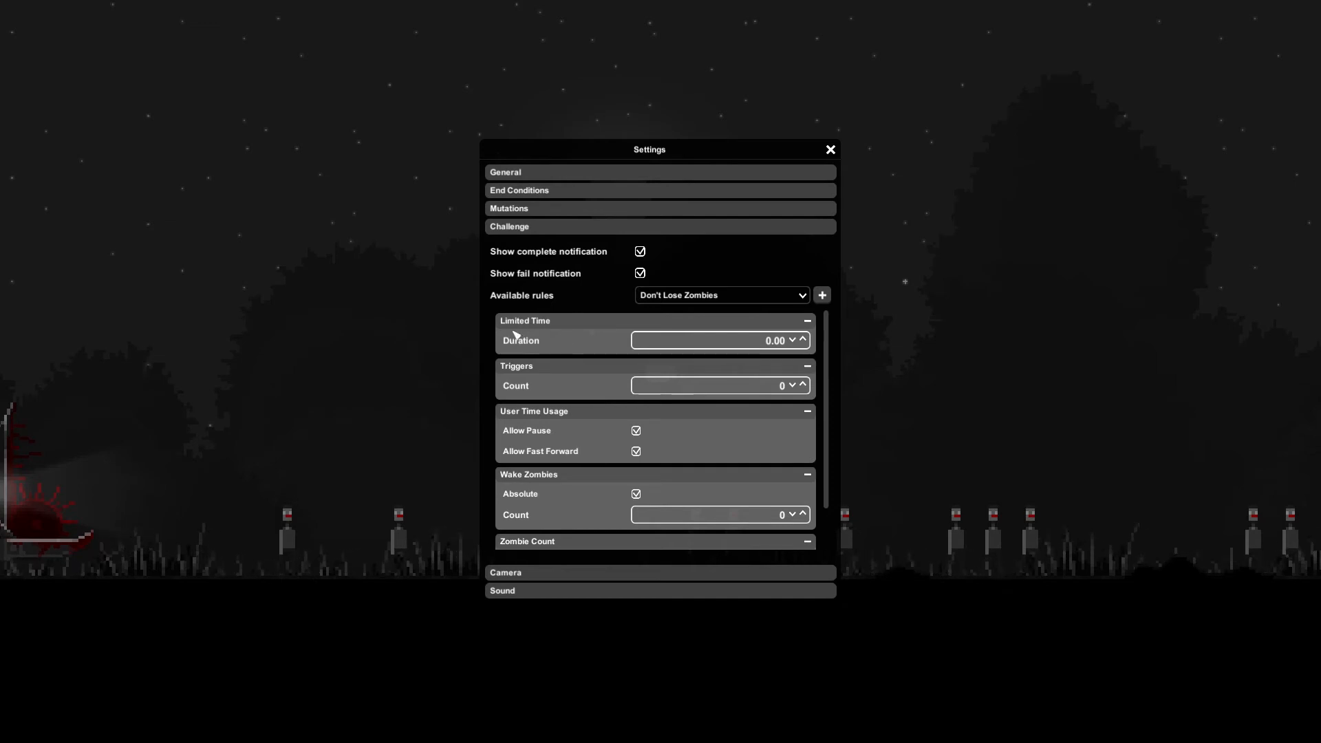
{"action": "mouse_move", "coordinate": [715, 355]}
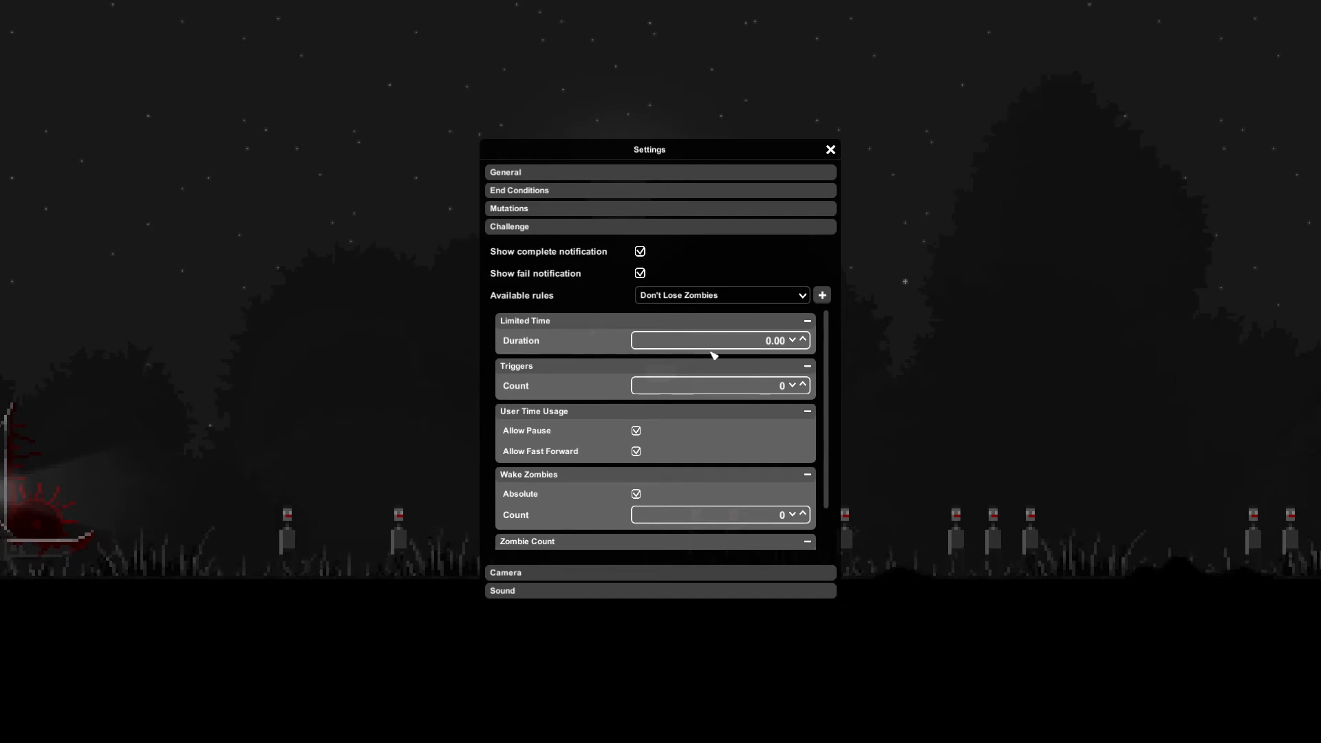
Raise the Limited Time duration to 2.00.
{"action": "left_click", "coordinate": [804, 336]}
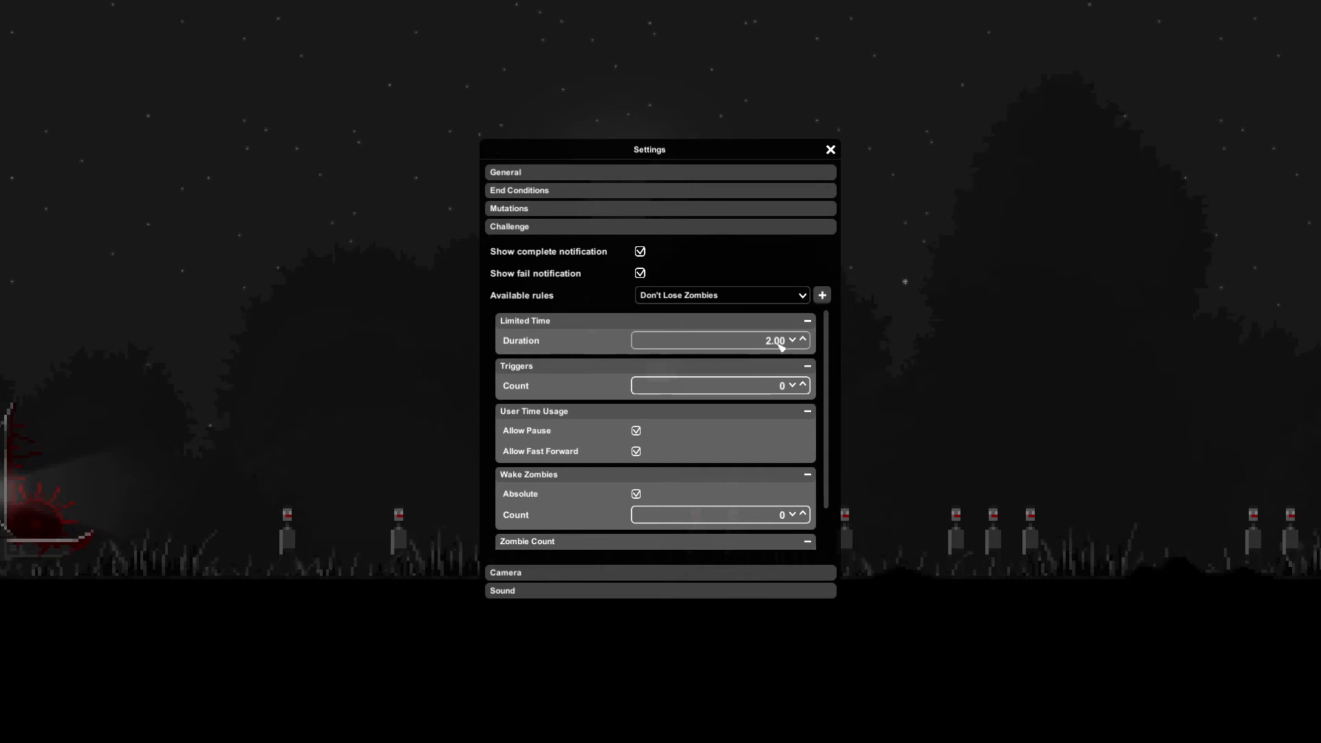
{"action": "left_click", "coordinate": [803, 334]}
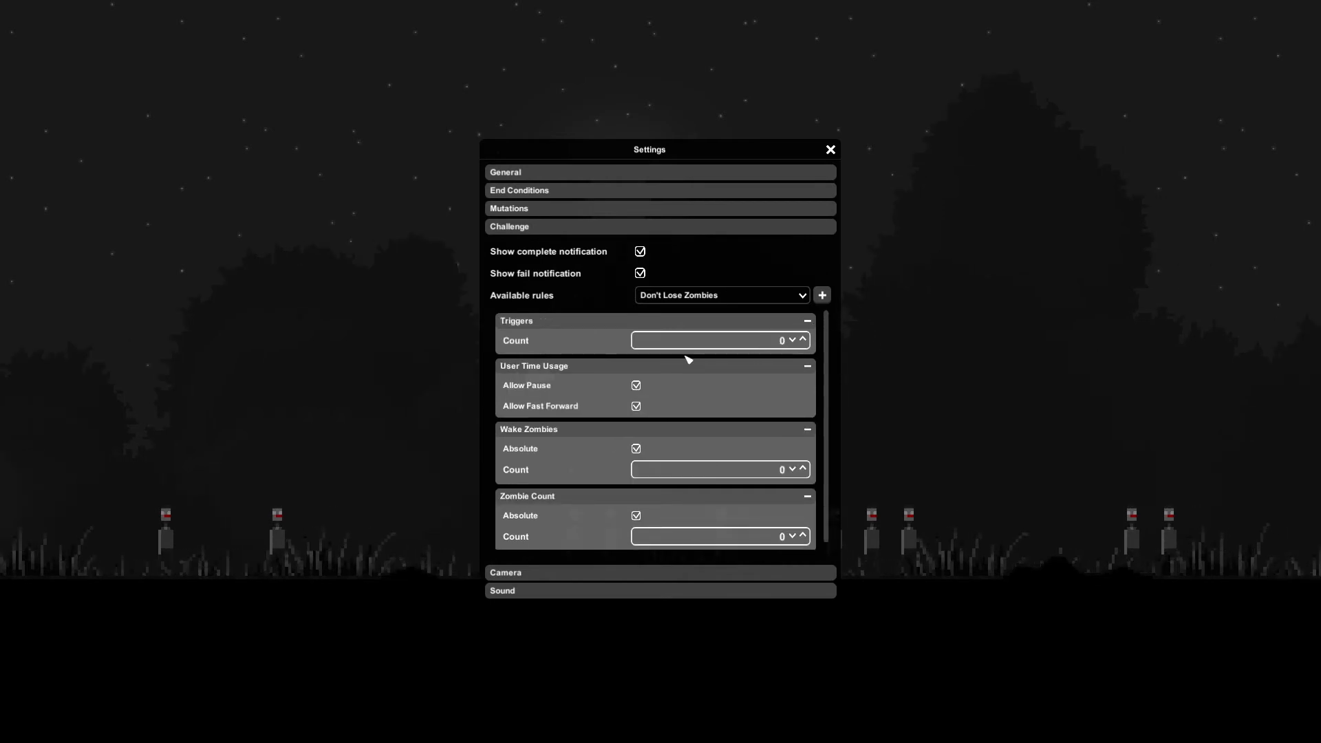
{"action": "mouse_move", "coordinate": [820, 330]}
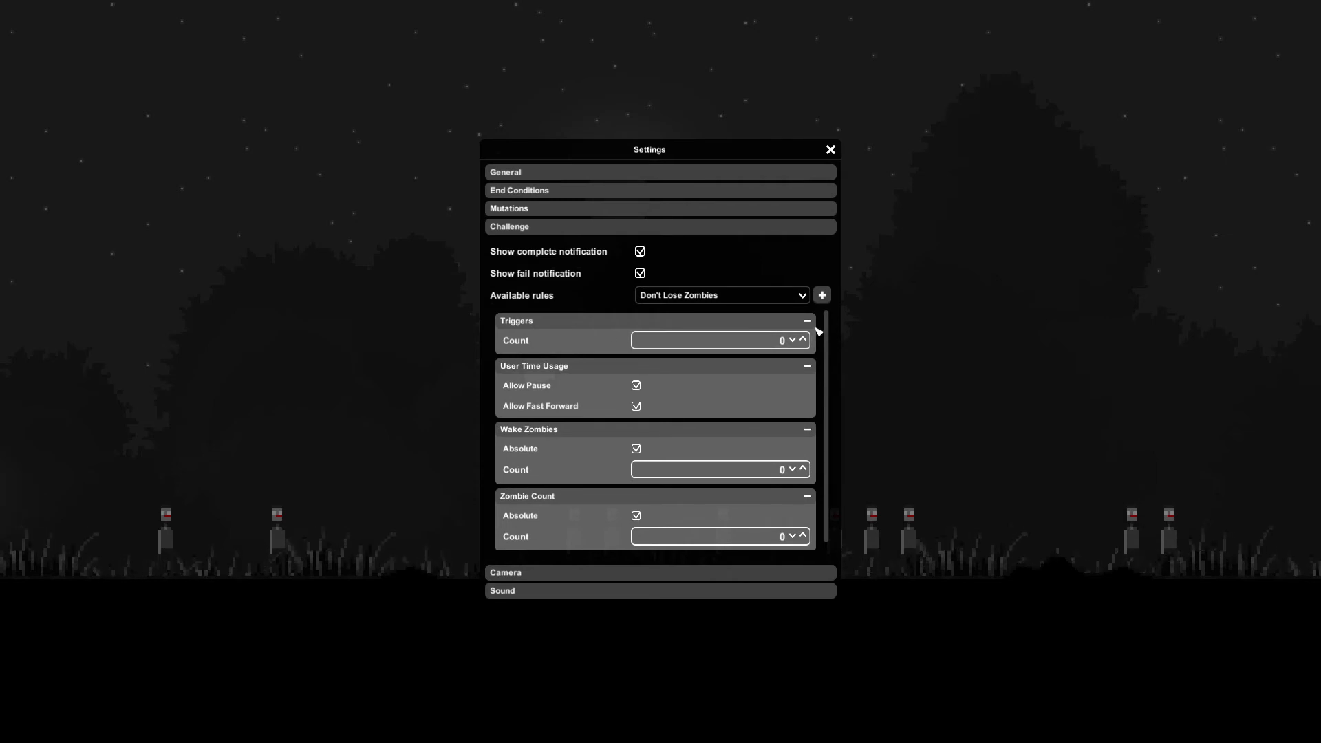
Raise the Triggers count to 2, then remove the Triggers rule.
{"action": "left_click", "coordinate": [802, 335]}
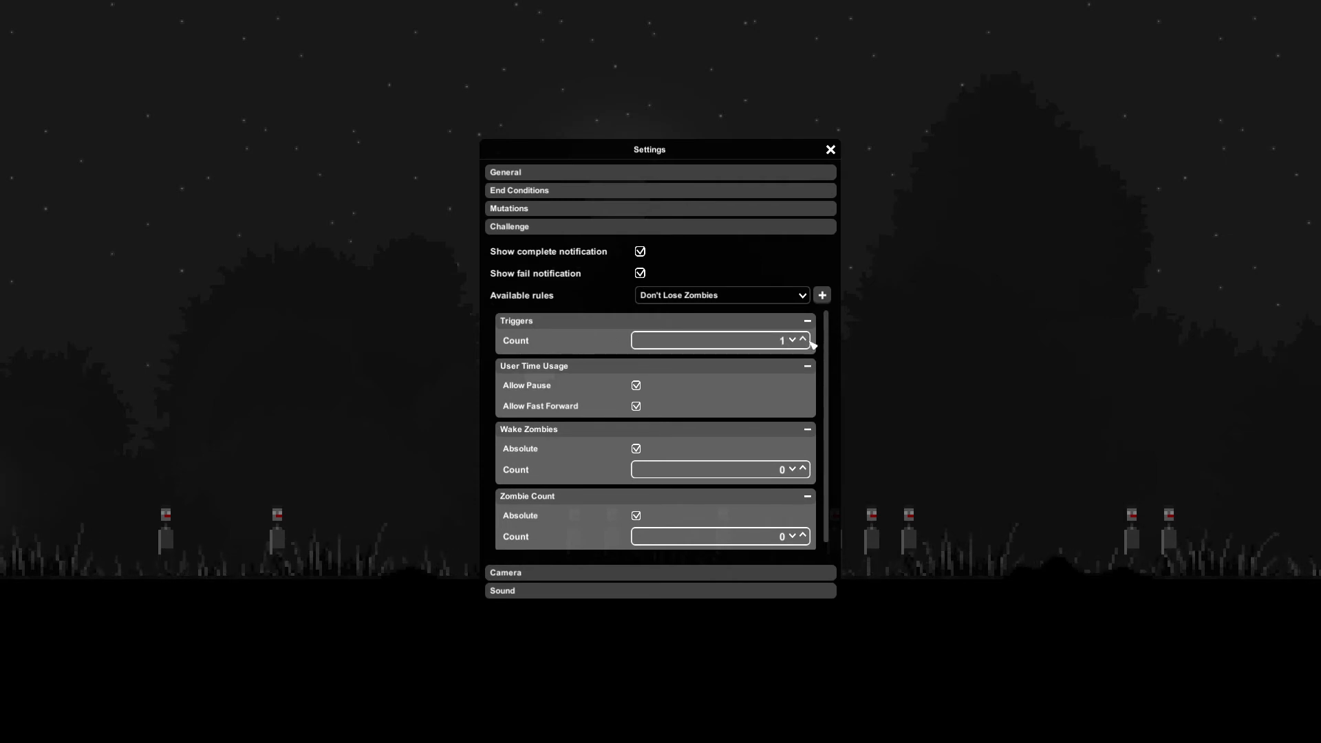
{"action": "left_click", "coordinate": [802, 334]}
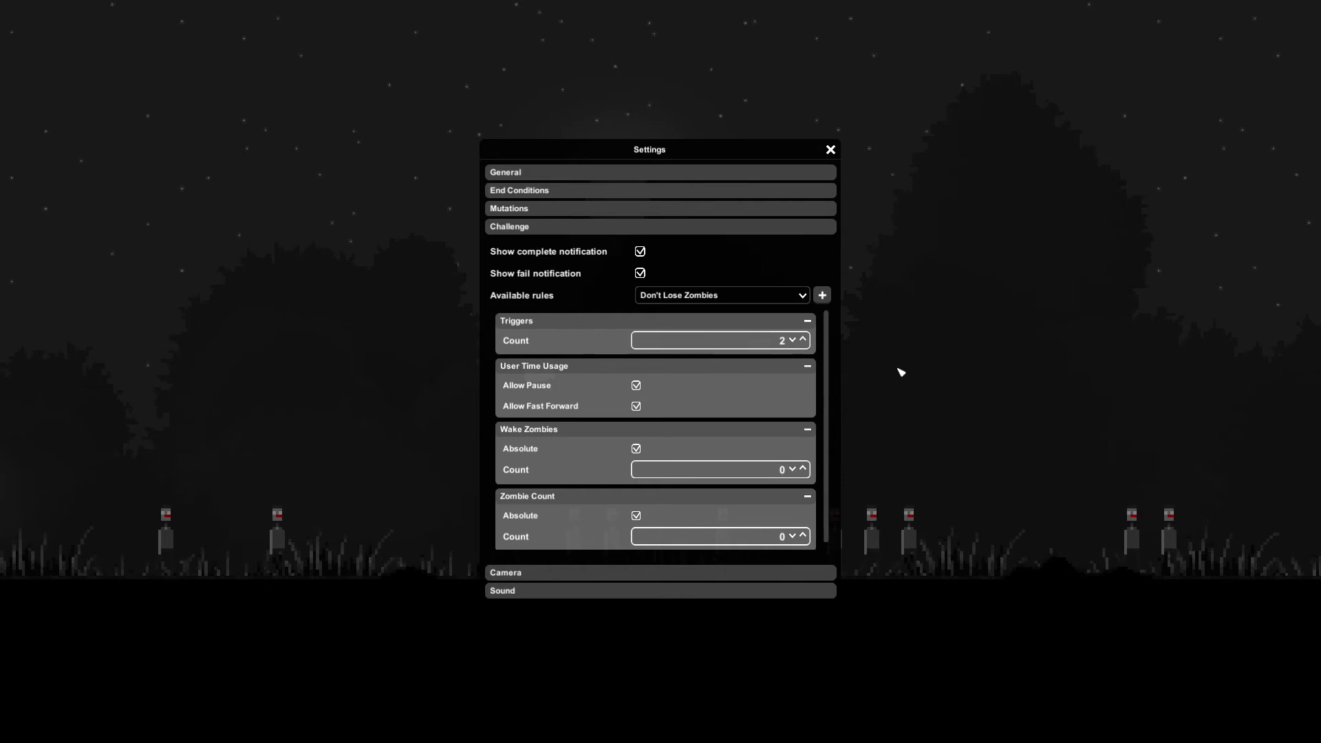
{"action": "mouse_move", "coordinate": [1033, 430]}
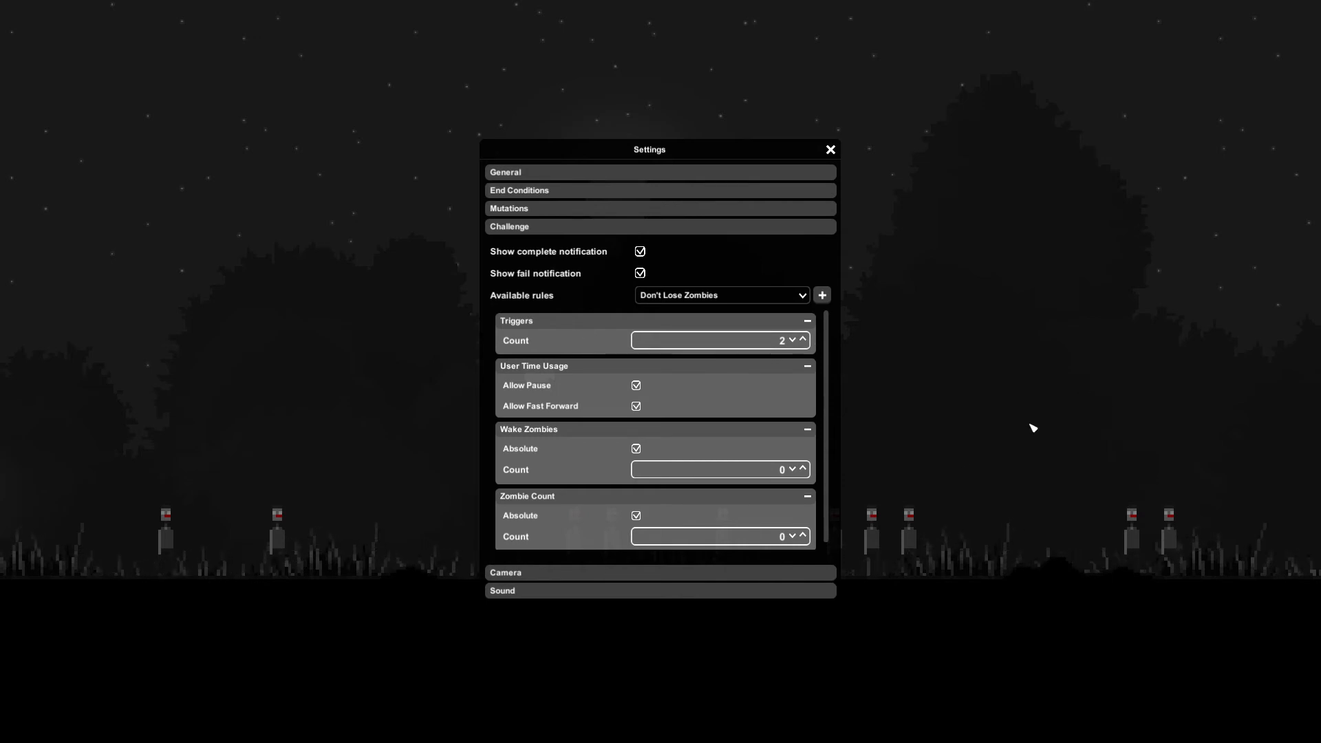
{"action": "mouse_move", "coordinate": [627, 344]}
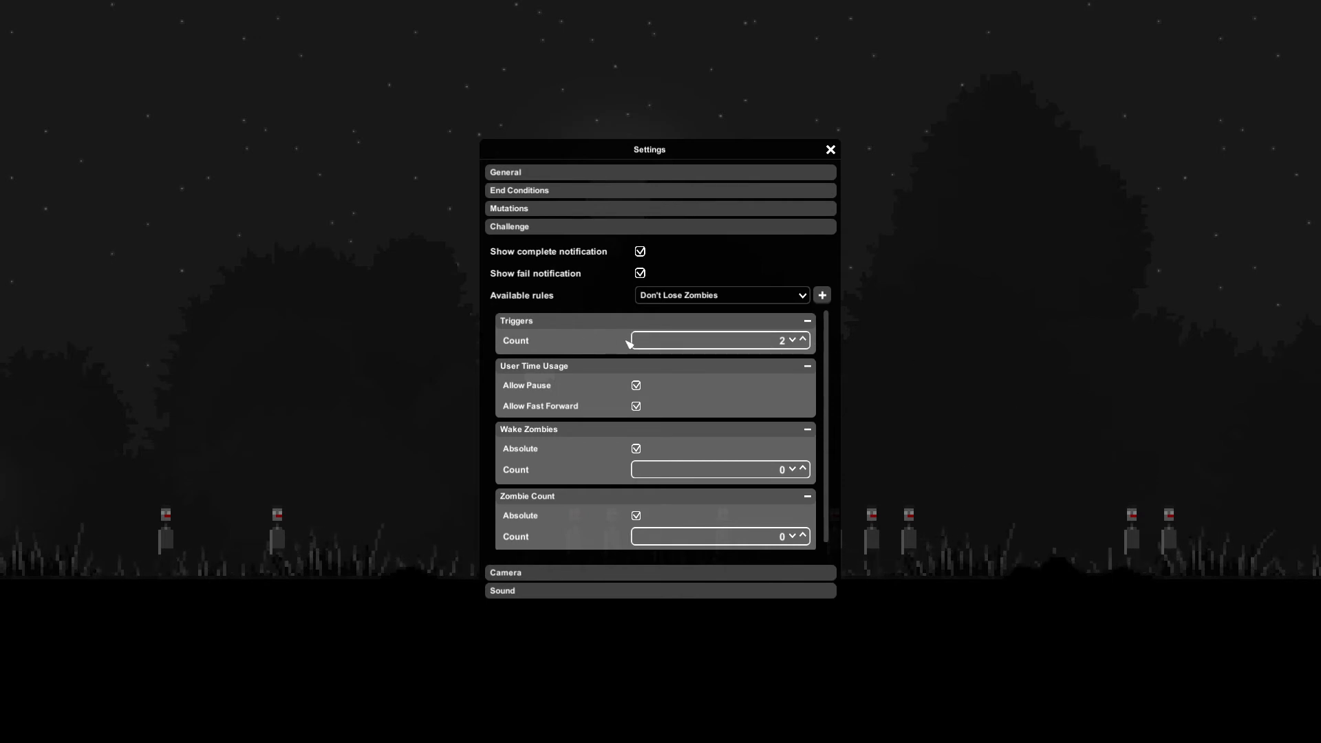
{"action": "left_click", "coordinate": [806, 321]}
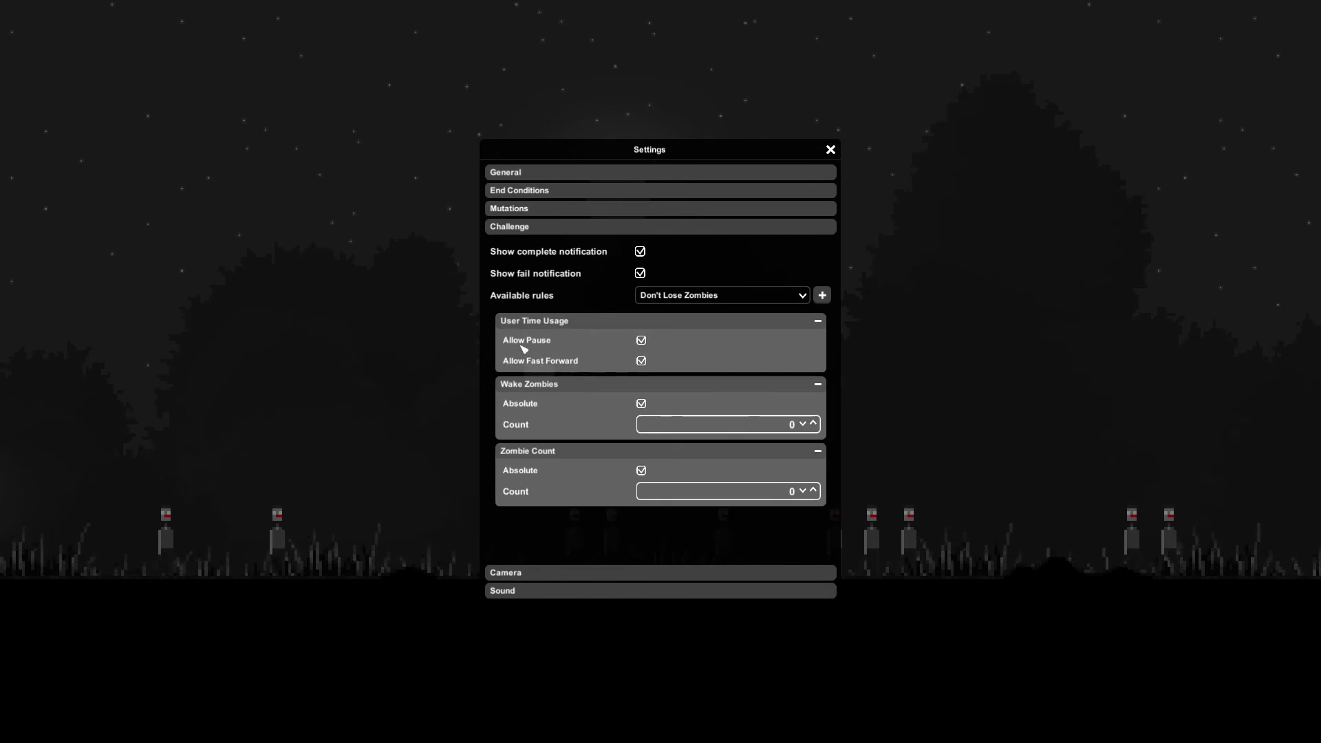
{"action": "mouse_move", "coordinate": [597, 334]}
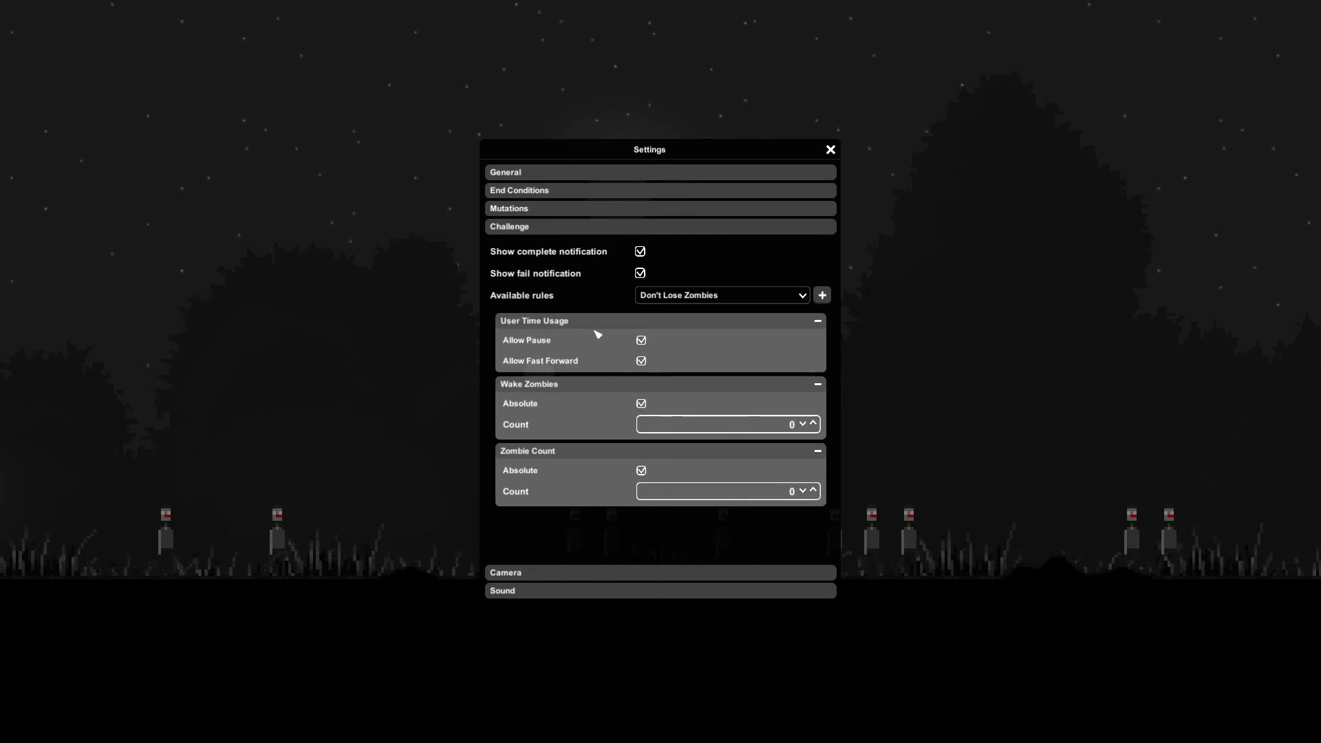
{"action": "mouse_move", "coordinate": [531, 352]}
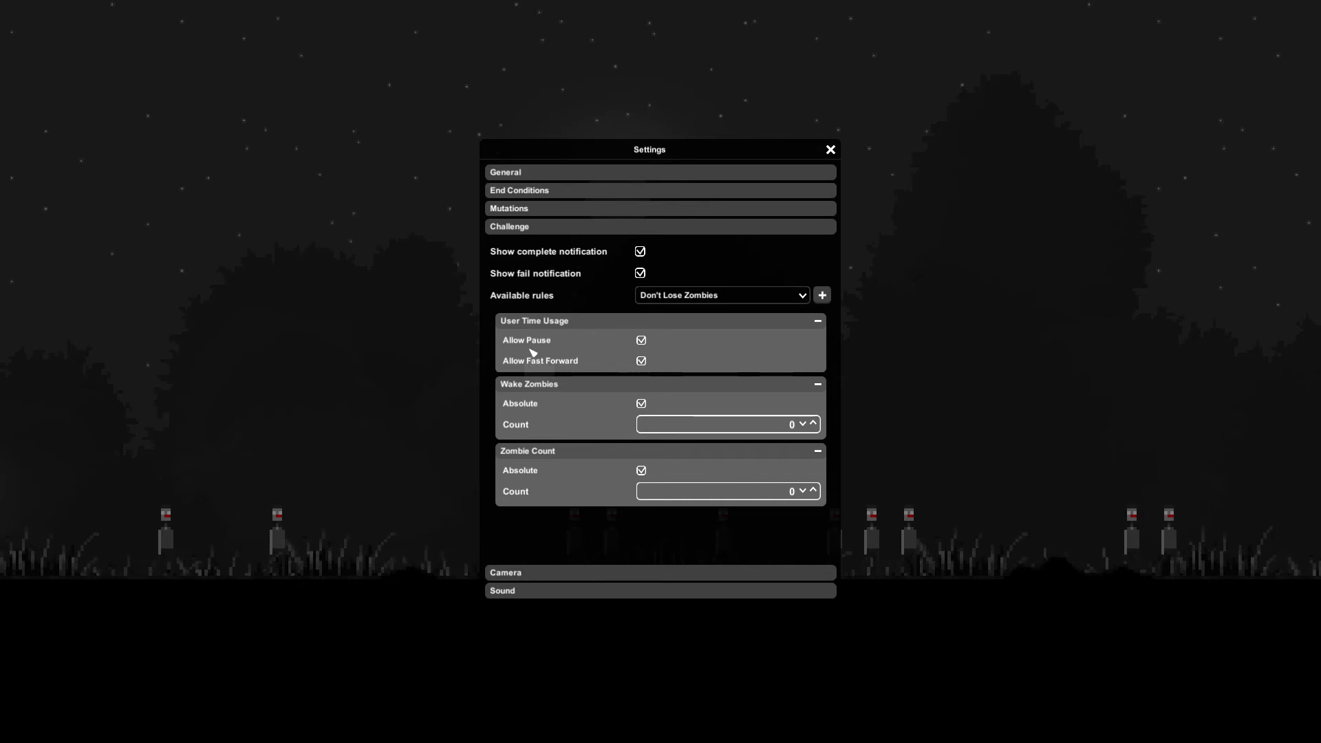
Uncheck Allow Fast Forward and Allow Pause, then remove User Time Usage.
{"action": "left_click", "coordinate": [641, 360]}
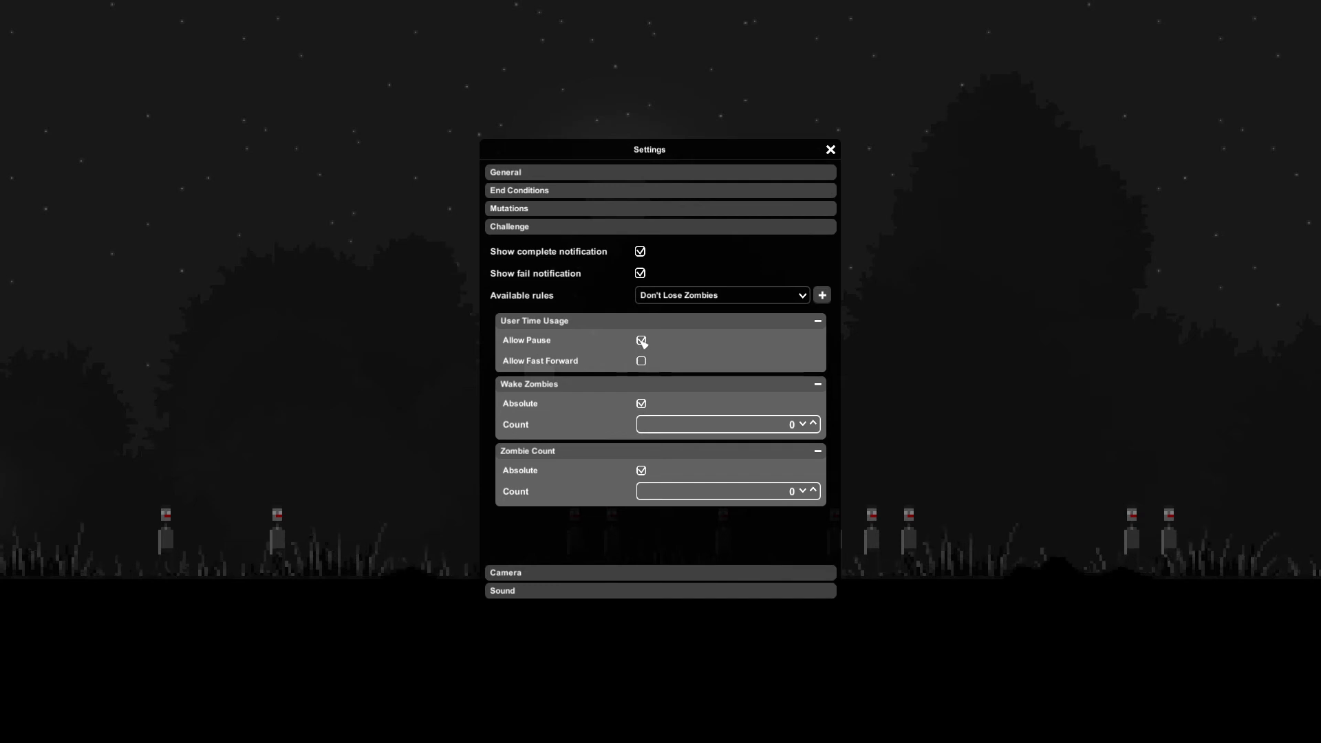
{"action": "left_click", "coordinate": [641, 340]}
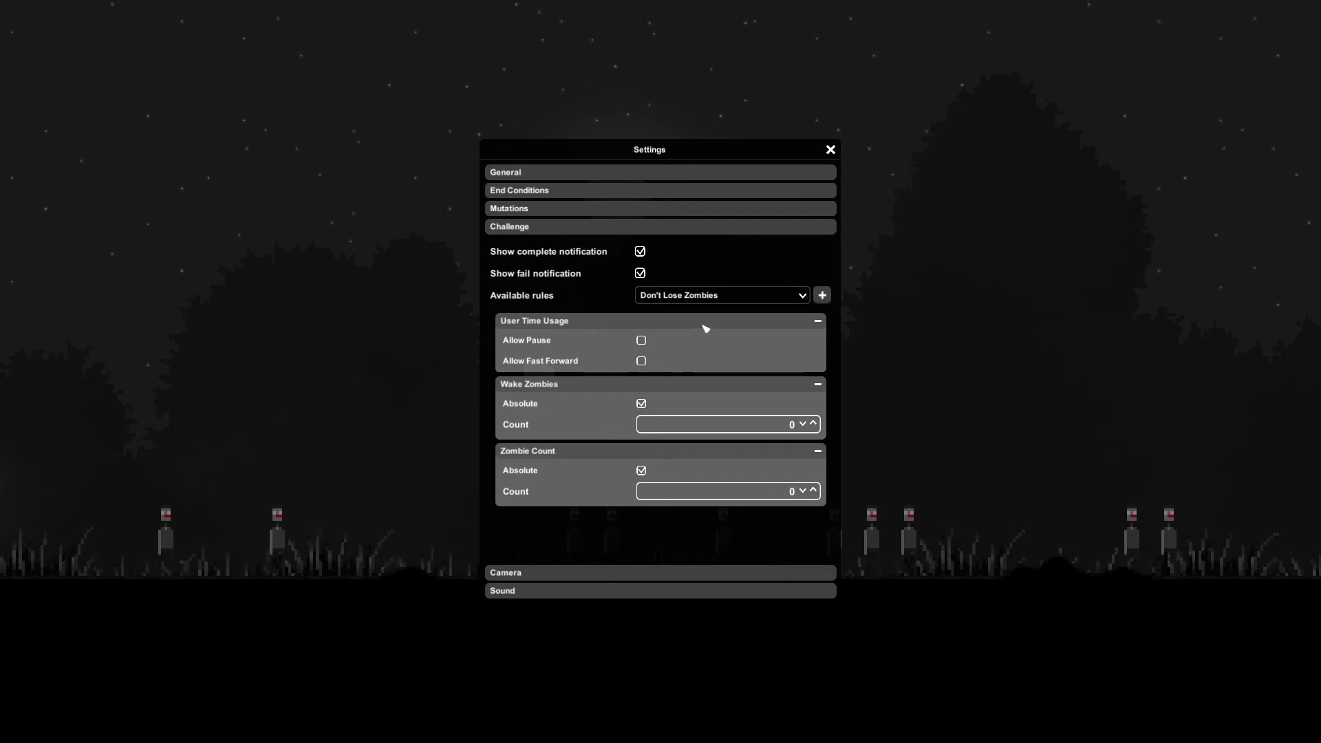
{"action": "left_click", "coordinate": [817, 321]}
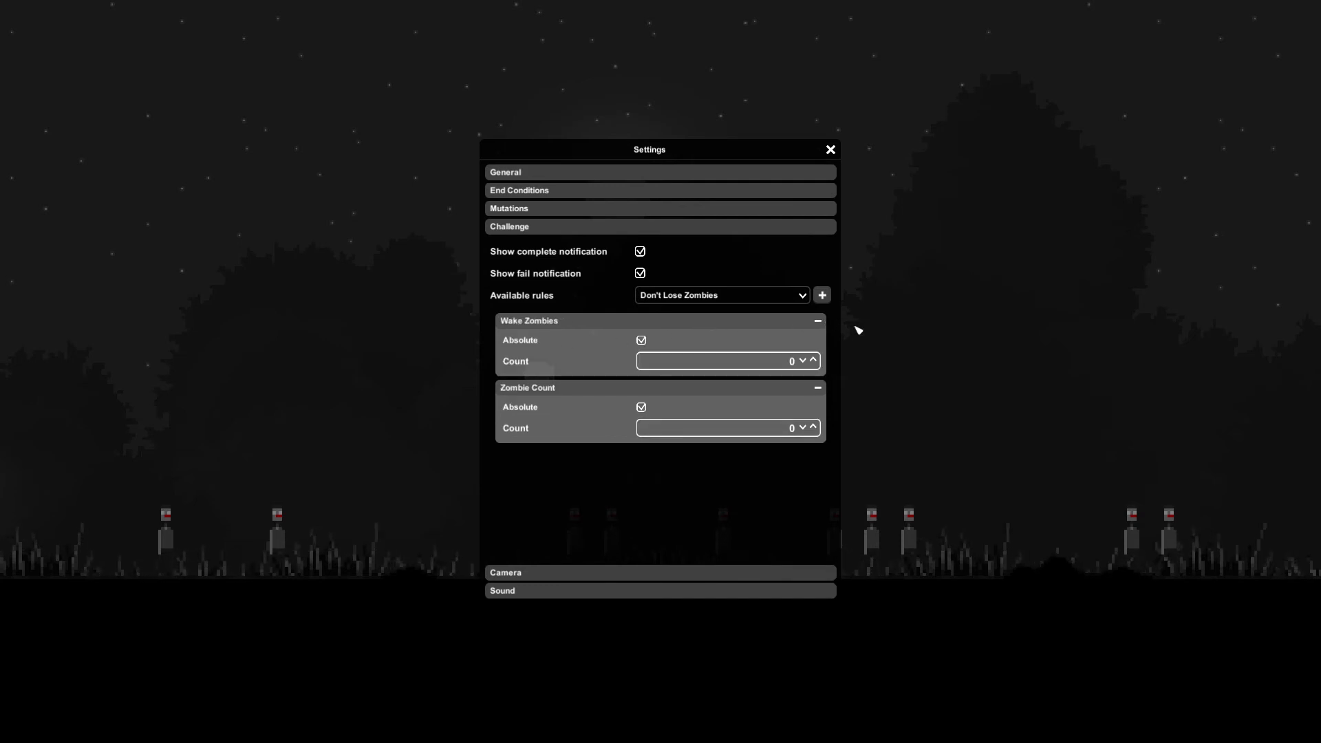
{"action": "mouse_move", "coordinate": [551, 351]}
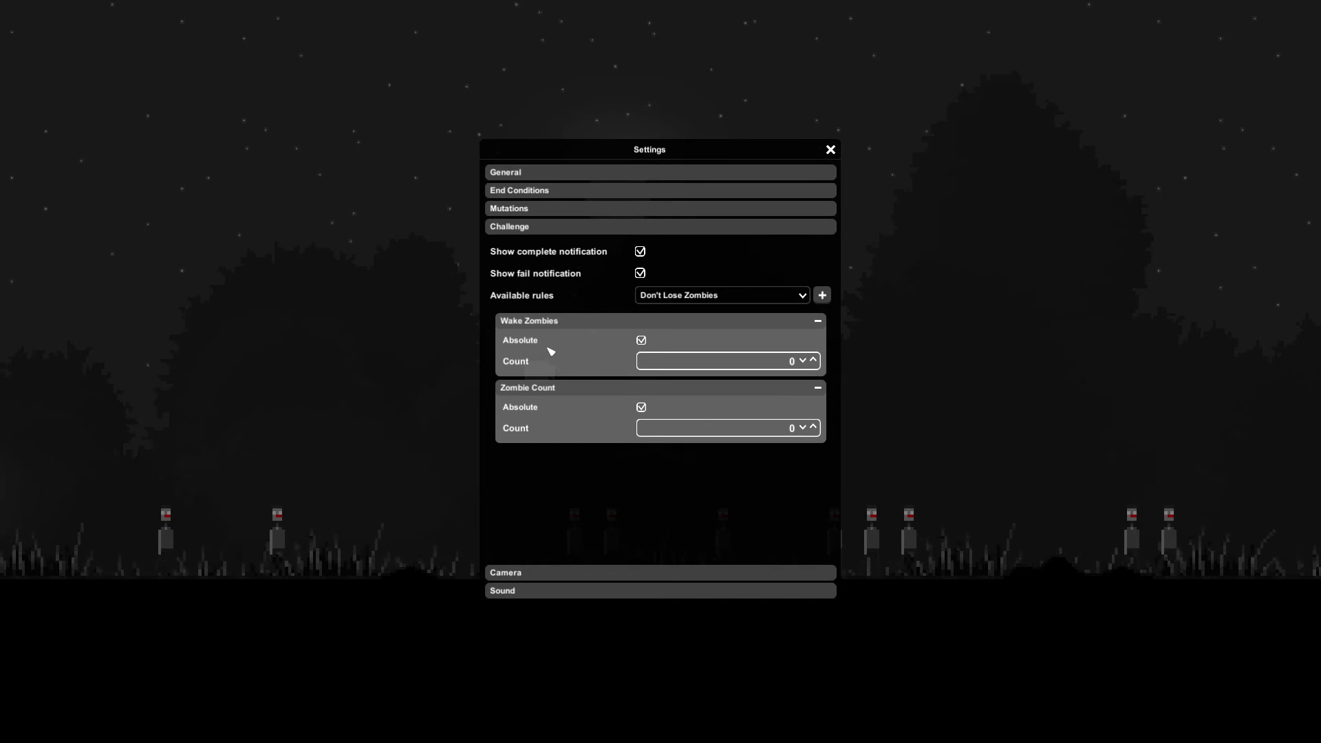
{"action": "mouse_move", "coordinate": [600, 355]}
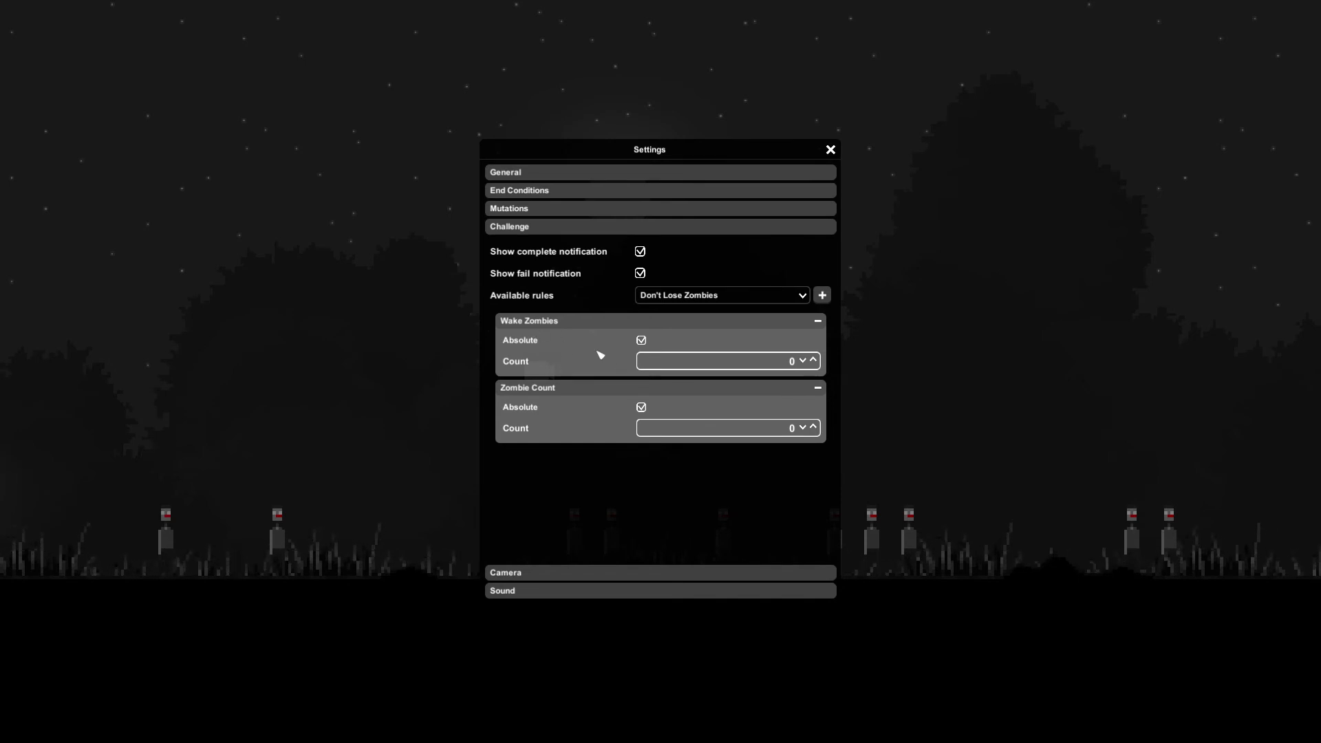
{"action": "mouse_move", "coordinate": [570, 352]}
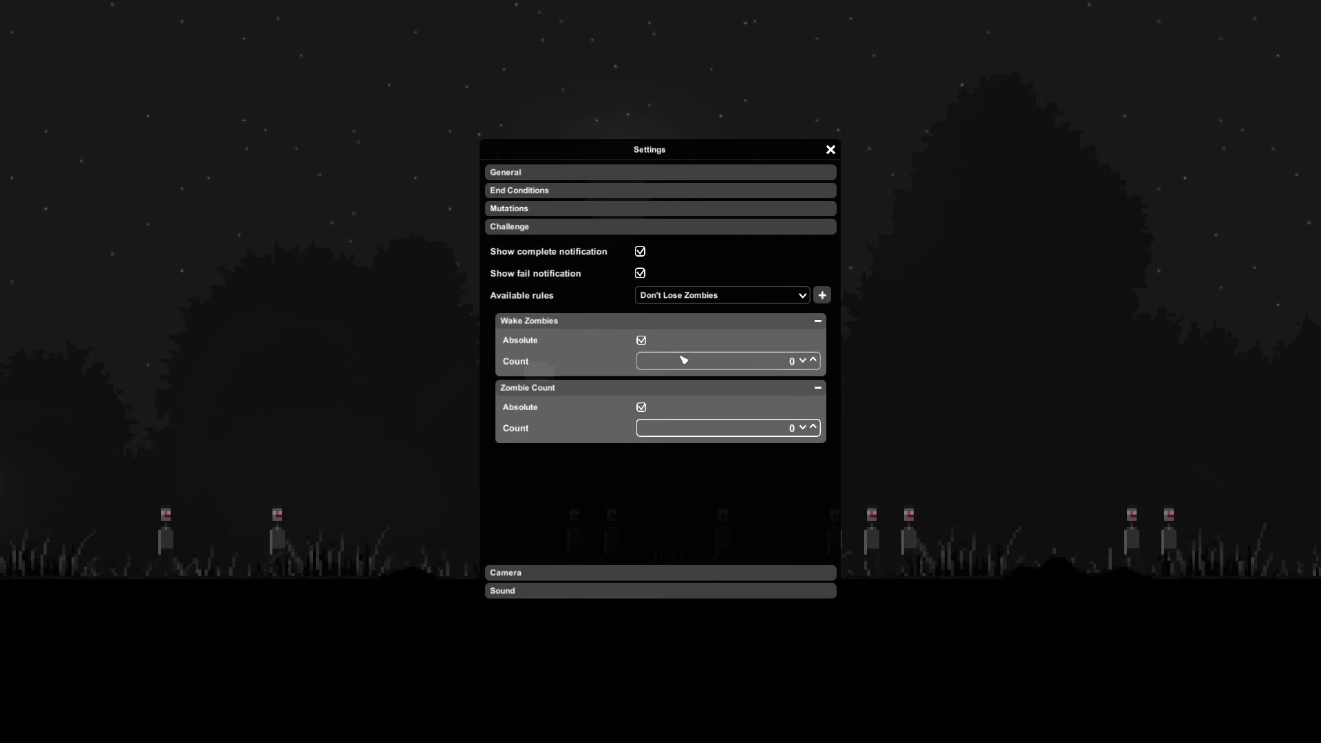
{"action": "mouse_move", "coordinate": [646, 348]}
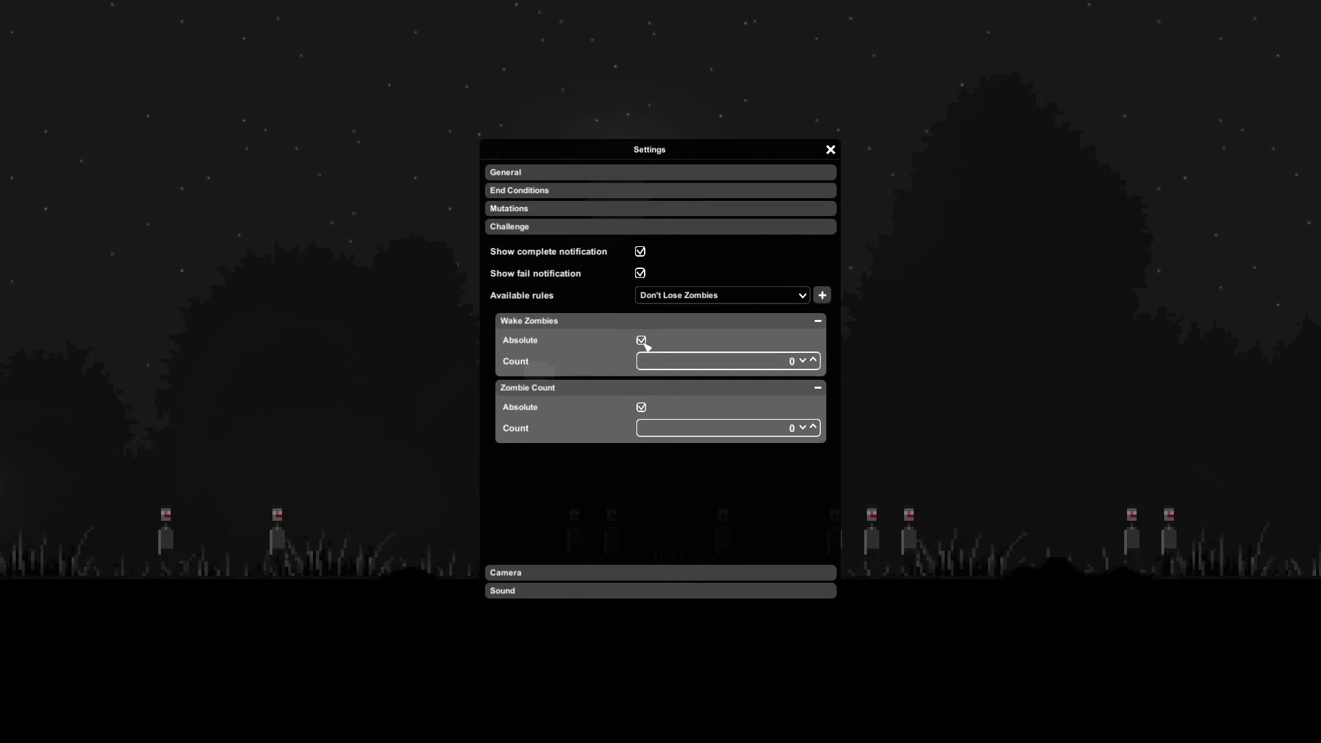
Raise the Wake Zombies count, switch it to a higher percentage, then remove the rule.
{"action": "left_click", "coordinate": [812, 357]}
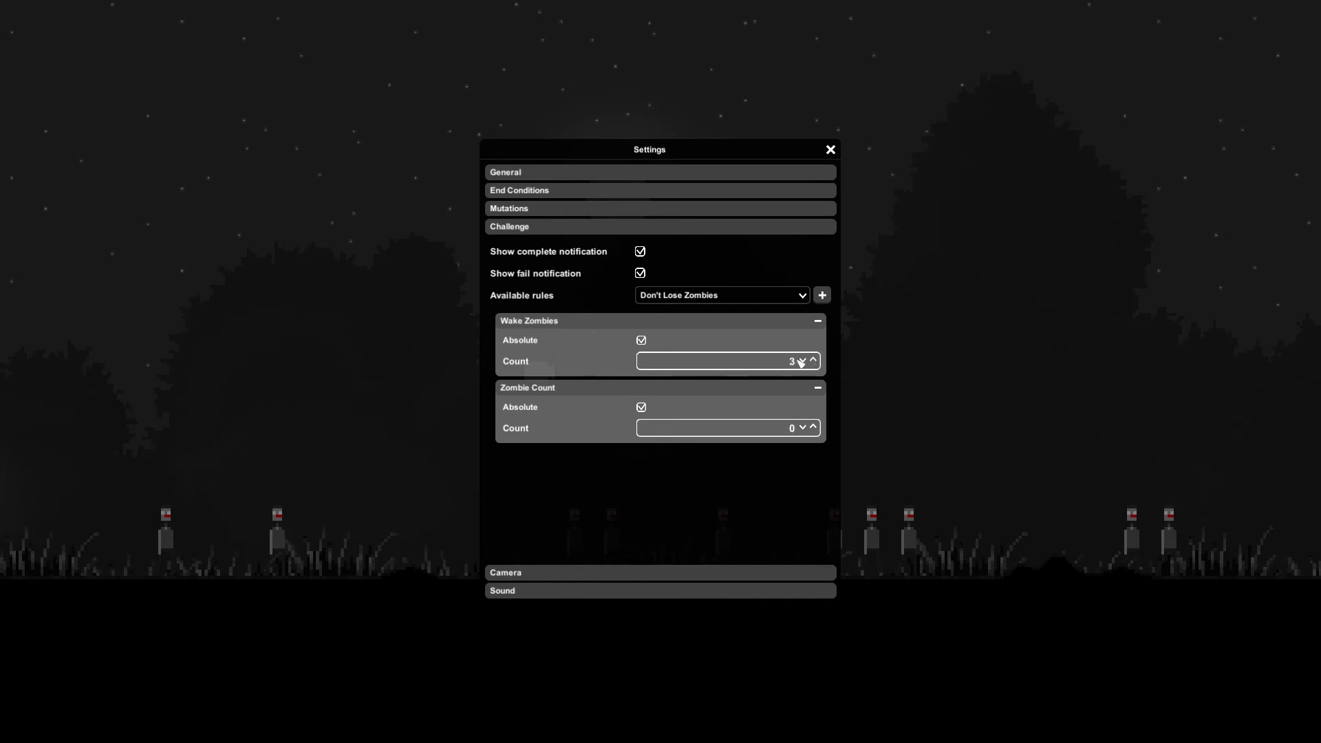
{"action": "left_click", "coordinate": [641, 340]}
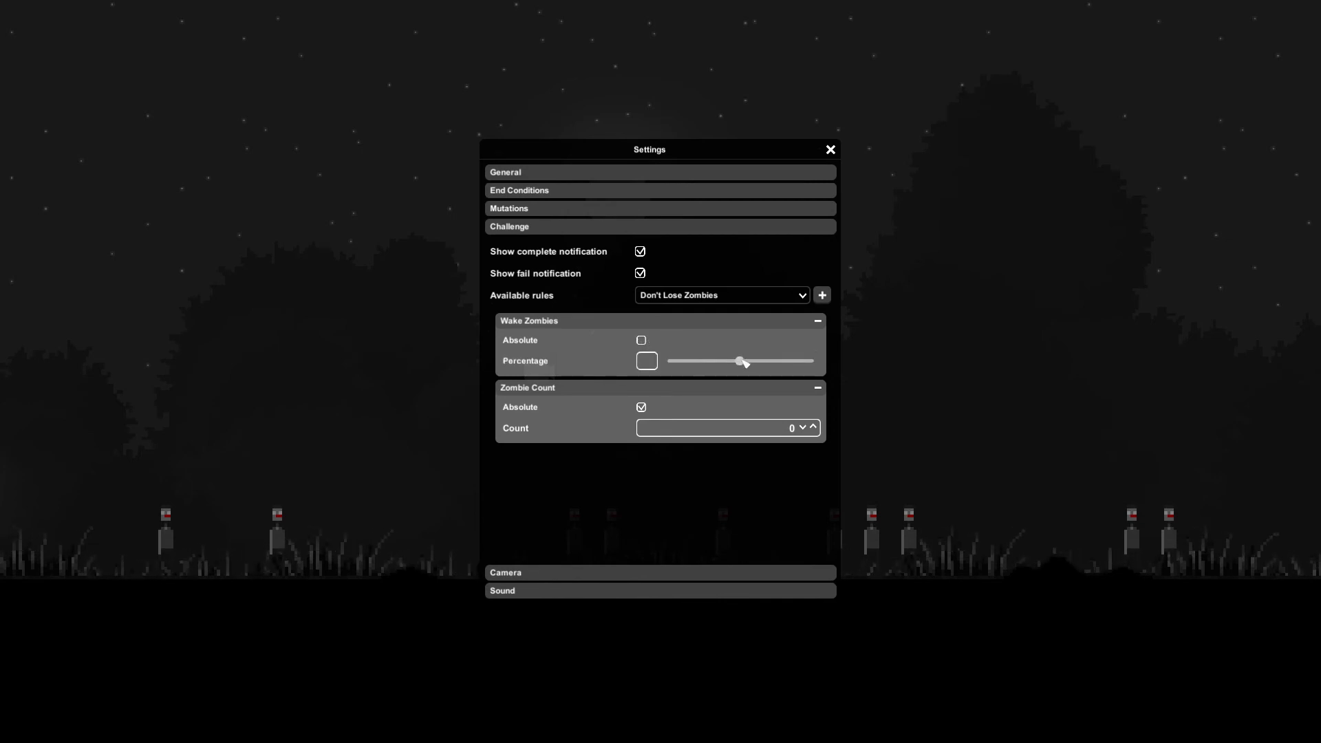
{"action": "left_click_drag", "start_coordinate": [743, 362], "coordinate": [769, 362]}
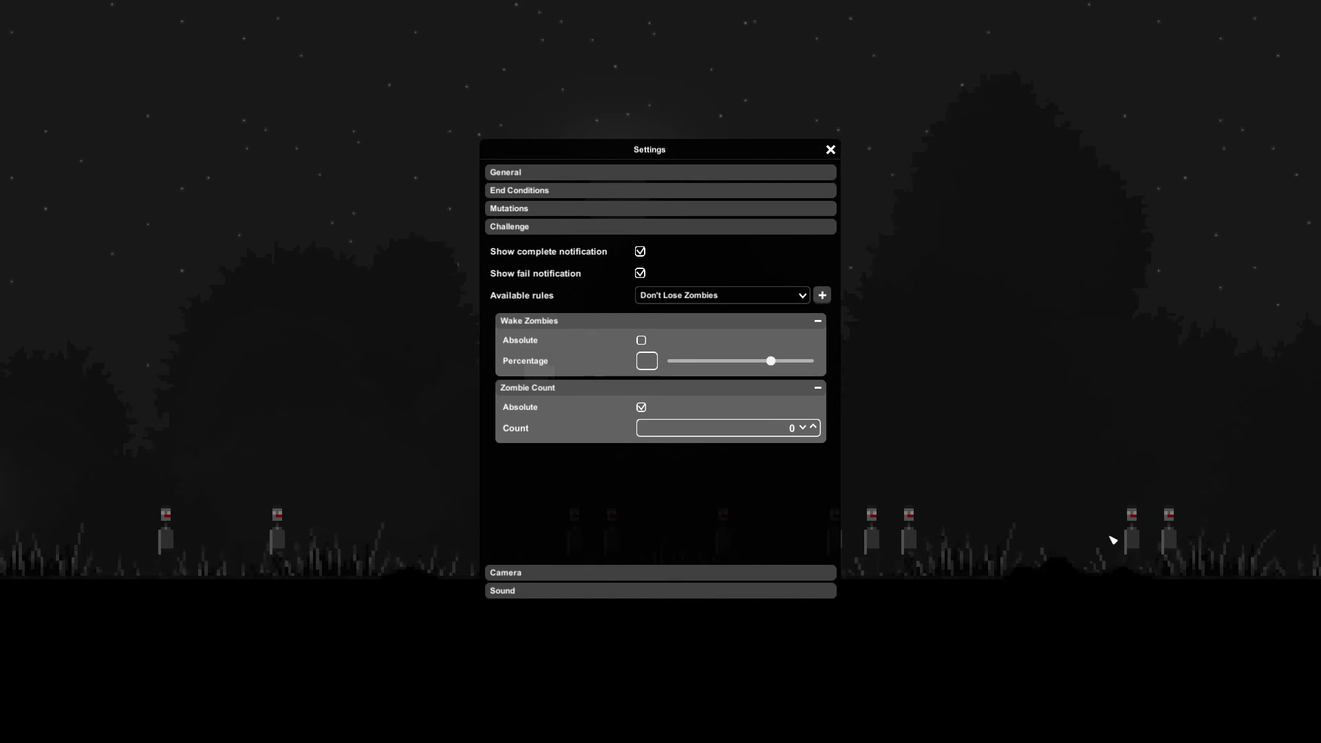
{"action": "mouse_move", "coordinate": [965, 424]}
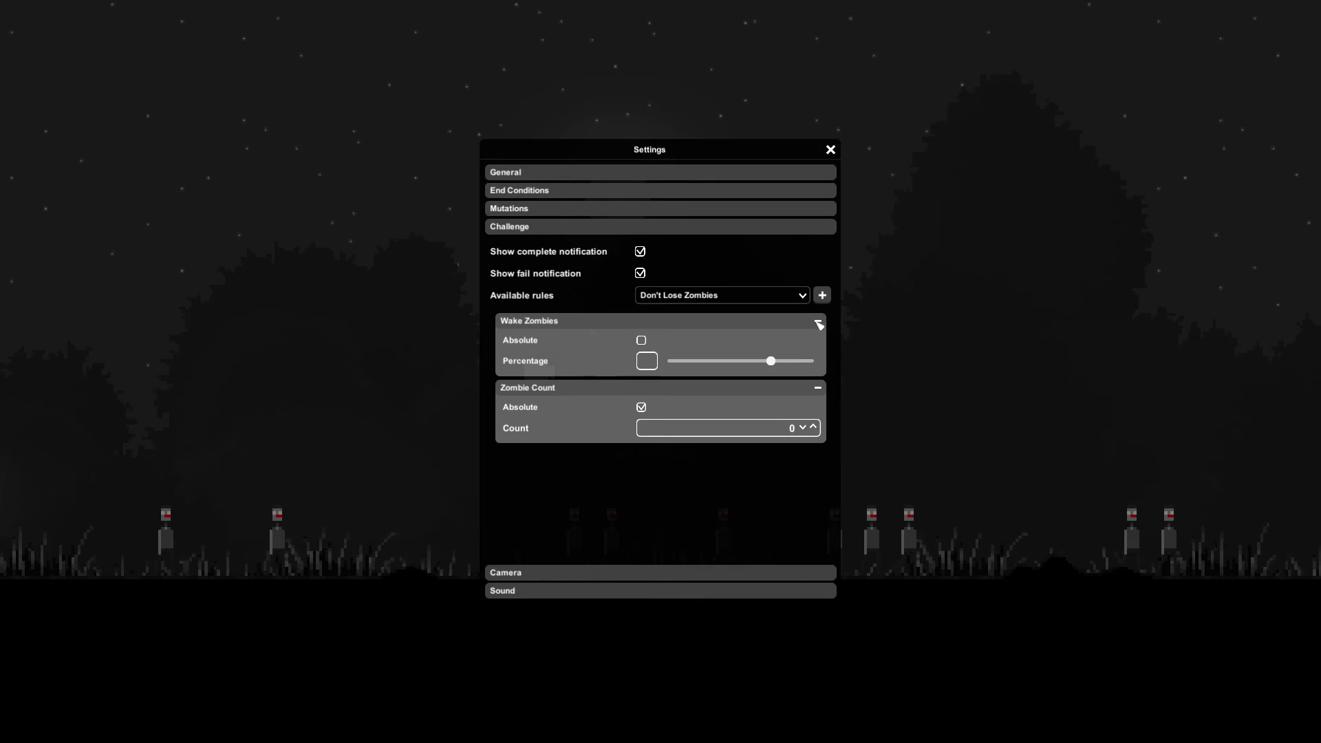
{"action": "left_click", "coordinate": [819, 324]}
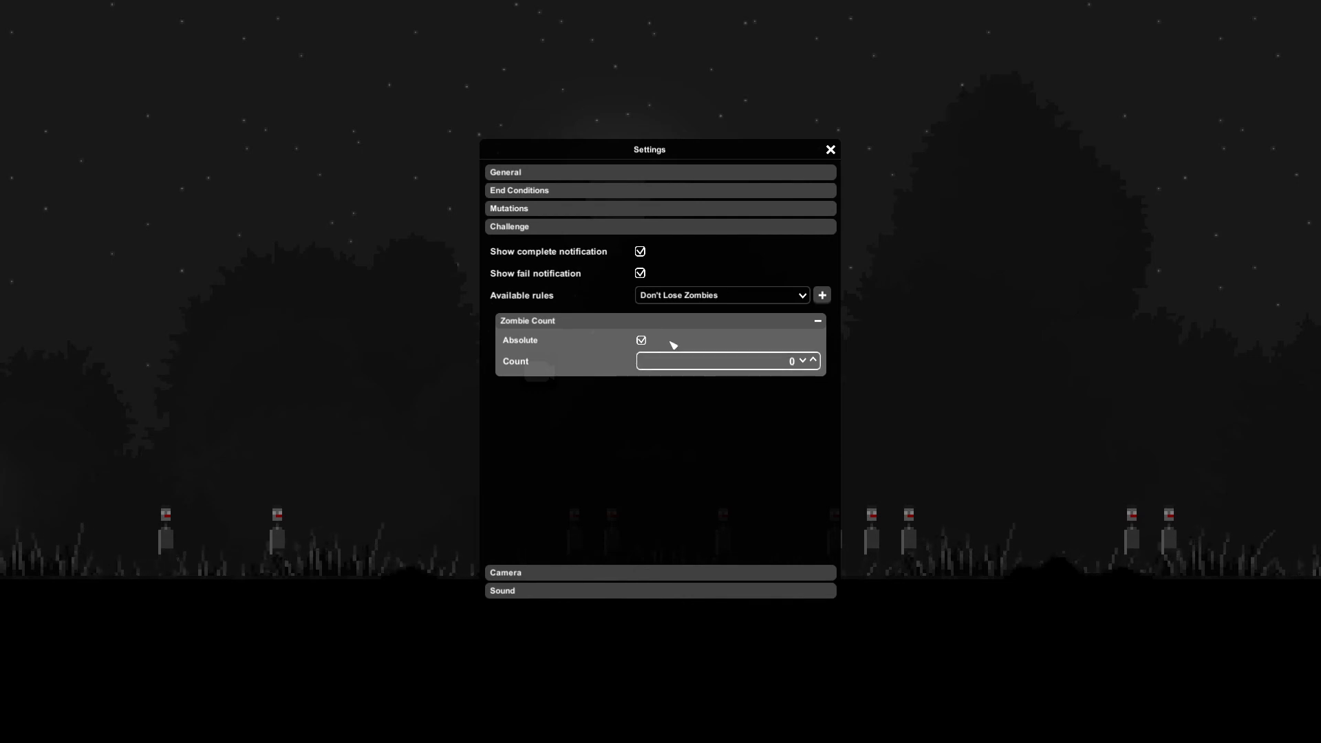
{"action": "mouse_move", "coordinate": [815, 361]}
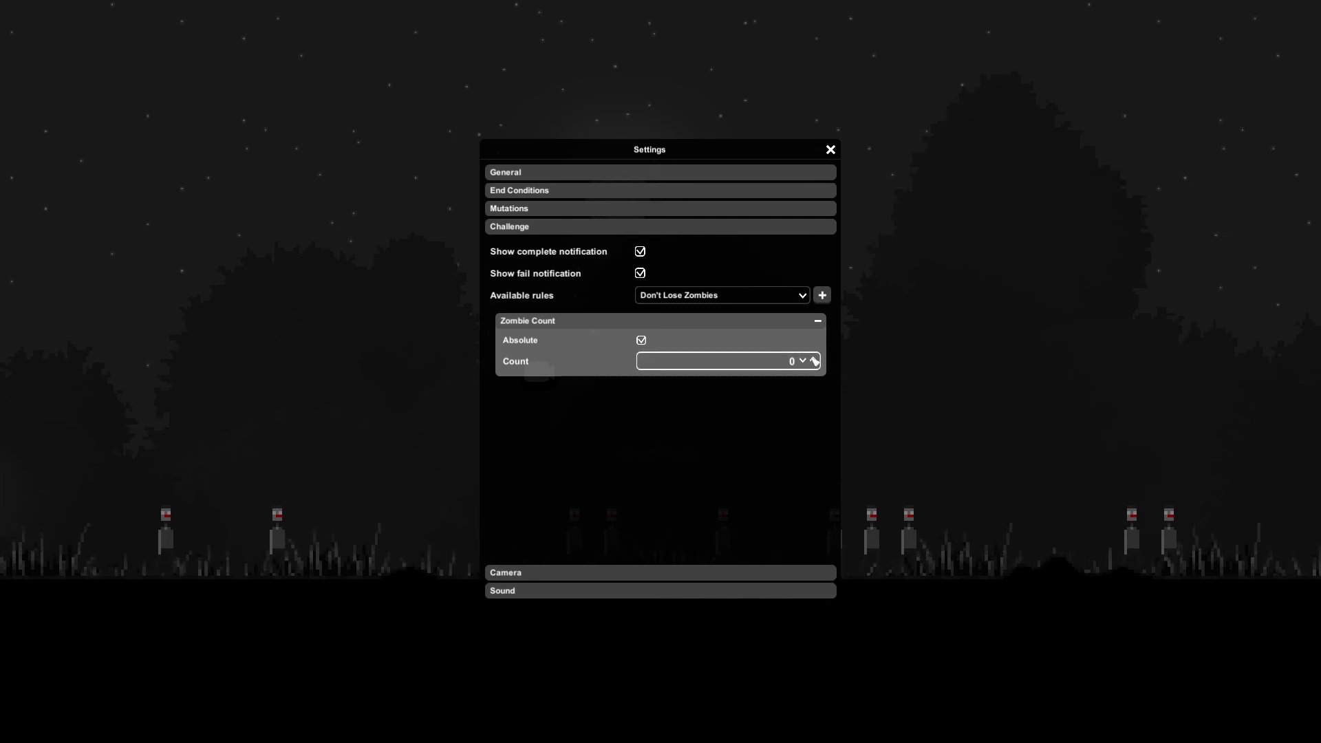
Raise the Zombie Count, switch it to a higher Percentage value, then remove the rule entirely.
{"action": "left_click", "coordinate": [812, 358]}
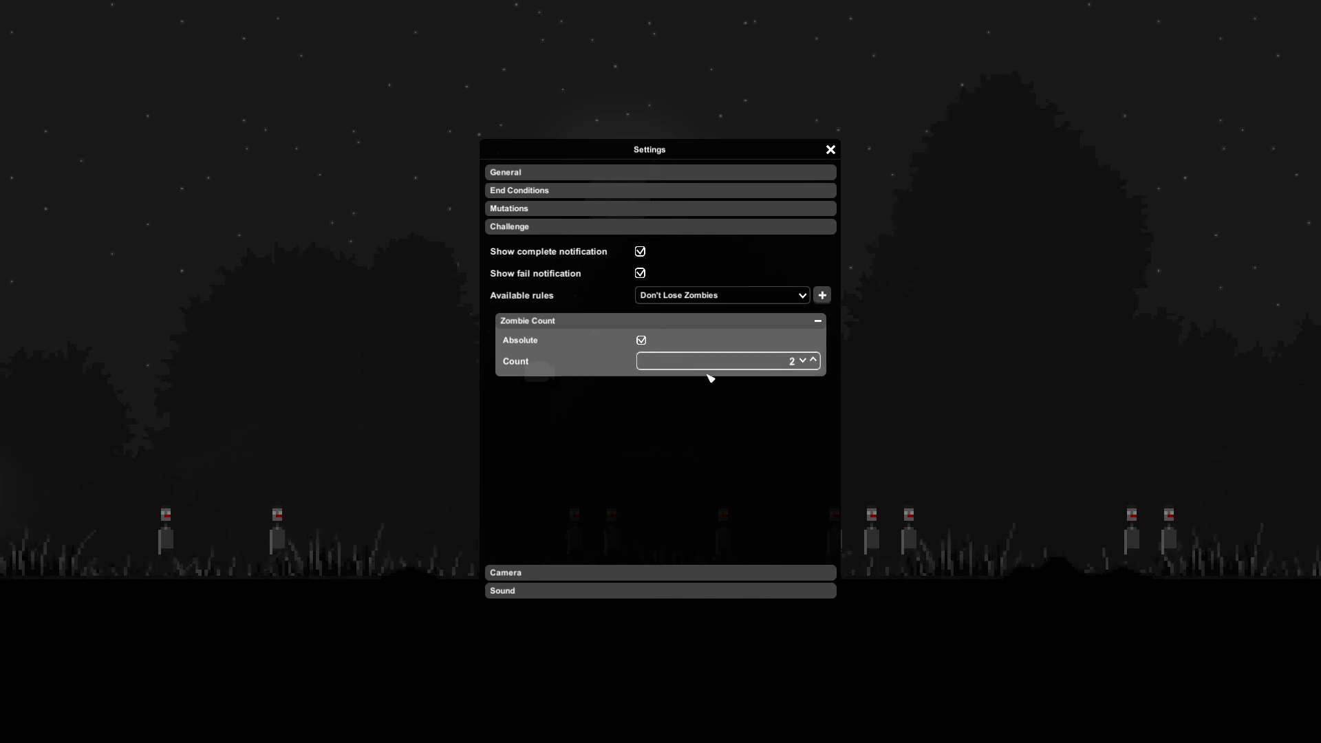
{"action": "left_click", "coordinate": [641, 340]}
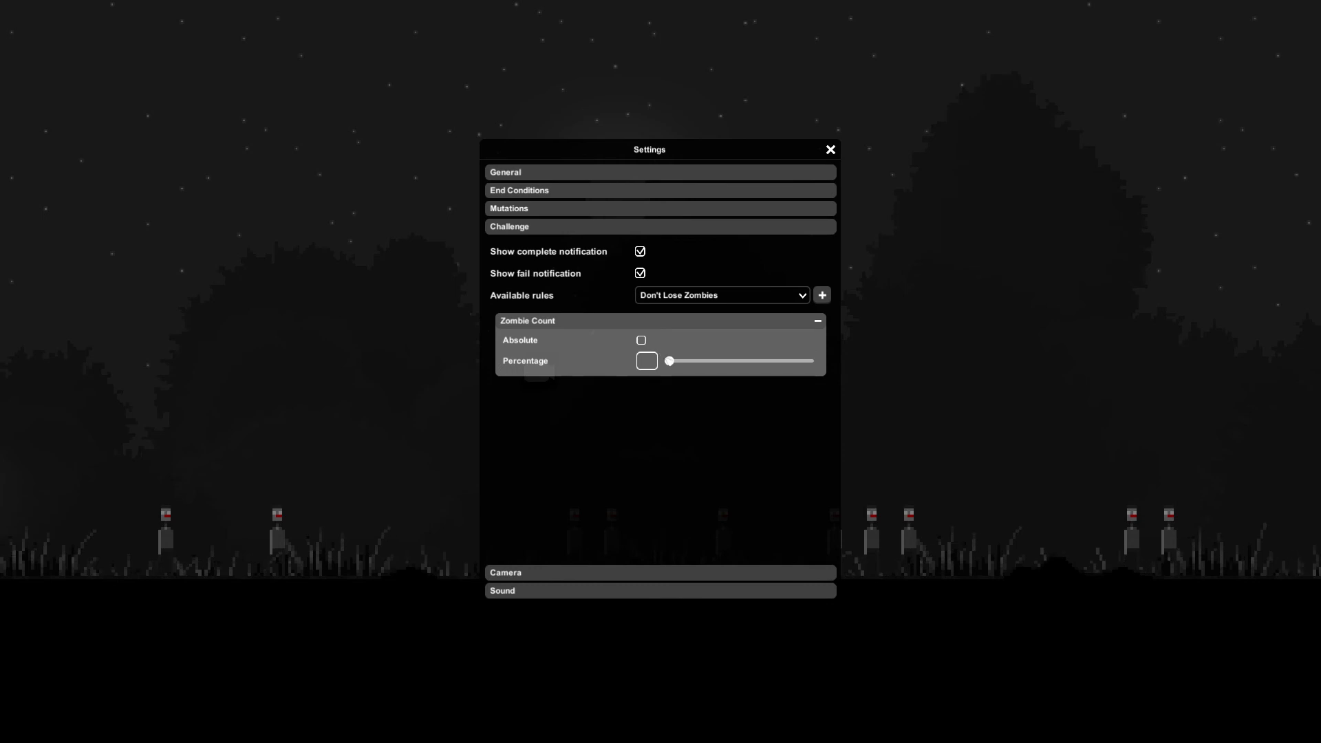
{"action": "left_click_drag", "start_coordinate": [669, 361], "coordinate": [763, 360]}
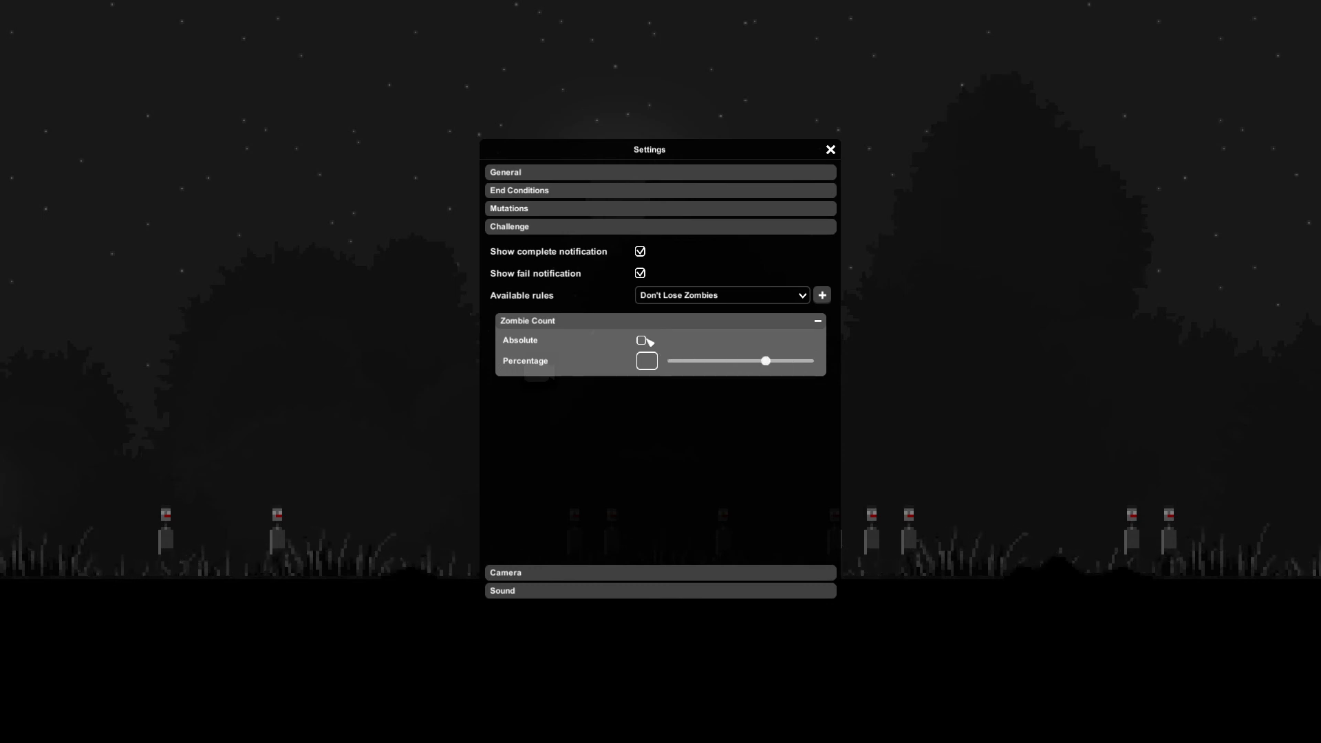
{"action": "left_click", "coordinate": [641, 342]}
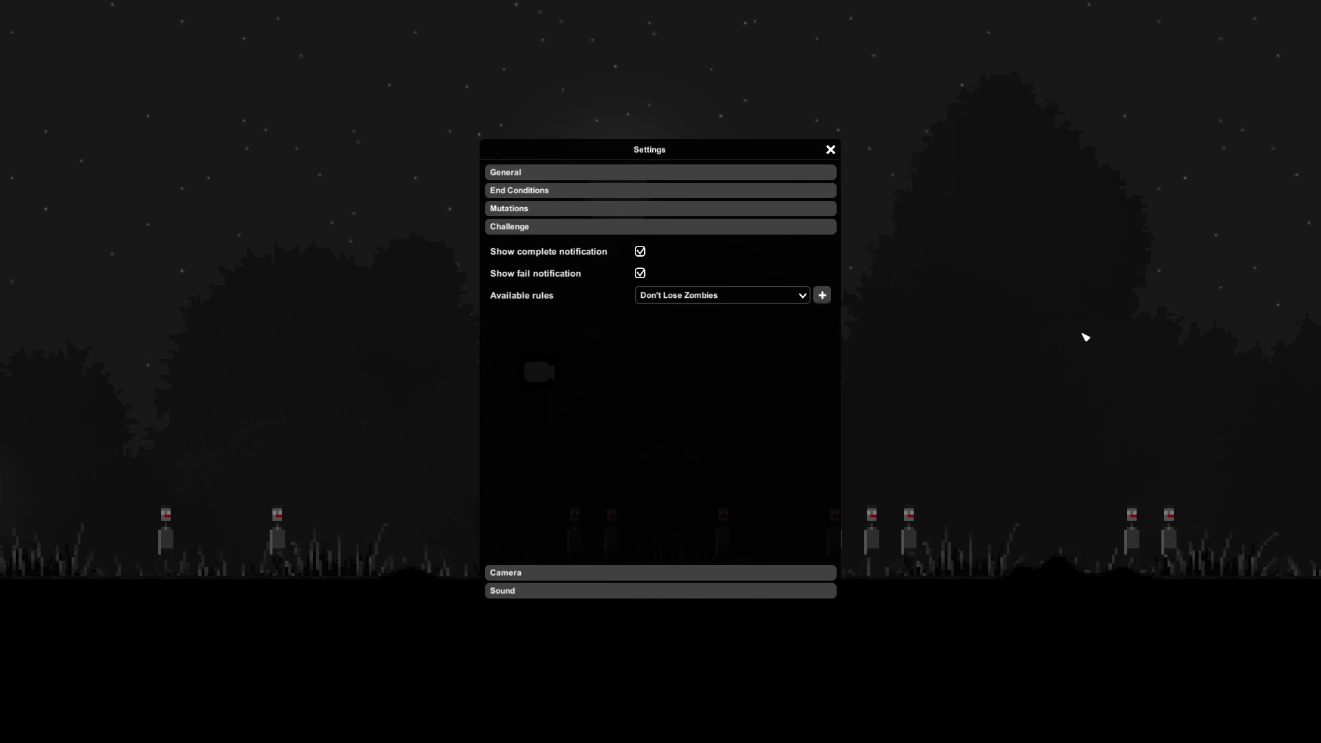
{"action": "mouse_move", "coordinate": [565, 339]}
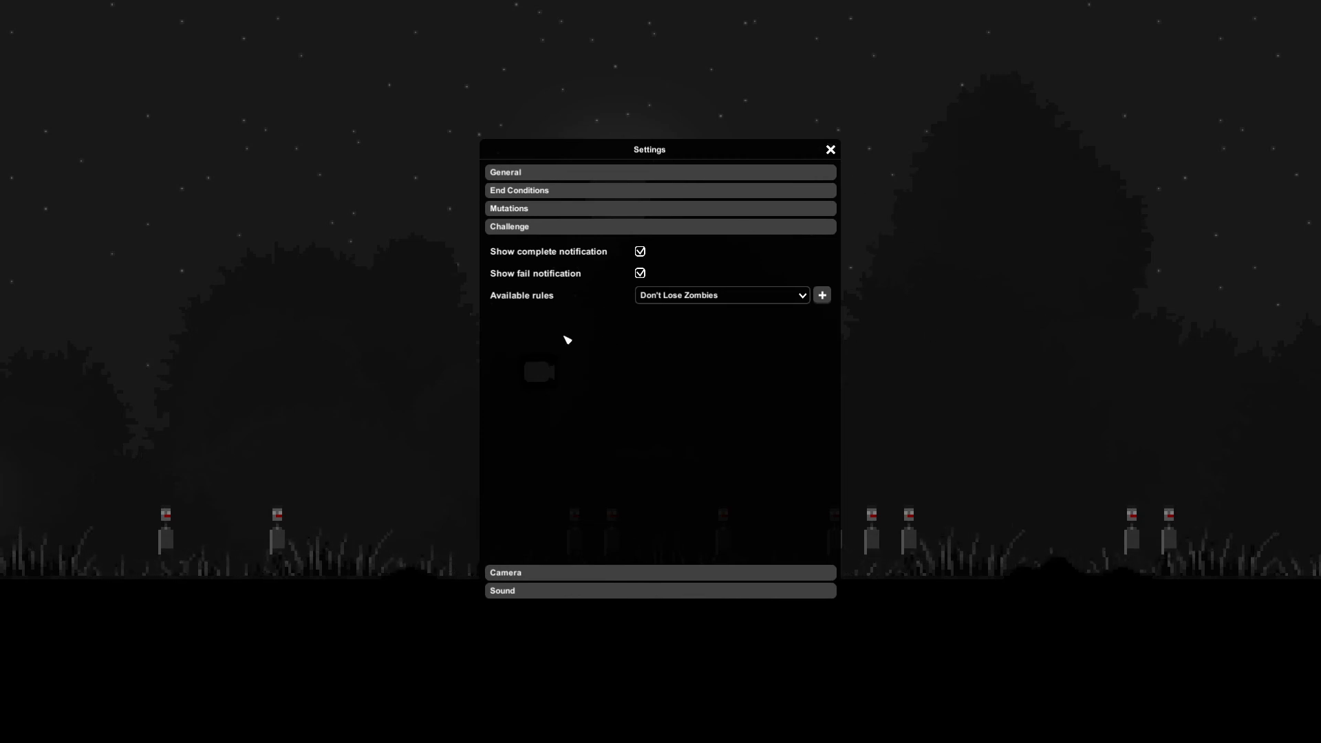
Review the Available rules list, then close Settings back to the night level view.
{"action": "left_click", "coordinate": [721, 295]}
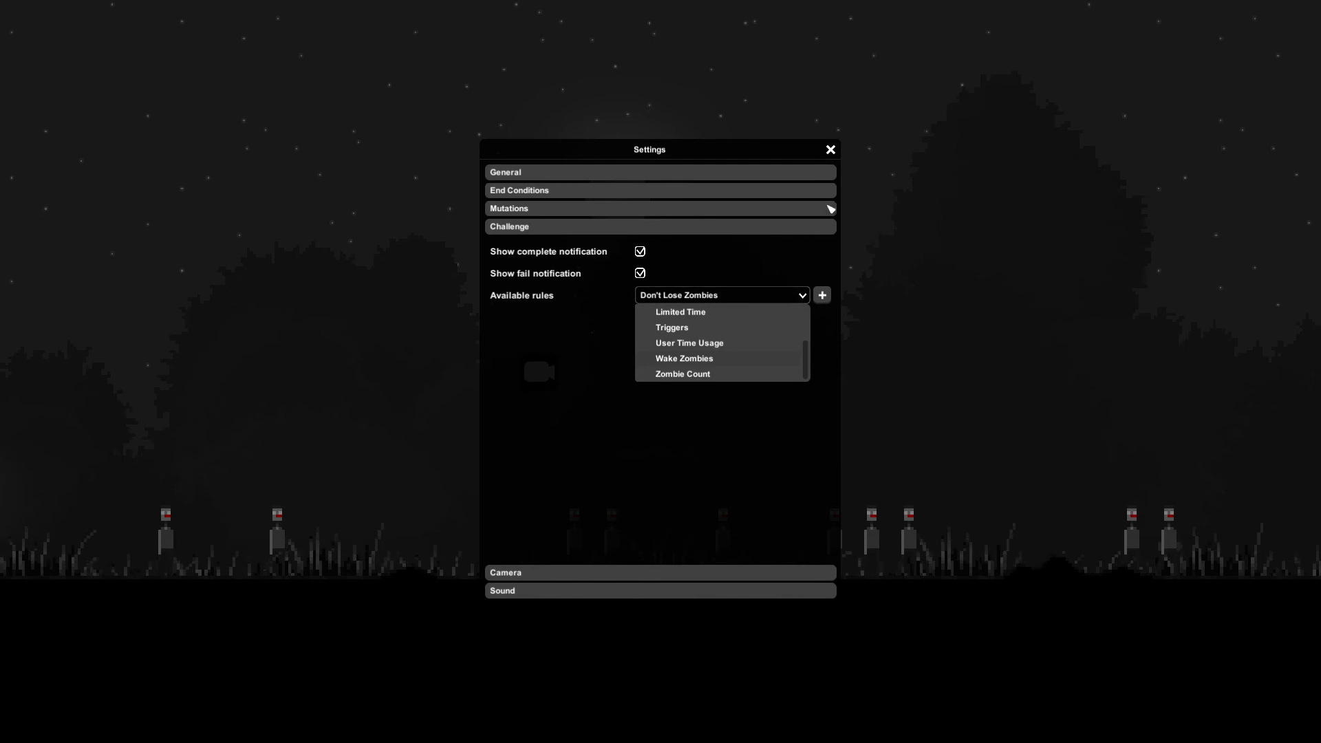
{"action": "left_click", "coordinate": [831, 149]}
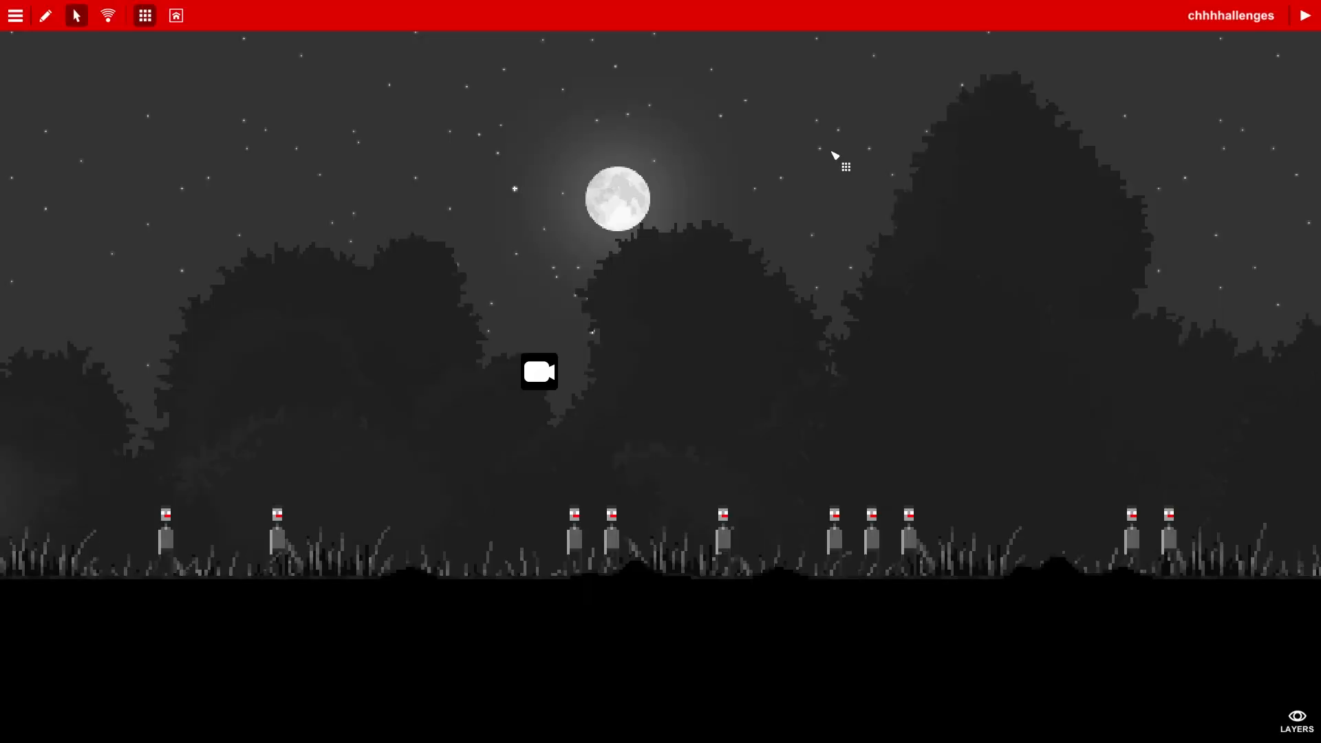
{"action": "mouse_move", "coordinate": [886, 420]}
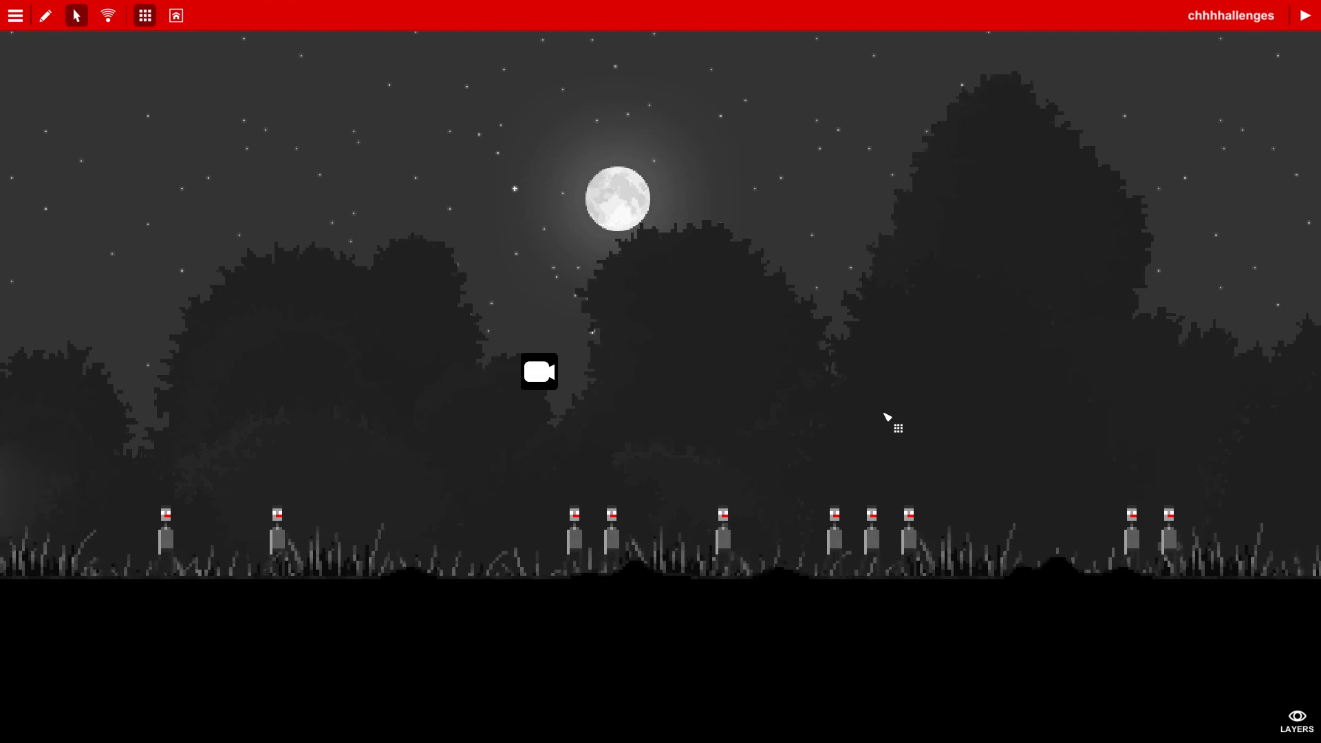
{"action": "mouse_move", "coordinate": [952, 422]}
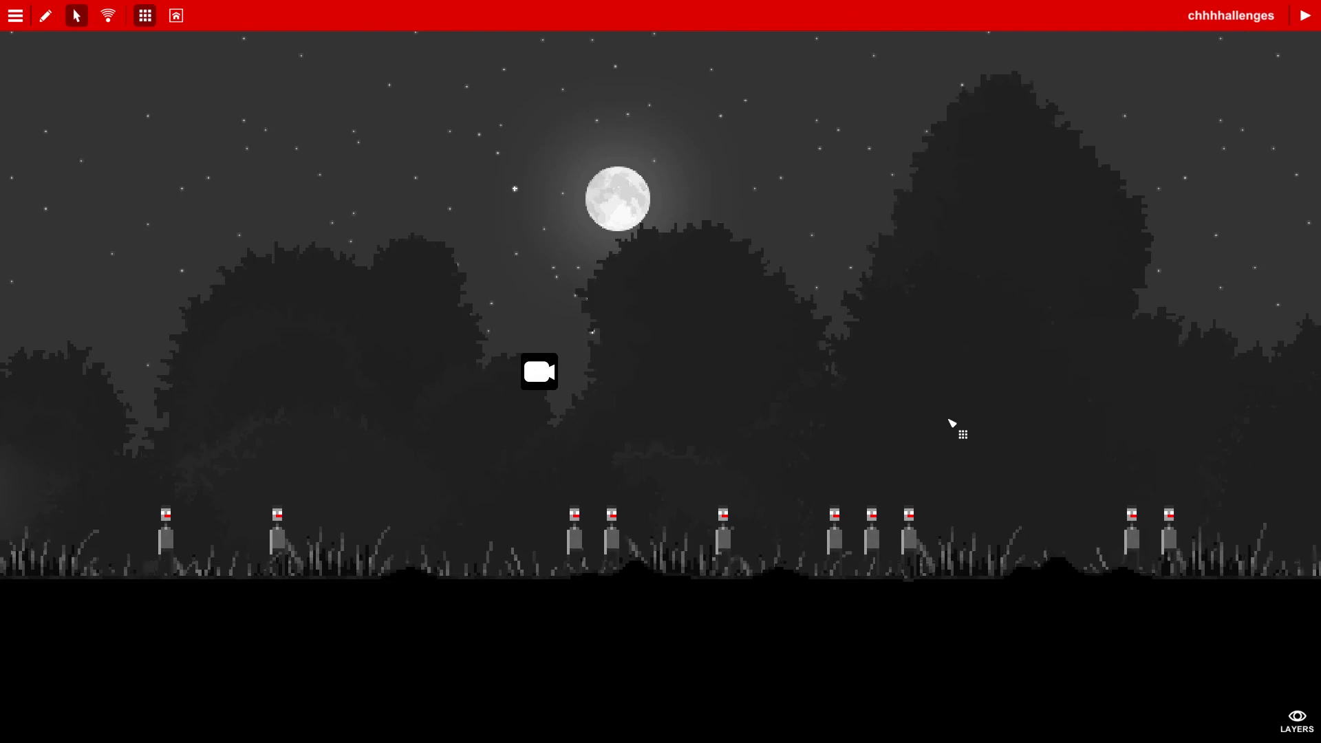
{"action": "mouse_move", "coordinate": [949, 432]}
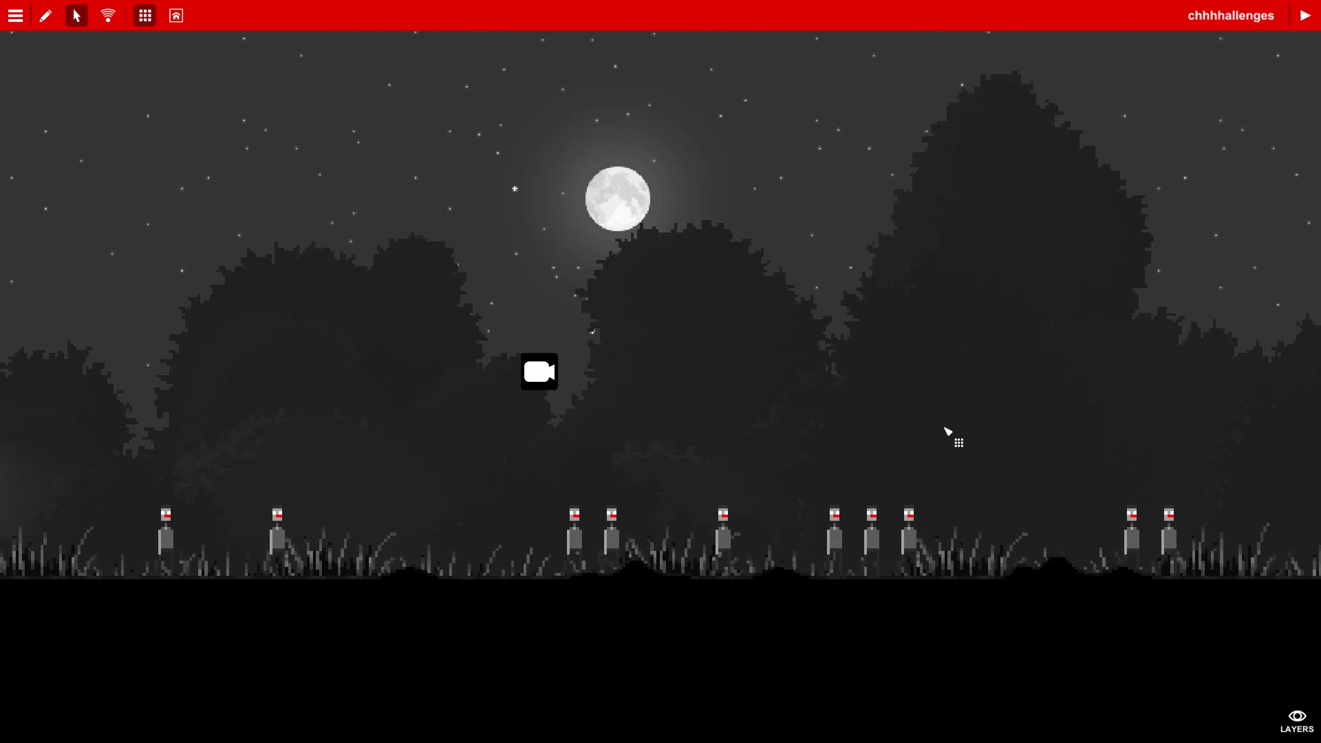